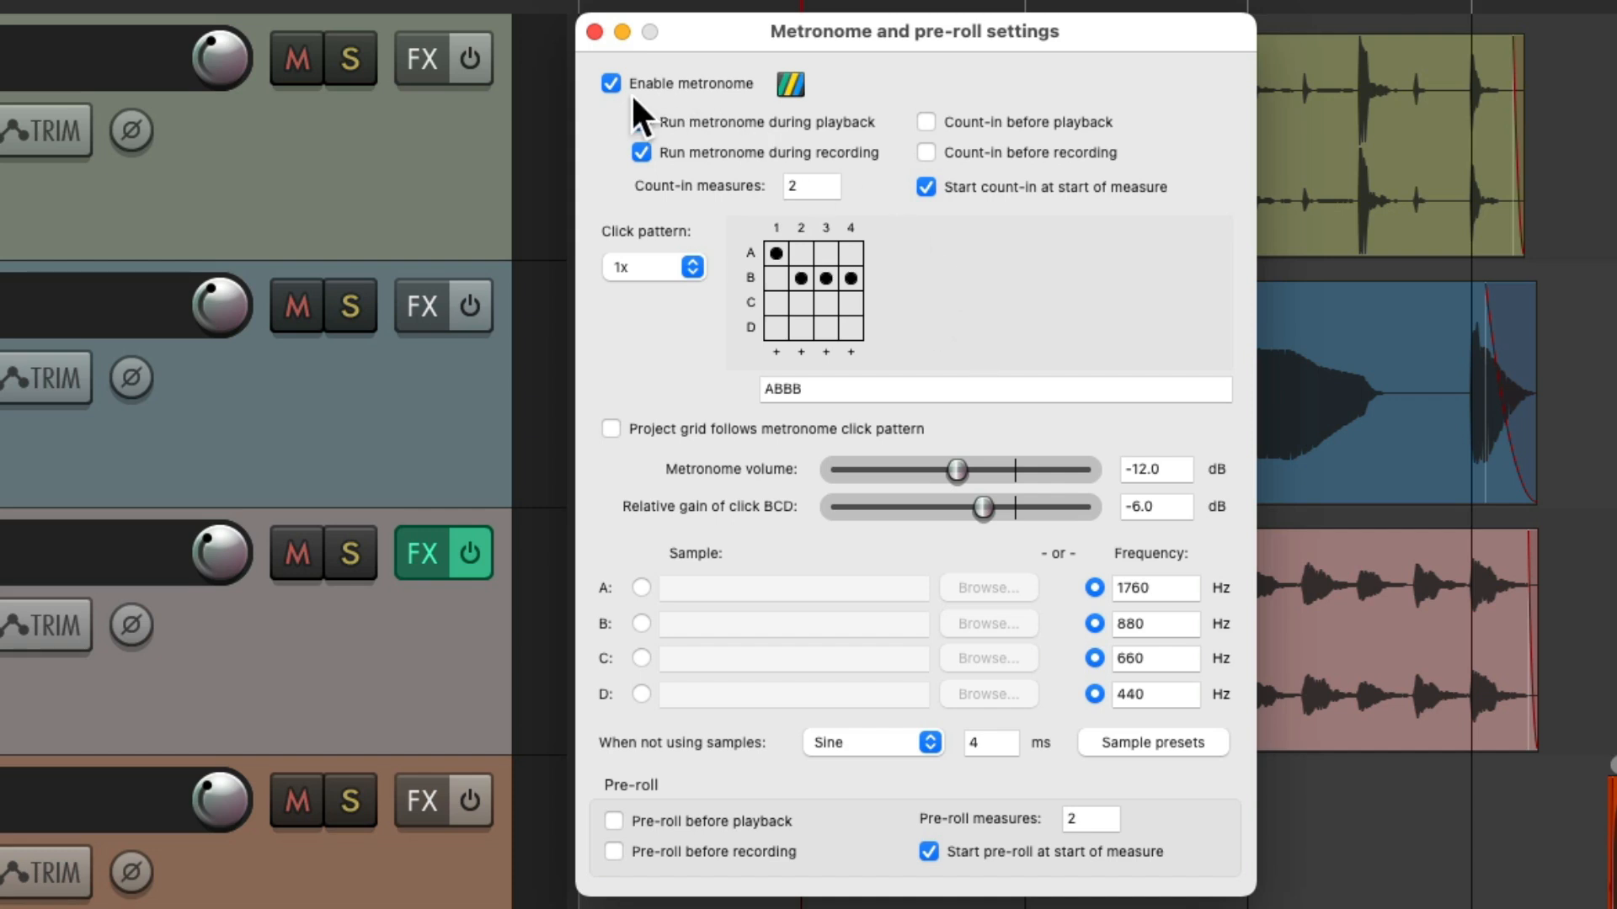
Step: Review the metronome's hardware outputs and keep its click pattern at 1x, then close the settings
{"action": "left_click", "coordinate": [789, 85]}
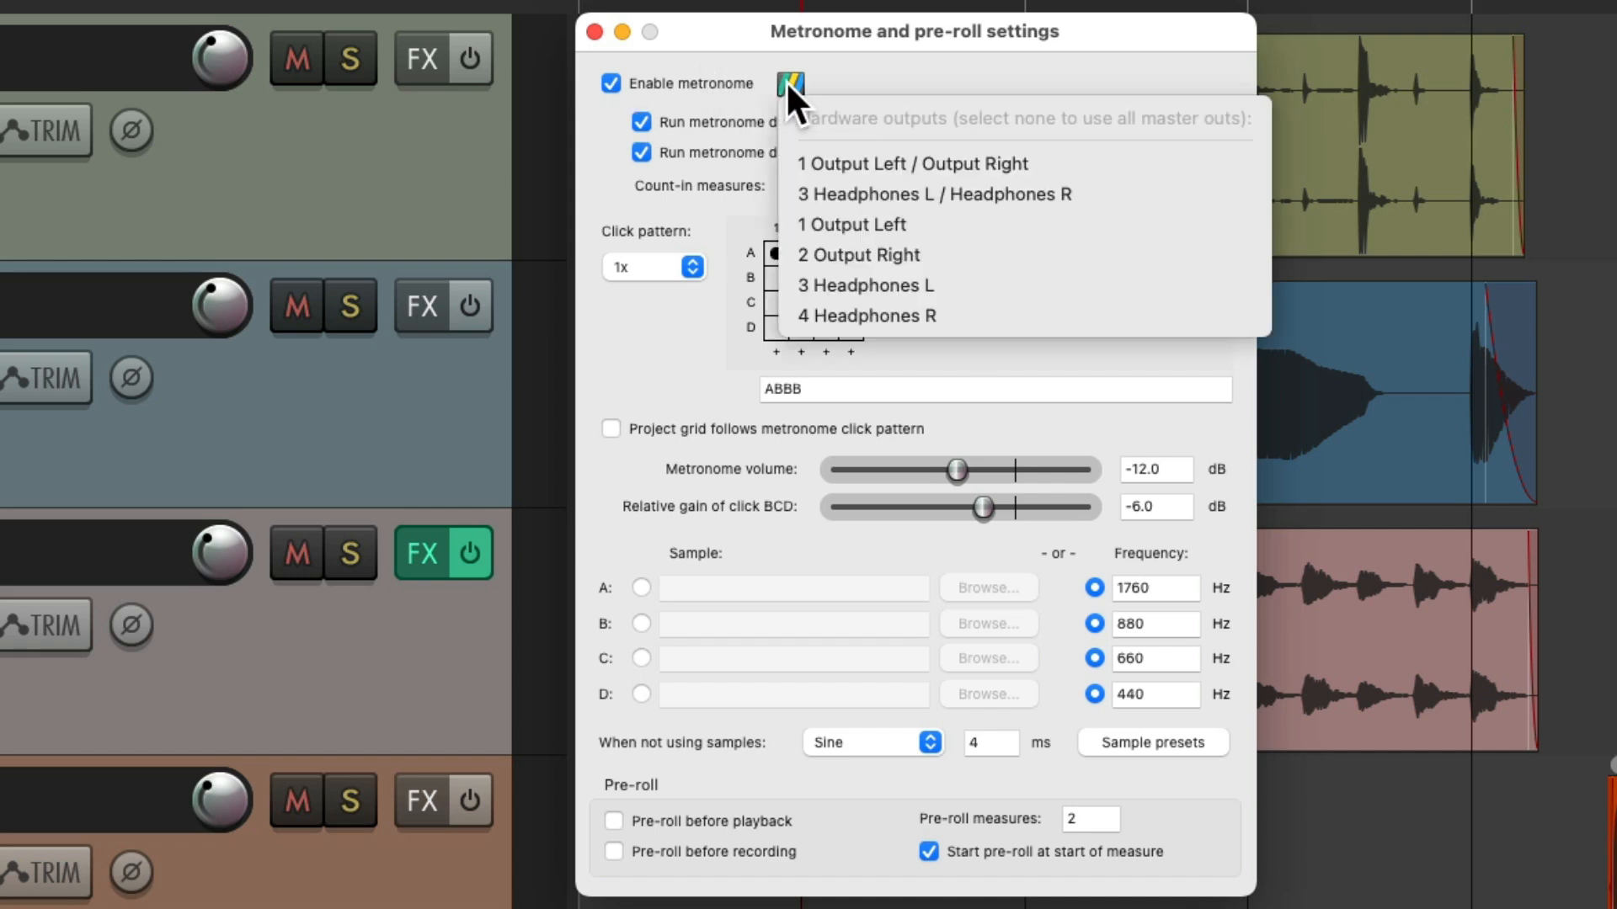
{"action": "left_click", "coordinate": [792, 84]}
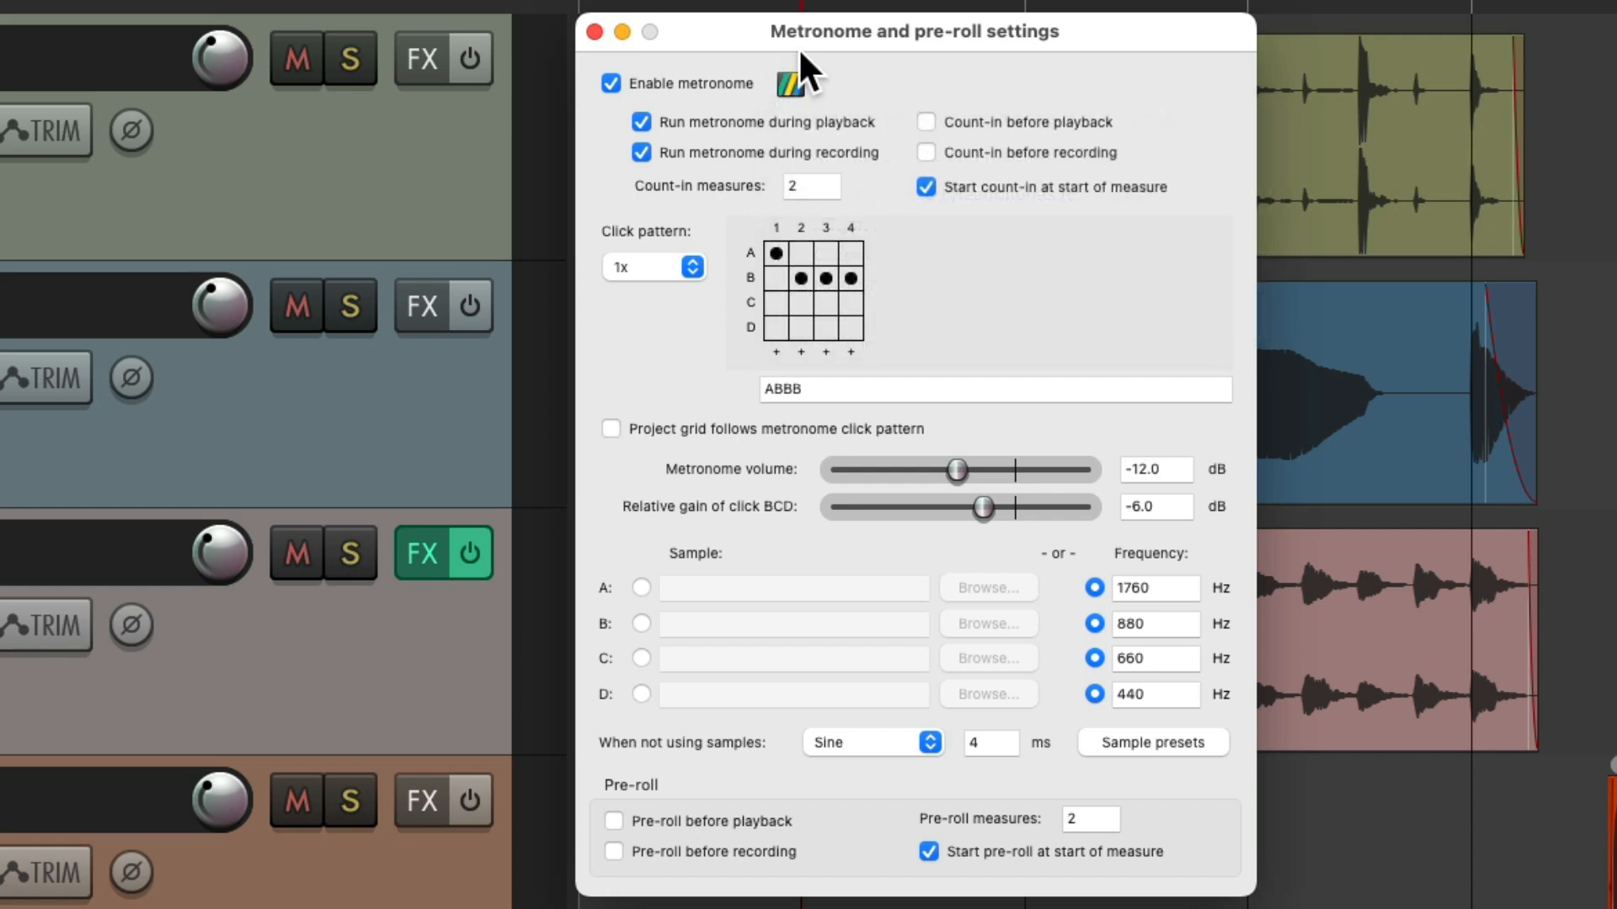
{"action": "mouse_move", "coordinate": [889, 160]}
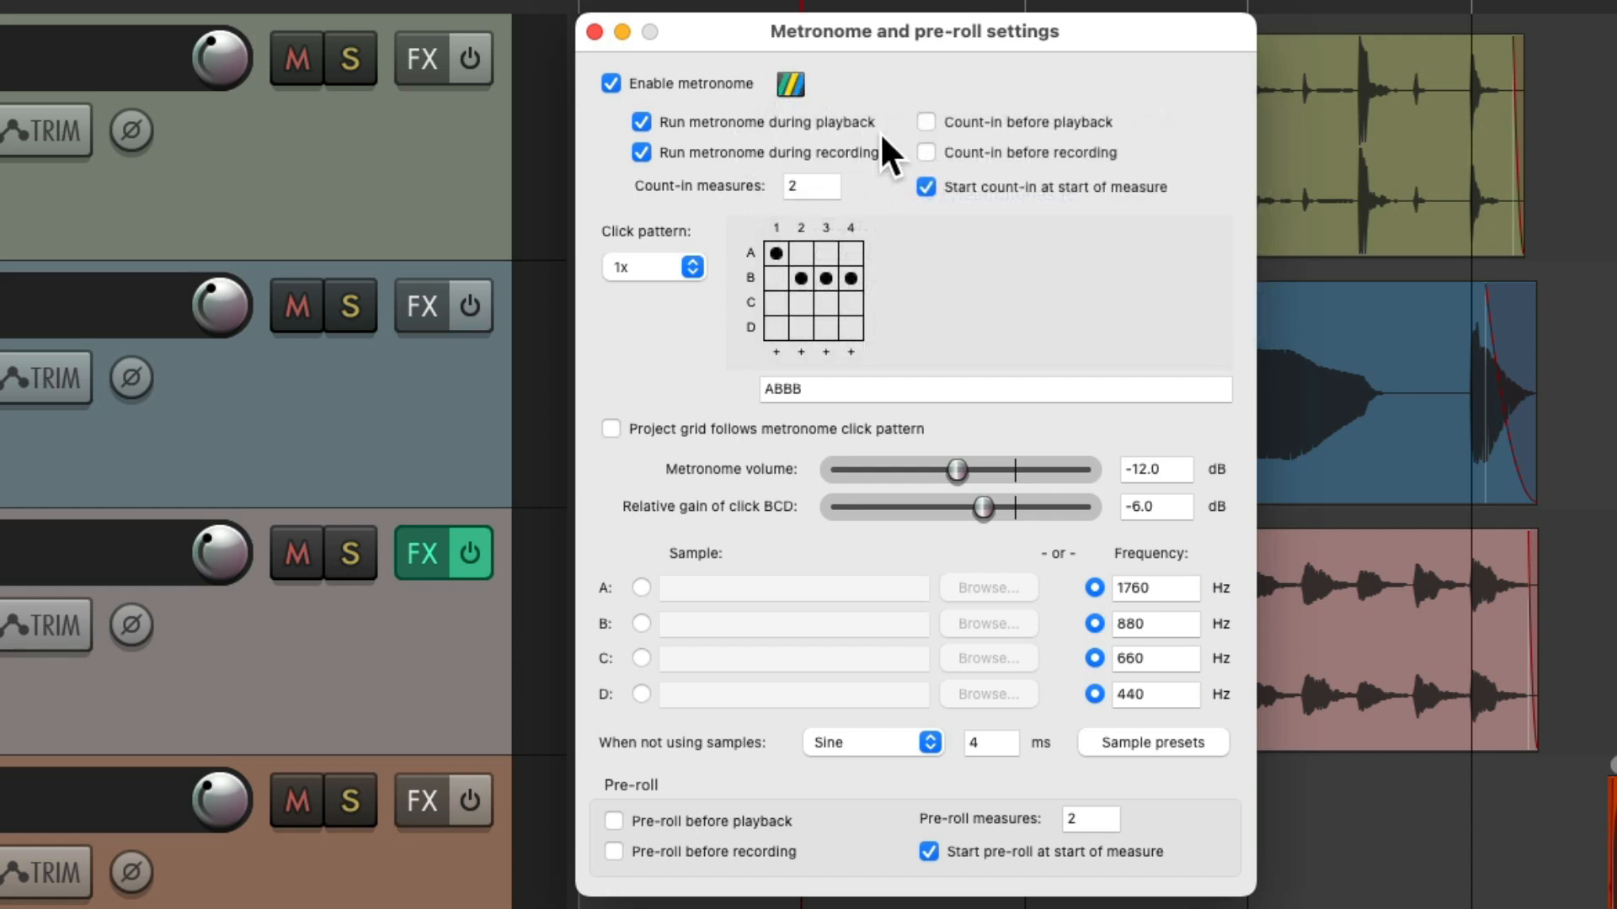
{"action": "mouse_move", "coordinate": [1005, 154]}
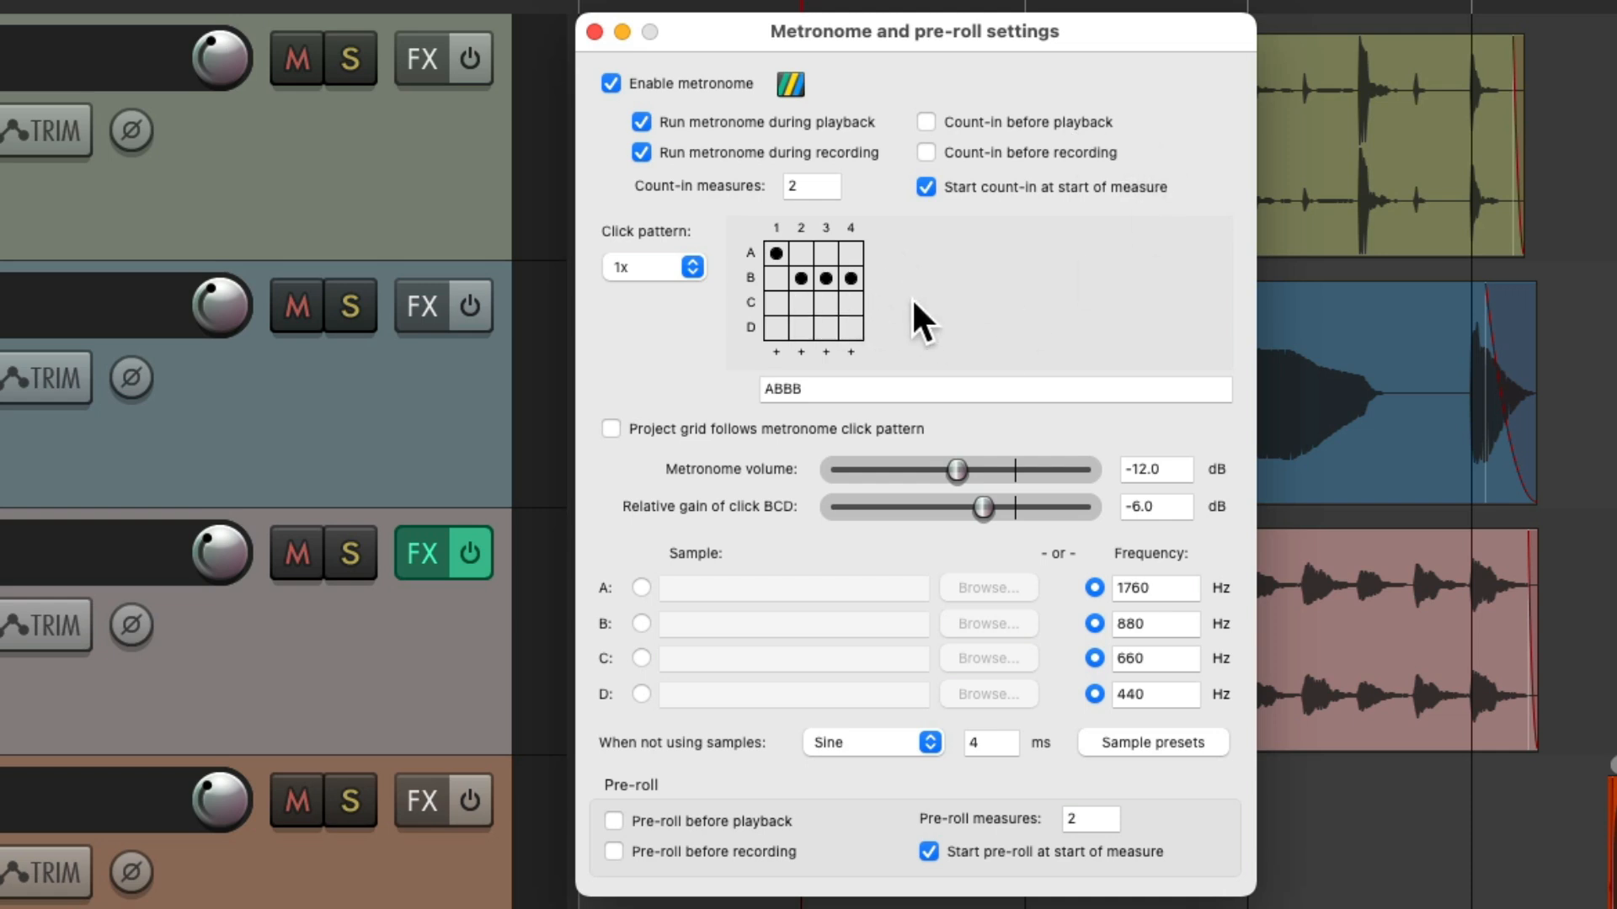
{"action": "left_click", "coordinate": [651, 268]}
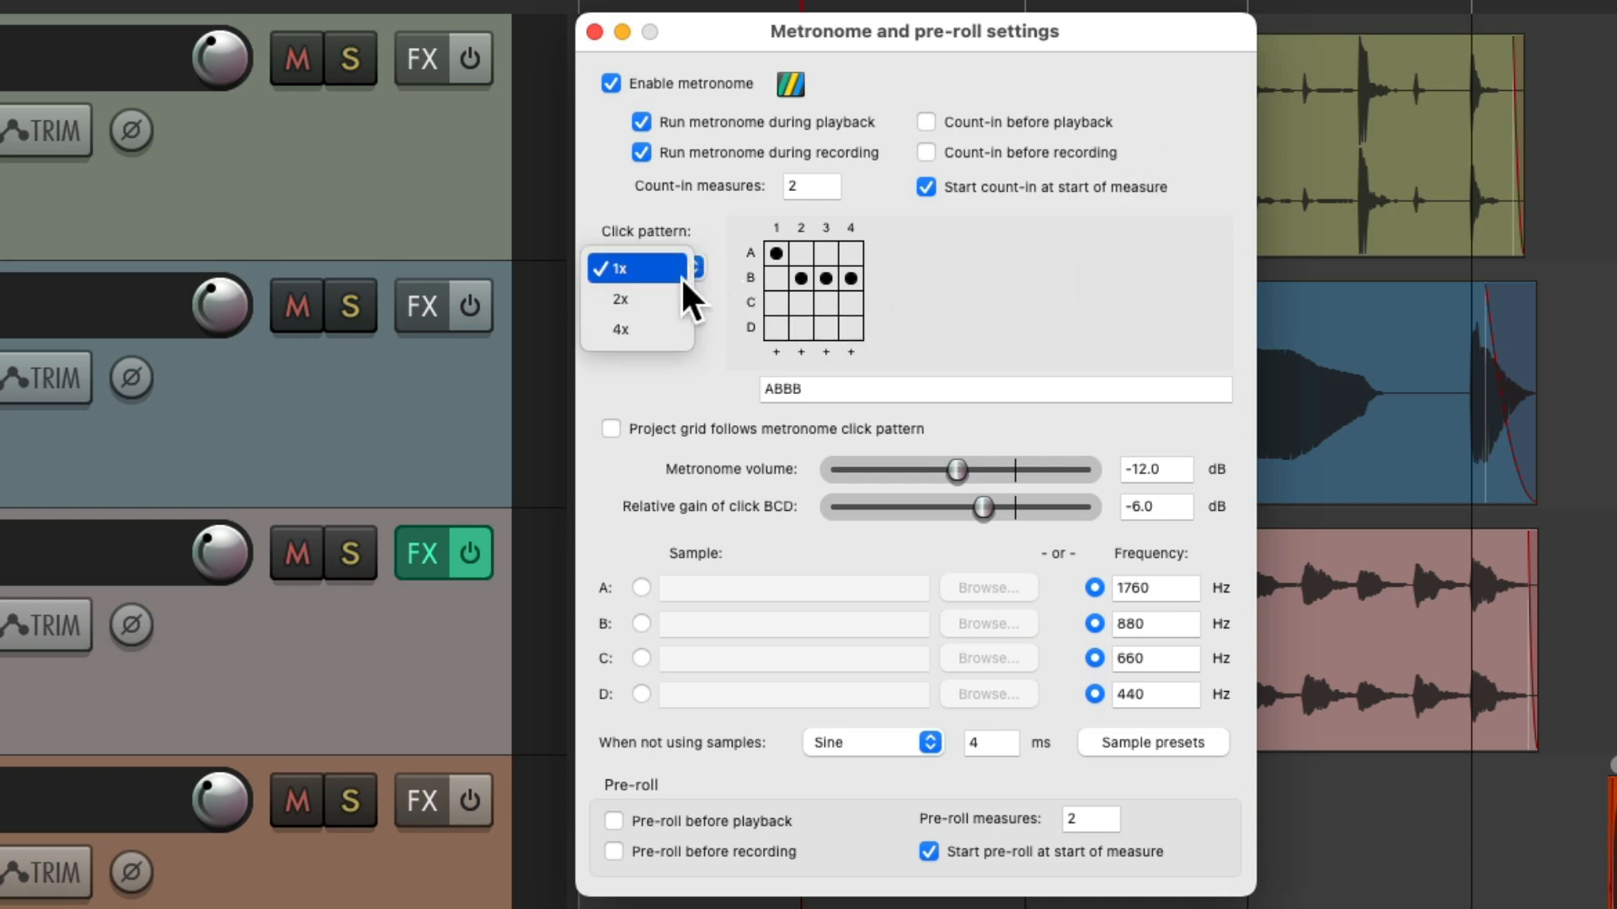
{"action": "left_click", "coordinate": [618, 268]}
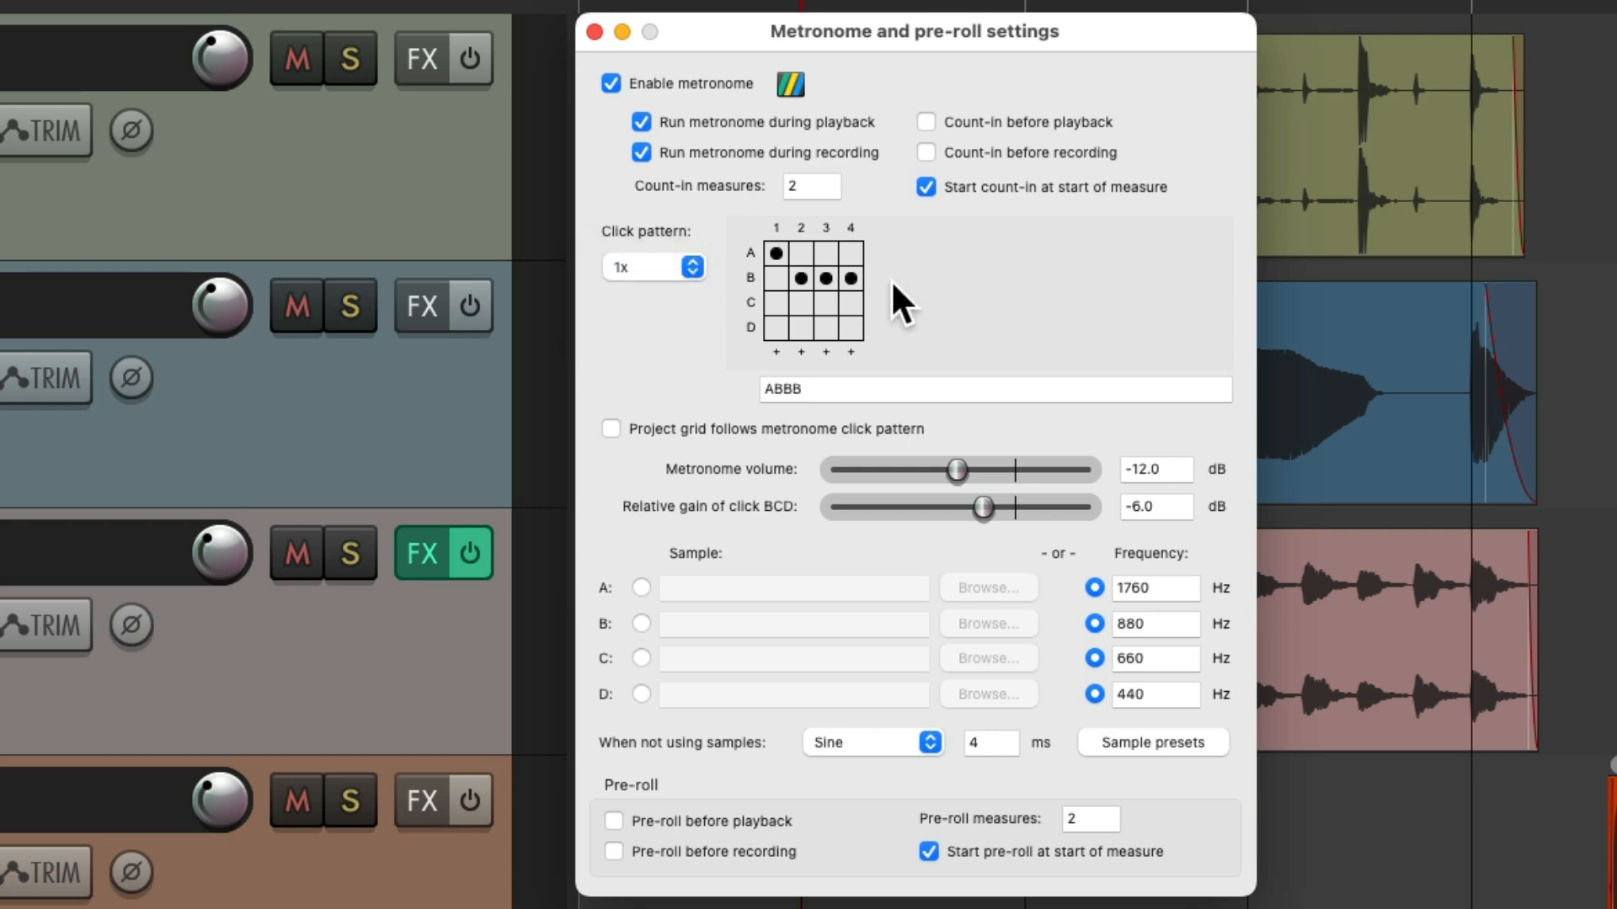
{"action": "mouse_move", "coordinate": [1005, 517]}
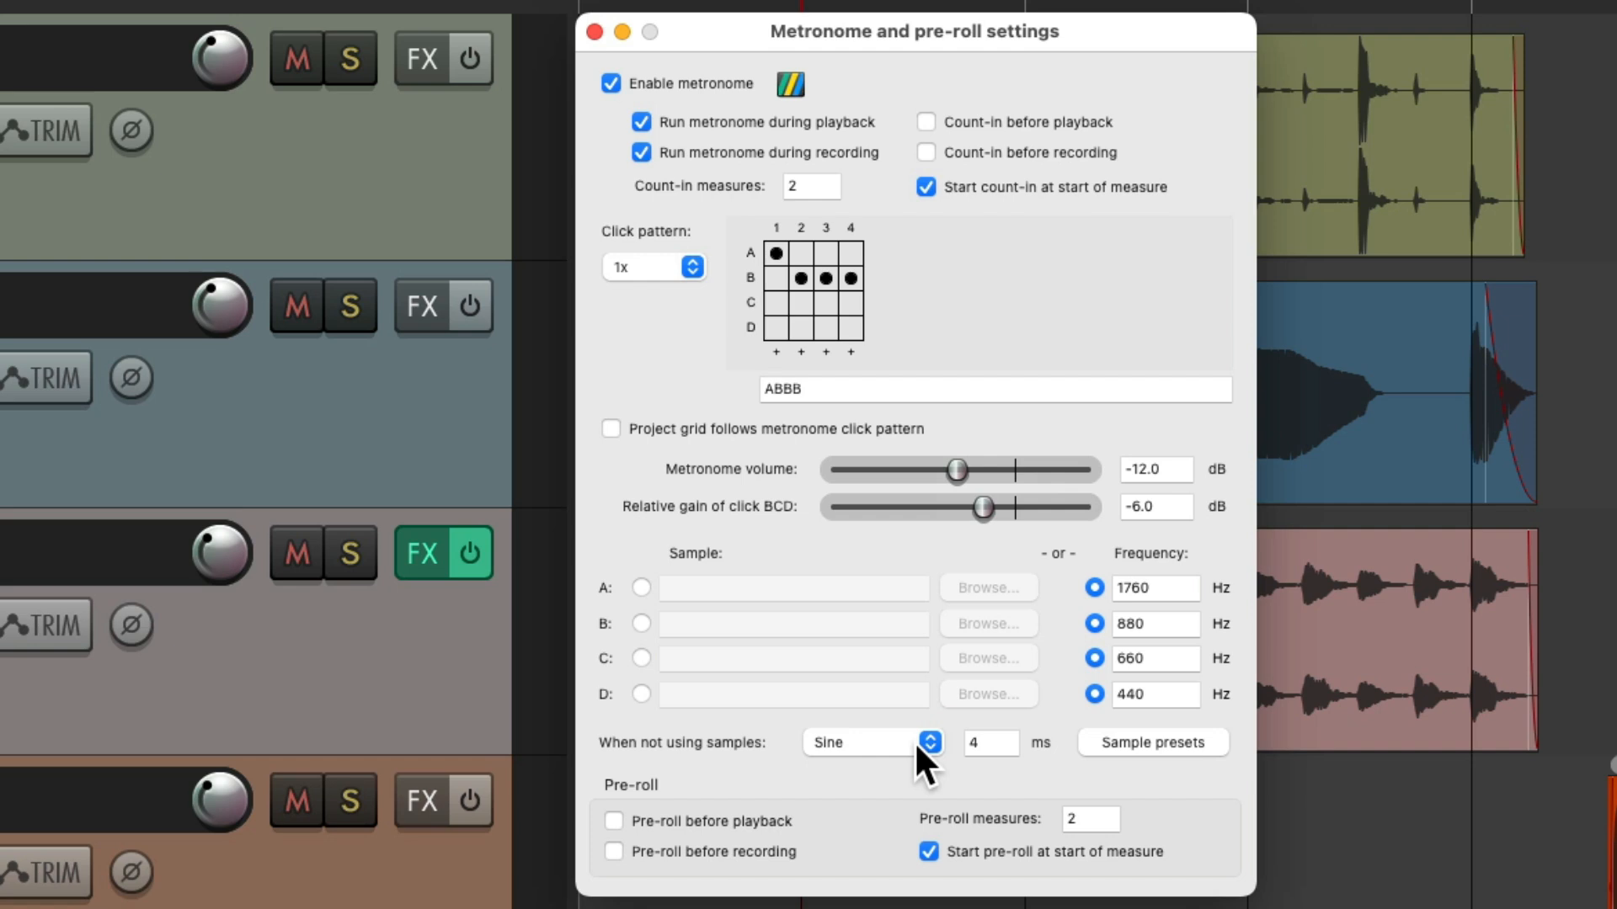
{"action": "mouse_move", "coordinate": [834, 644]}
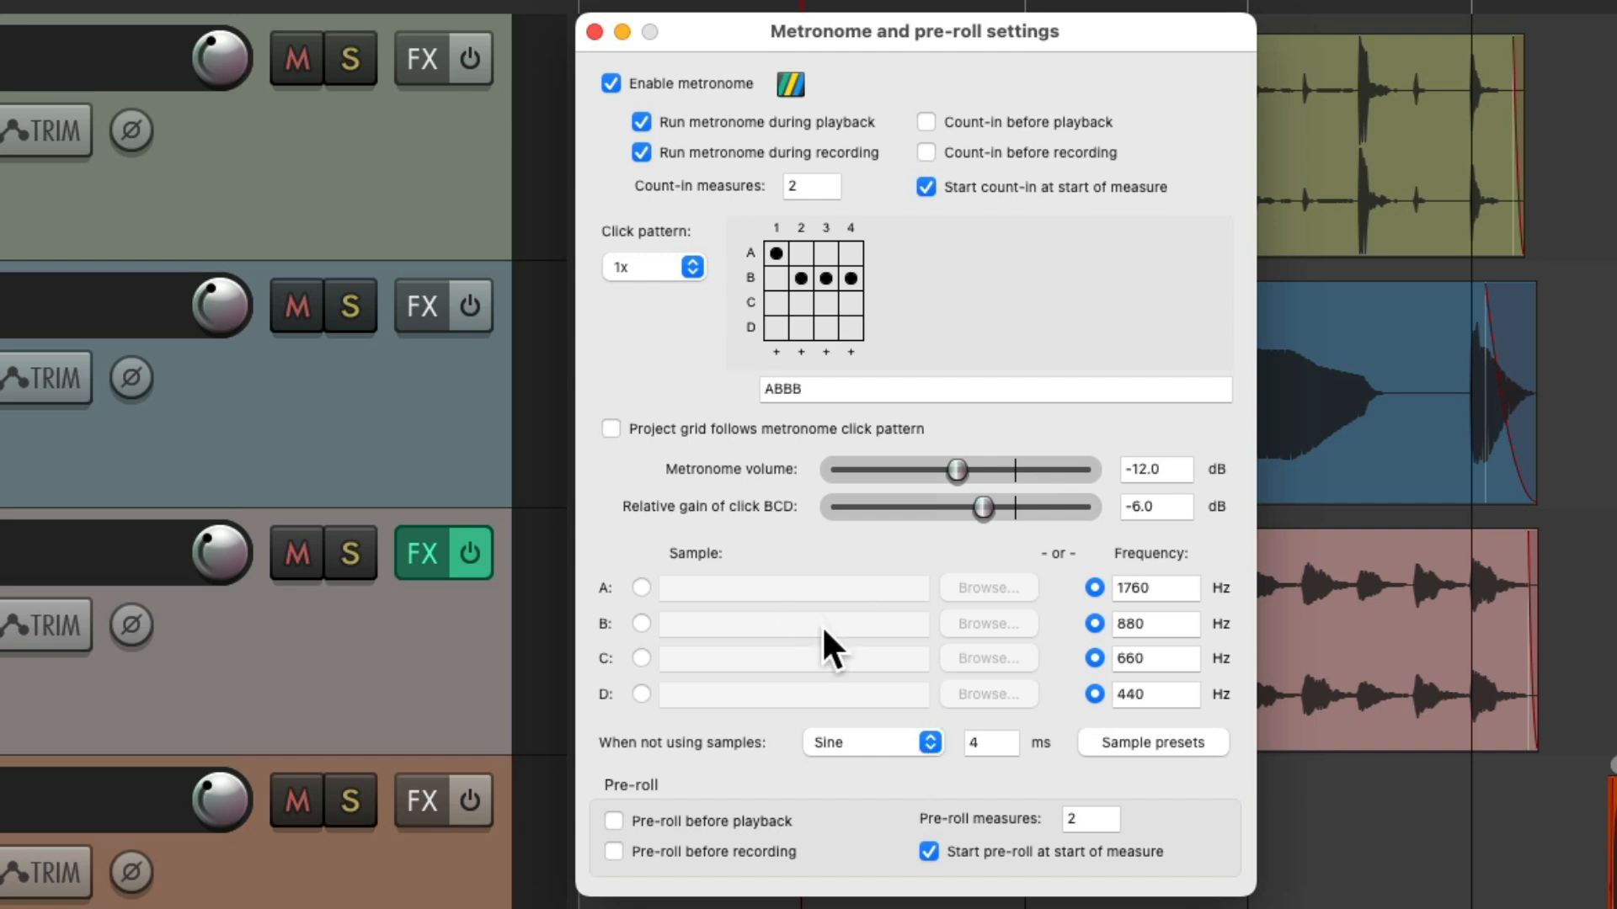
{"action": "left_click", "coordinate": [1152, 741]}
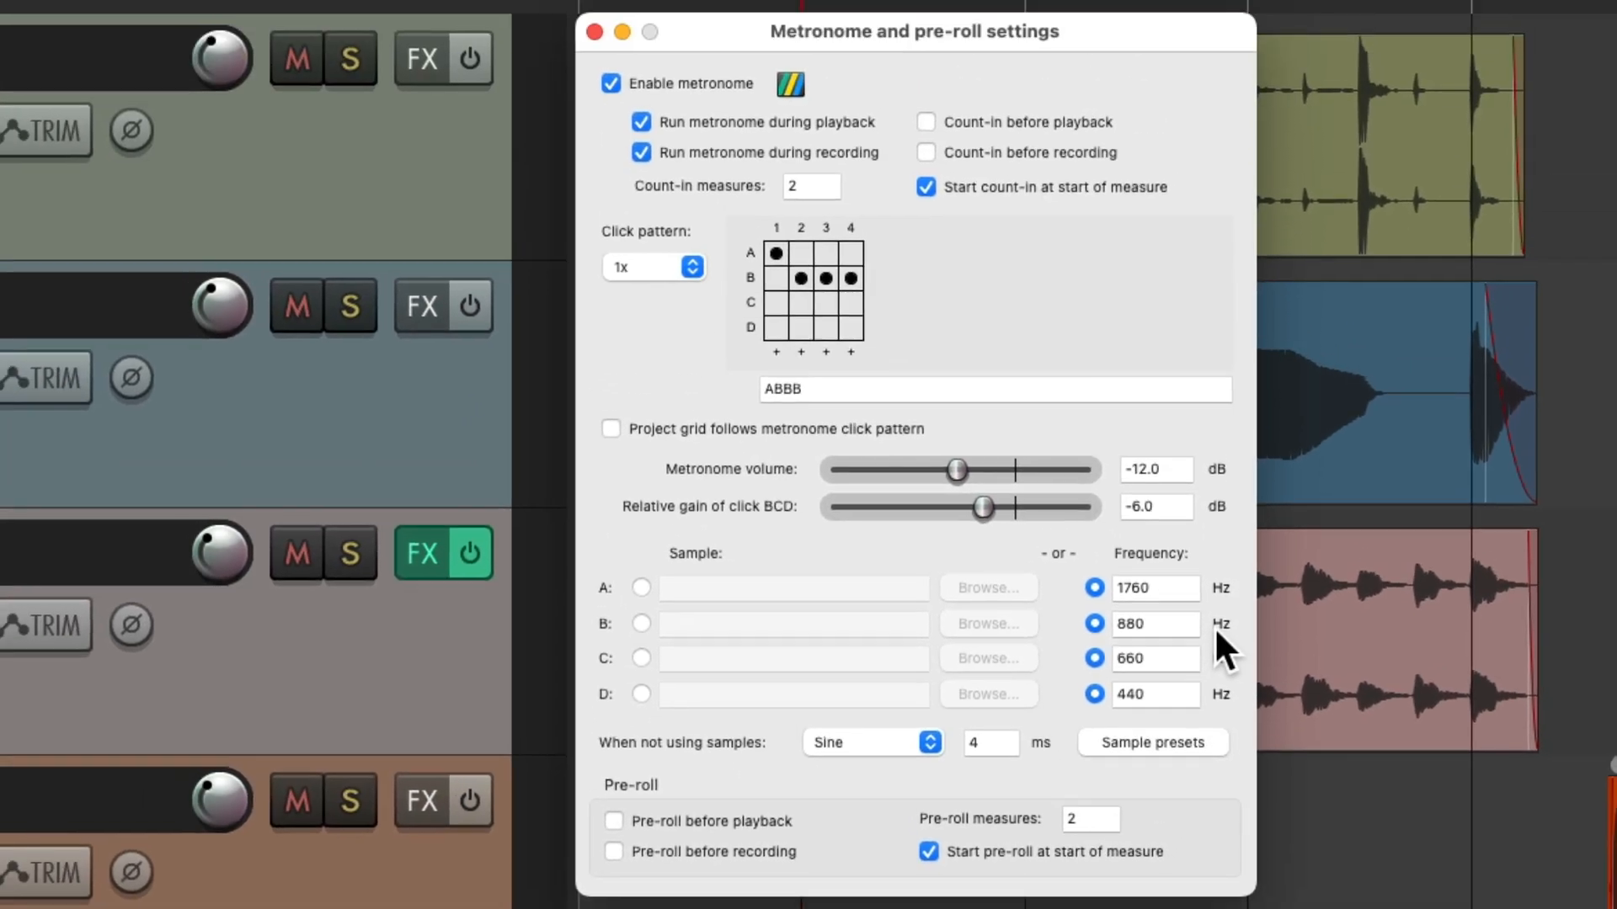
{"action": "mouse_move", "coordinate": [998, 340]}
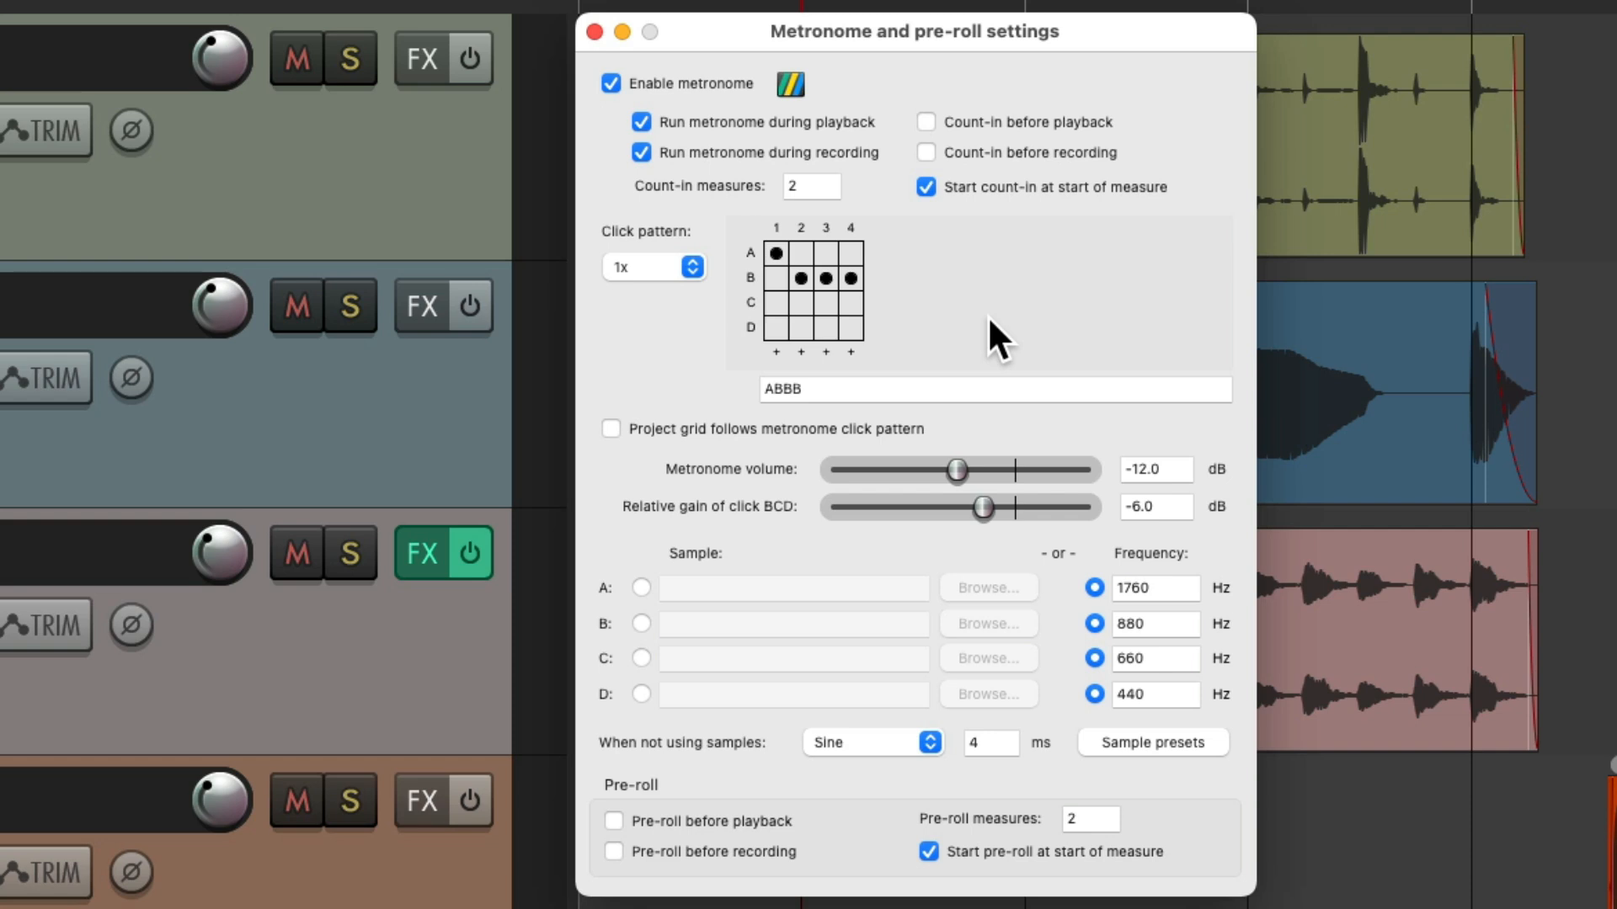
{"action": "mouse_move", "coordinate": [640, 78]}
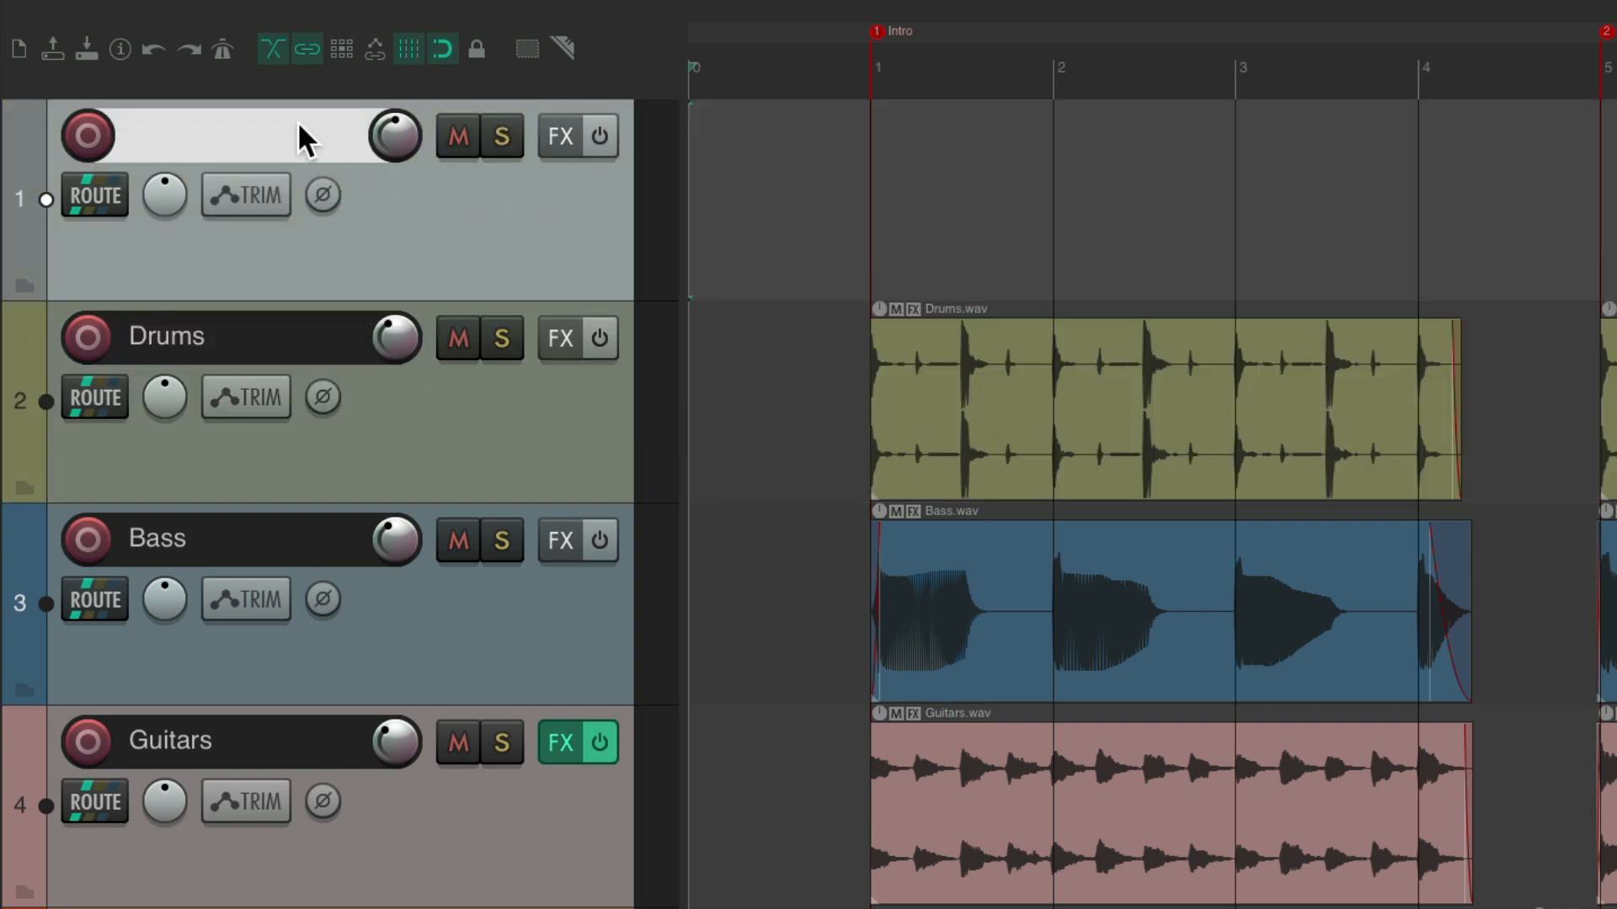
Step: Name track 1 'Click Source' and insert a click source item on it
{"action": "type", "text": "Click Source"}
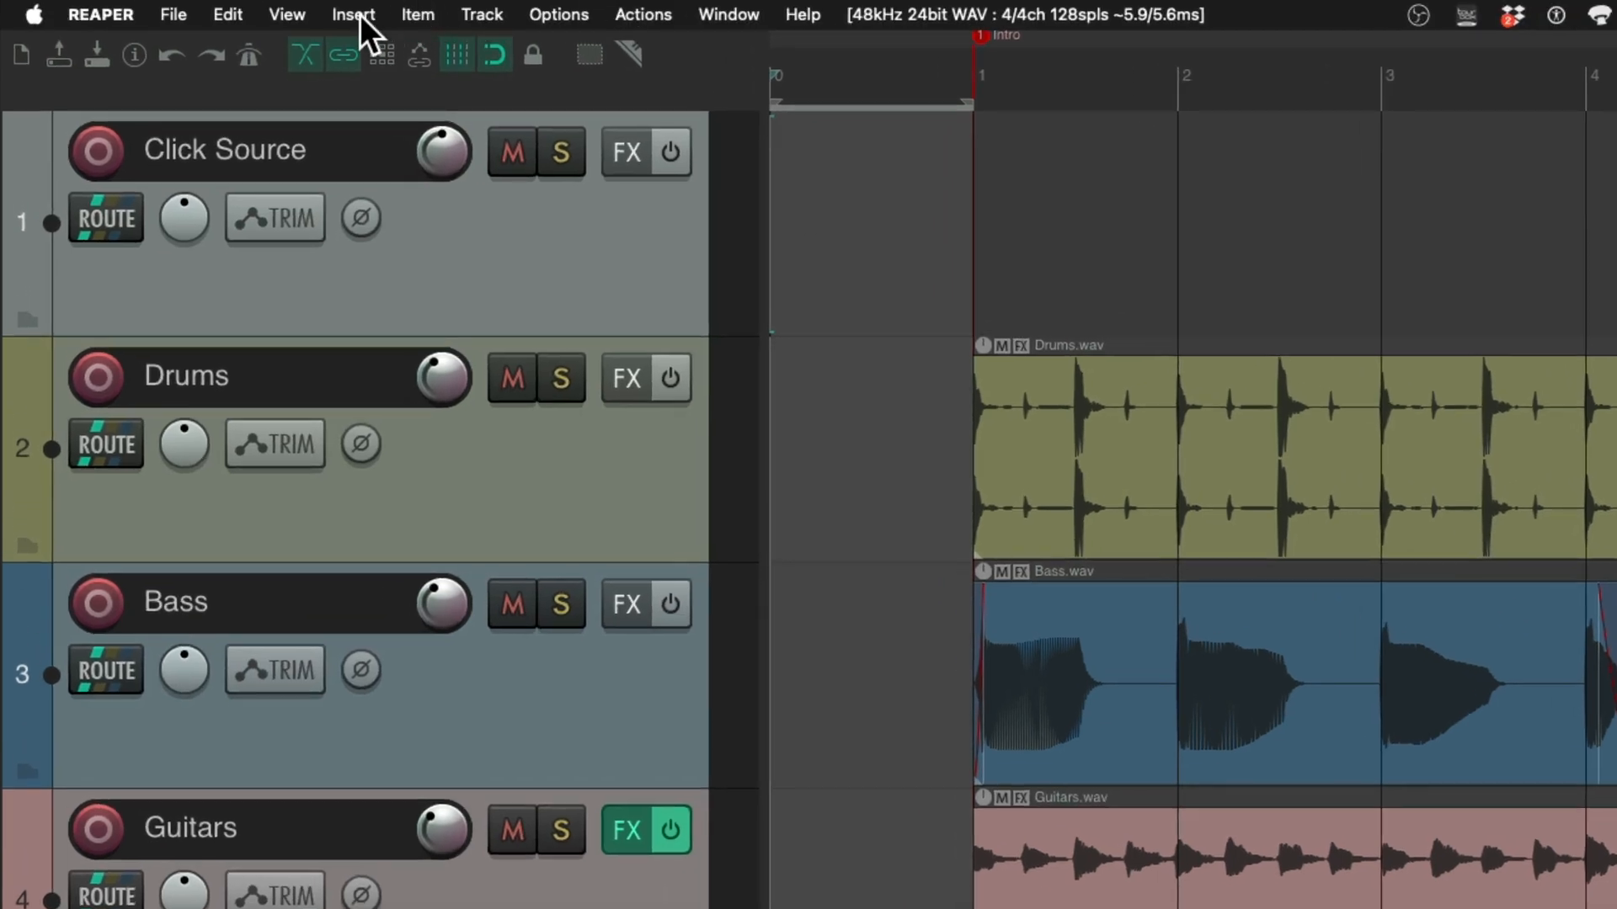
{"action": "left_click", "coordinate": [352, 15]}
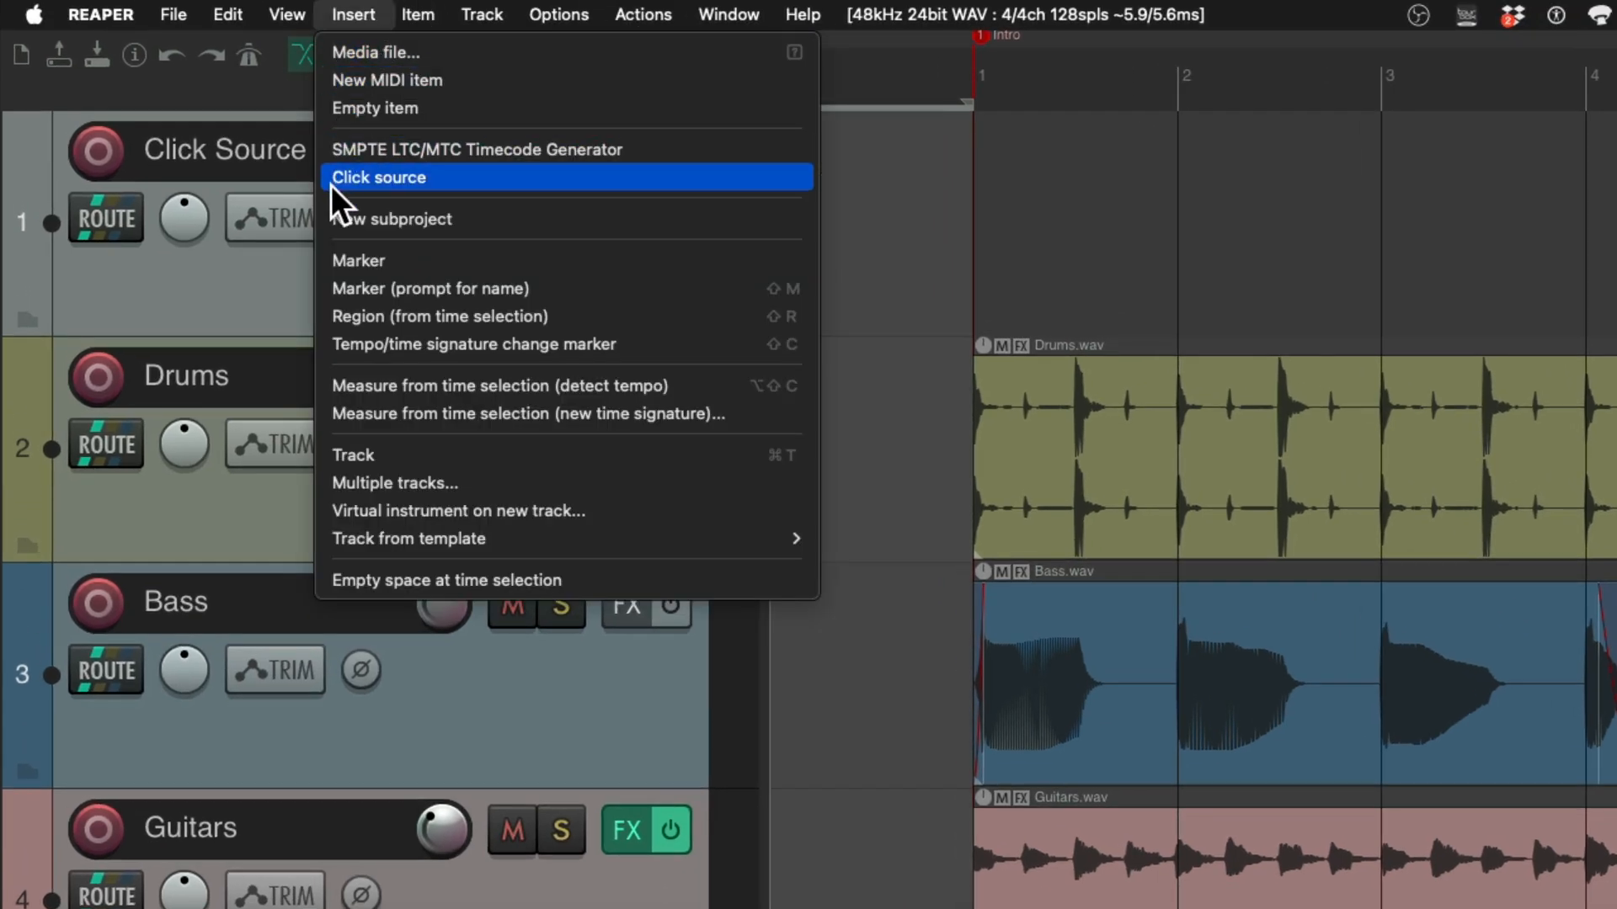
{"action": "left_click", "coordinate": [379, 177]}
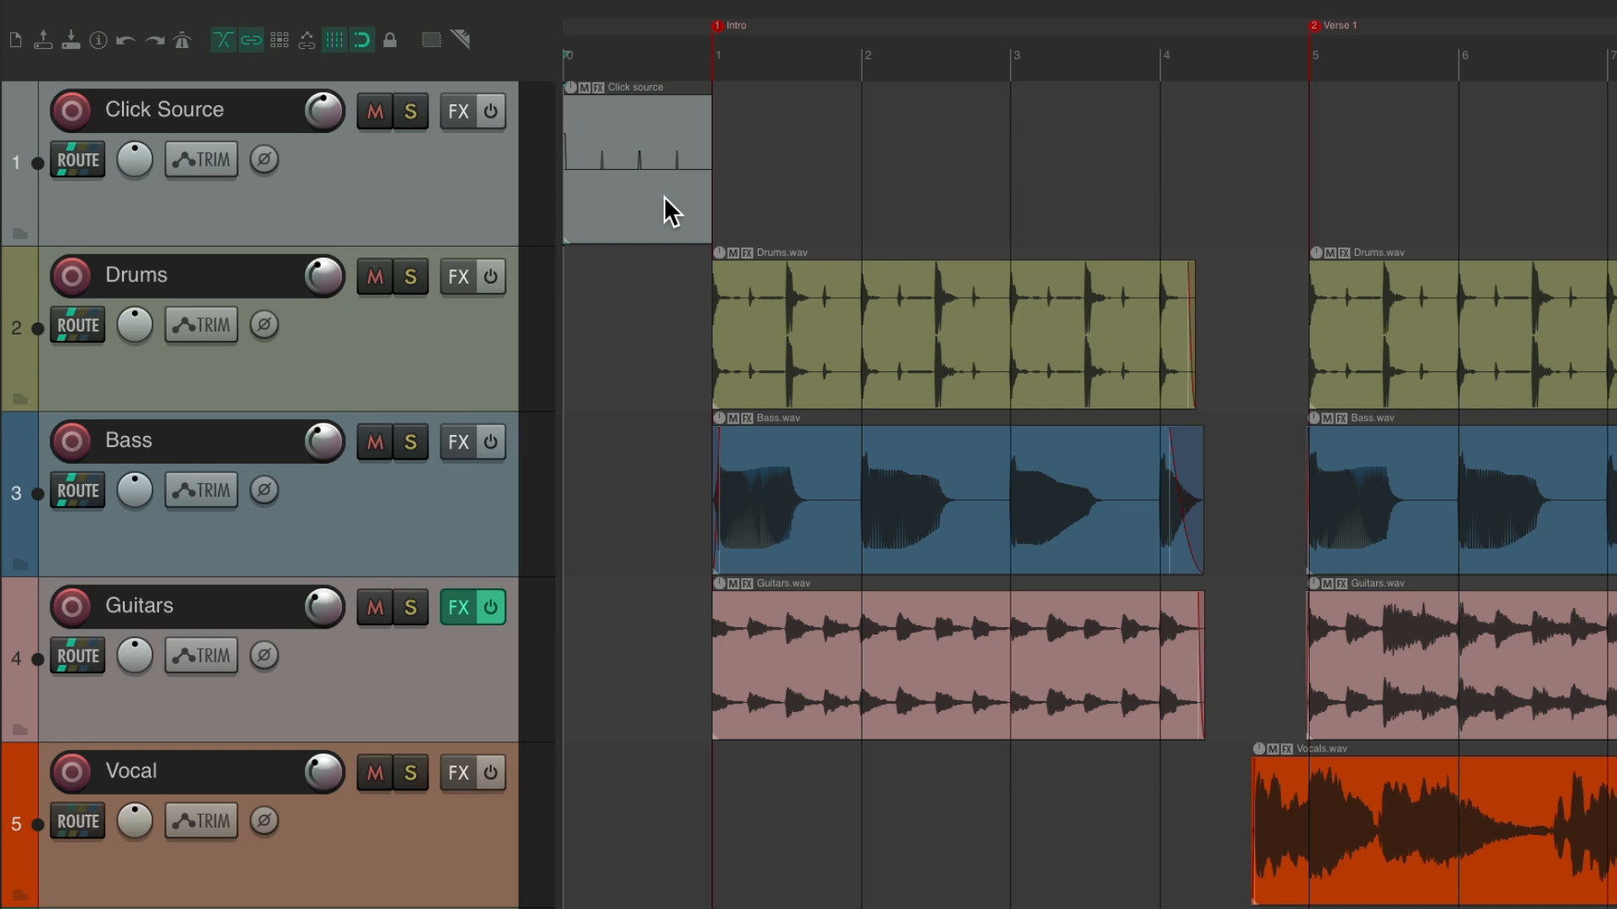
{"action": "mouse_move", "coordinate": [659, 209]}
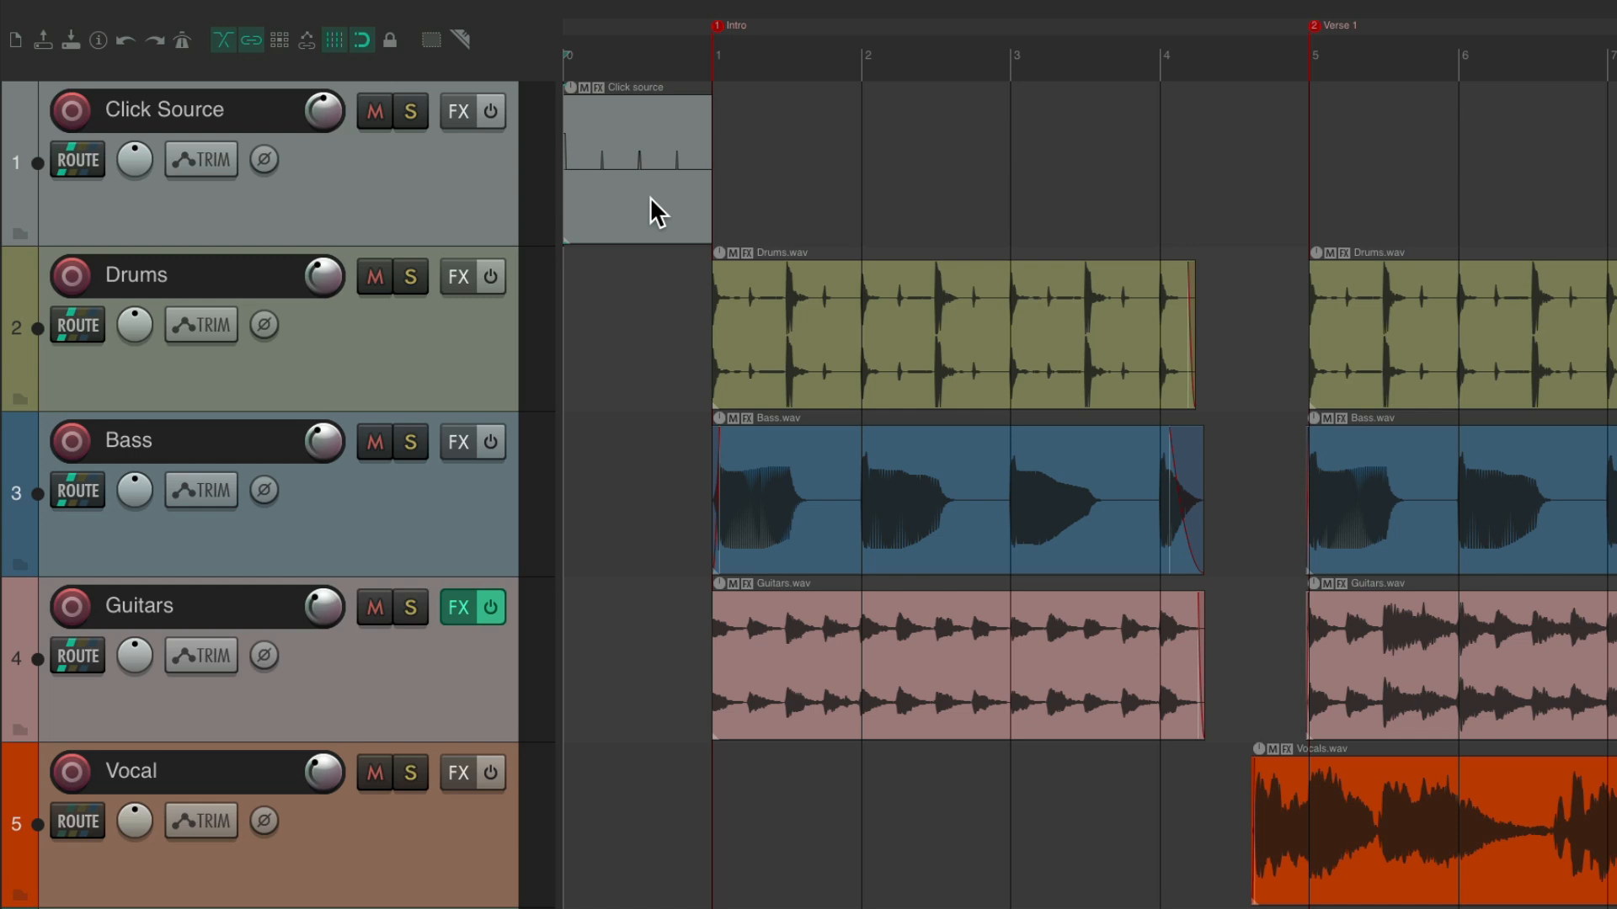
{"action": "key", "text": "Ctrl+PageDown"}
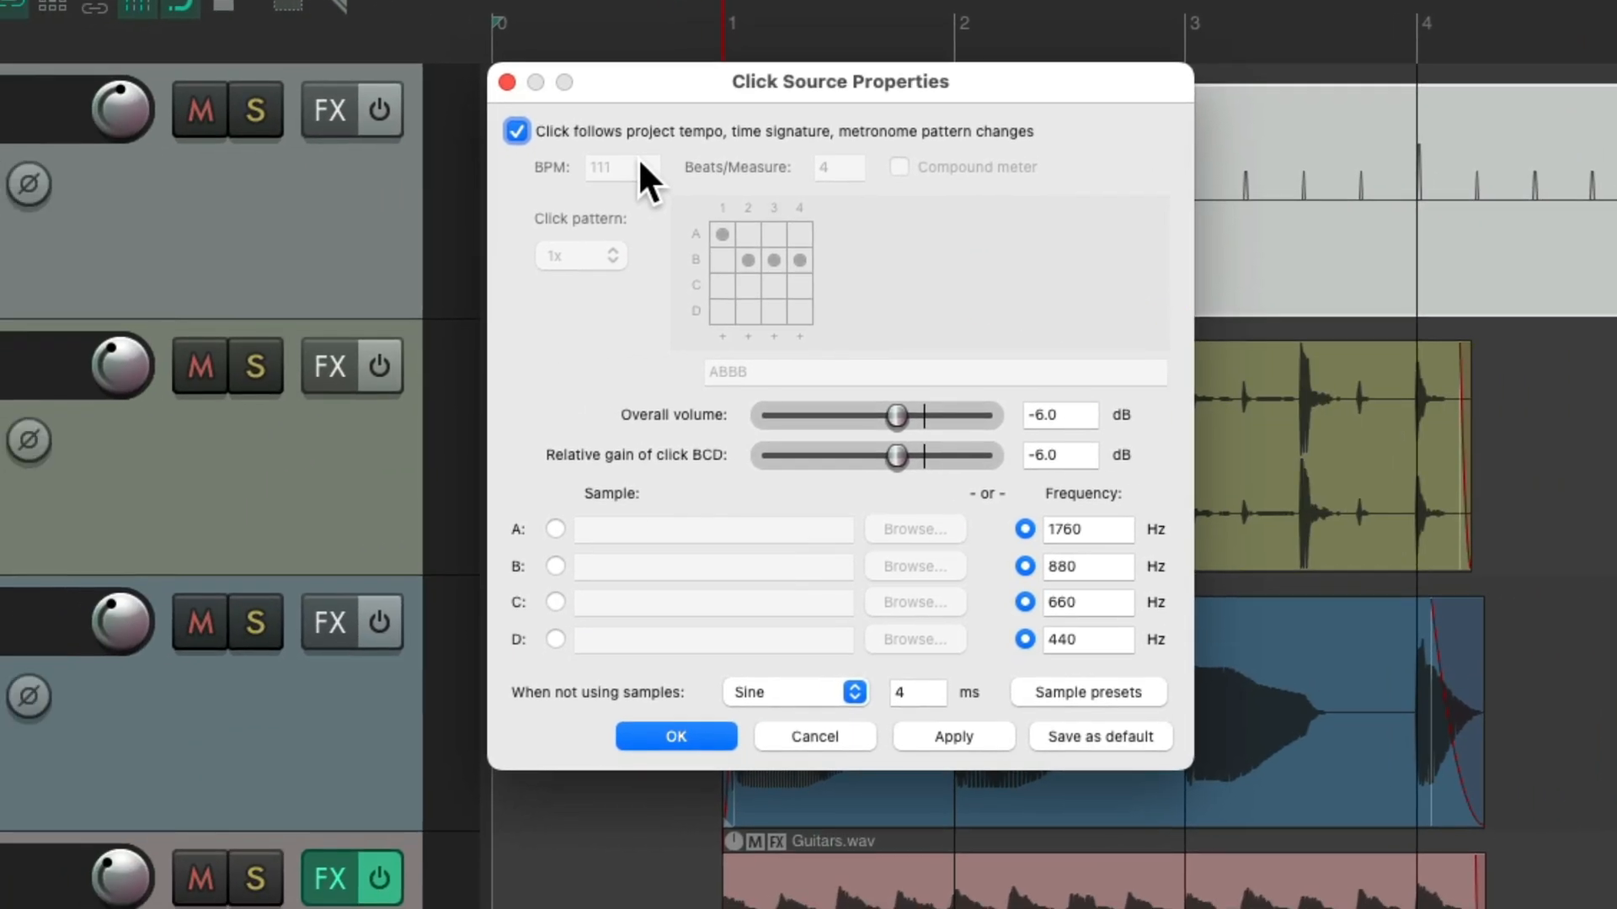
Step: Detach the click from project tempo, use the Clave sample preset, and set beats 3–4 to the B click
{"action": "left_click", "coordinate": [516, 131]}
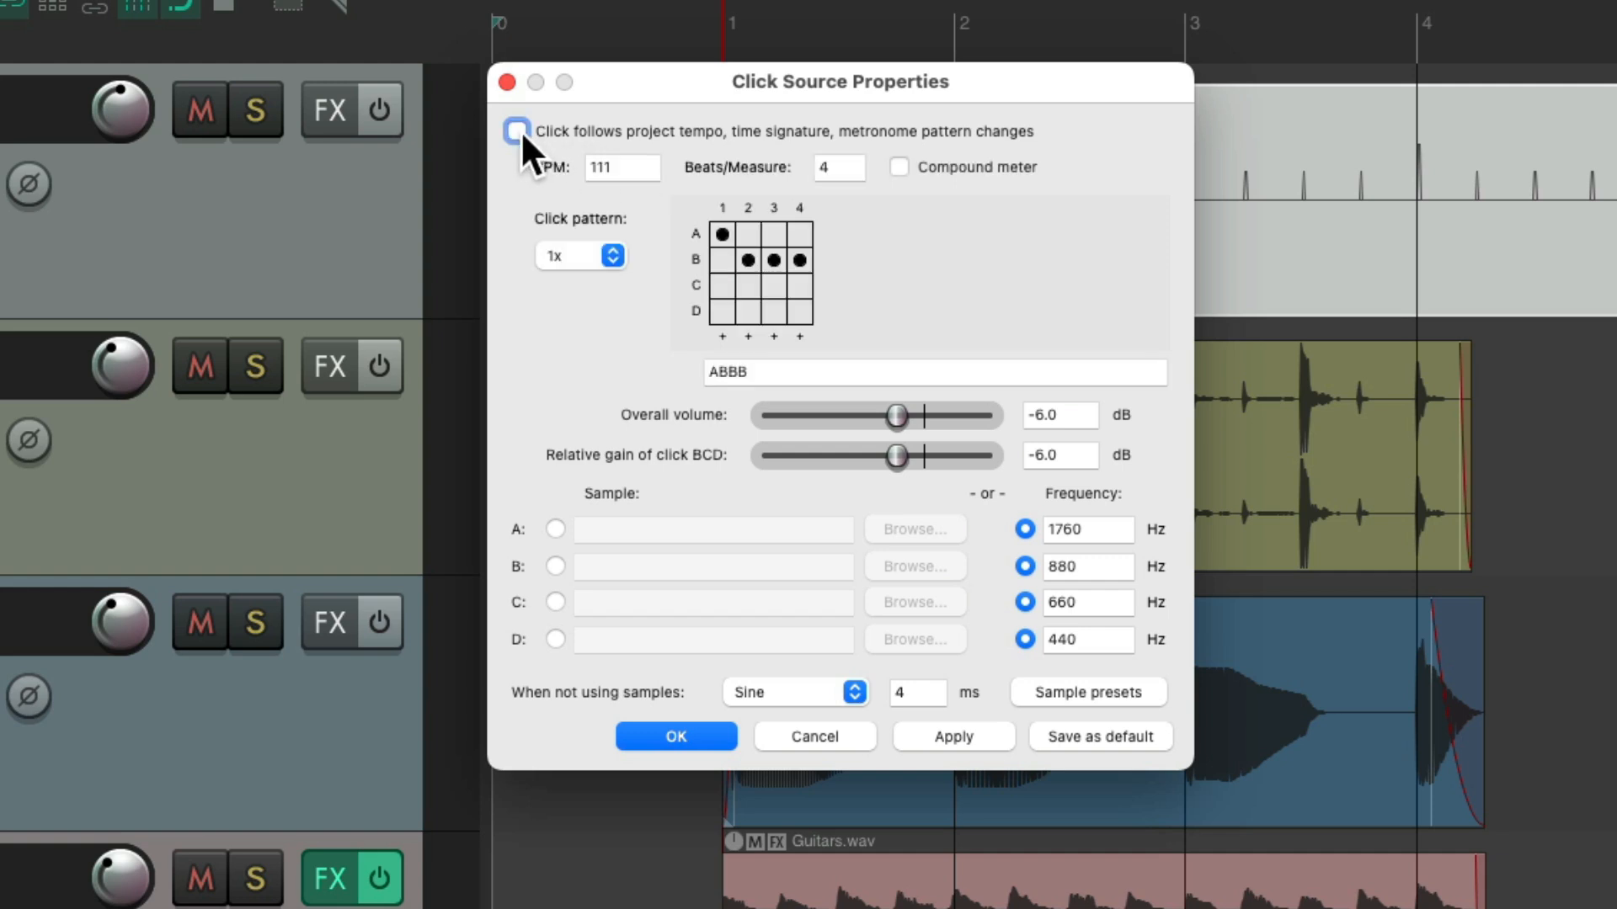
{"action": "mouse_move", "coordinate": [682, 201]}
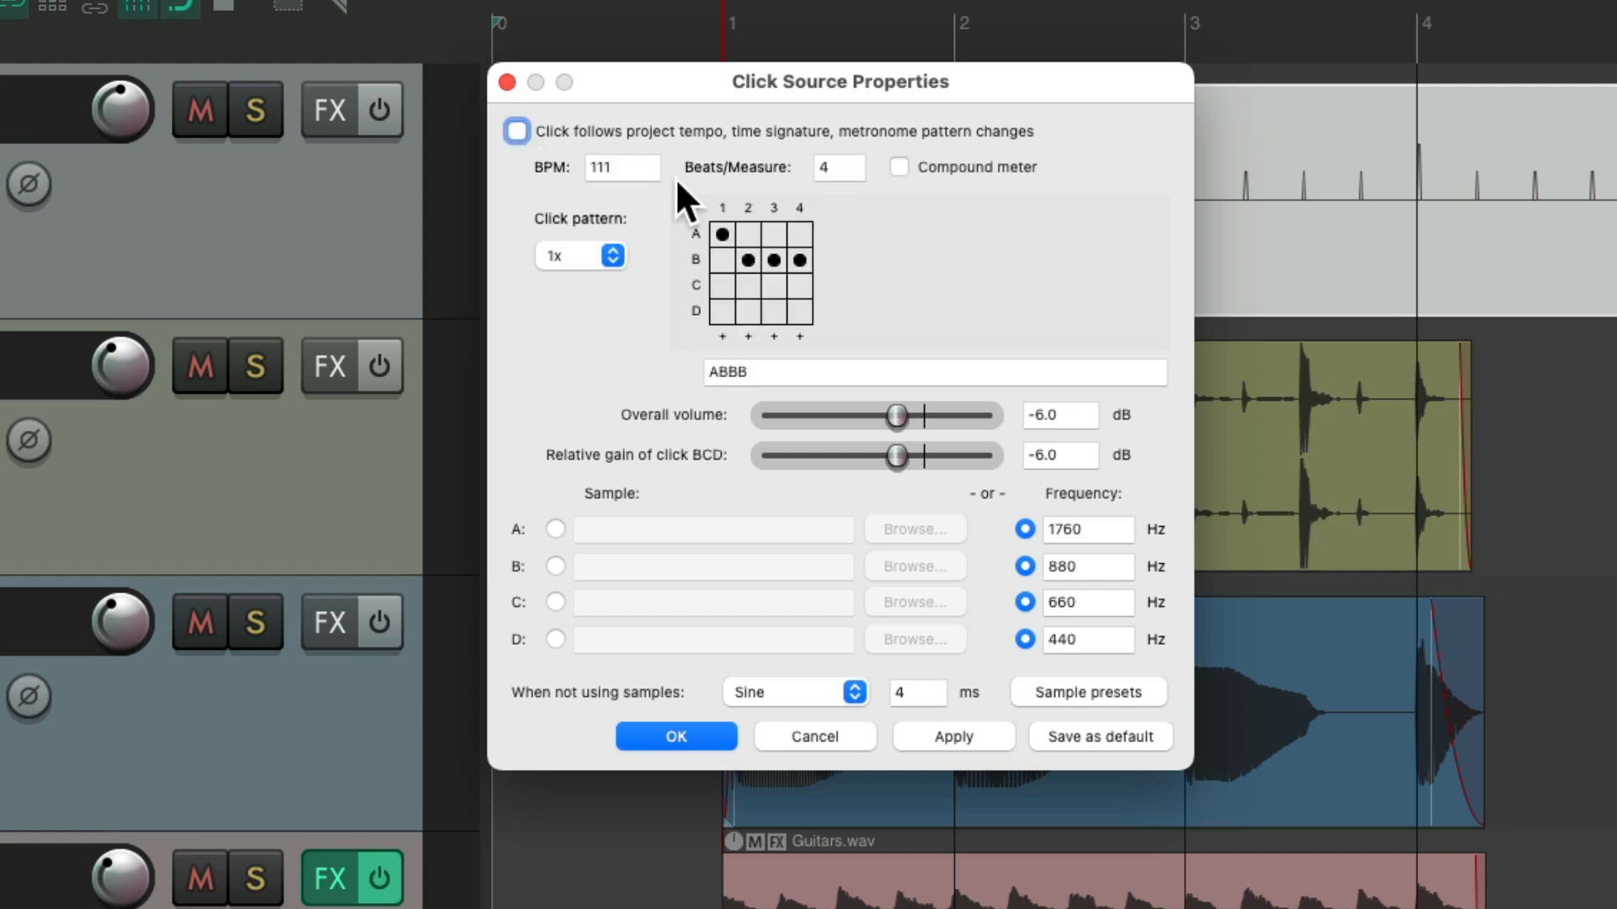
{"action": "mouse_move", "coordinate": [898, 293]}
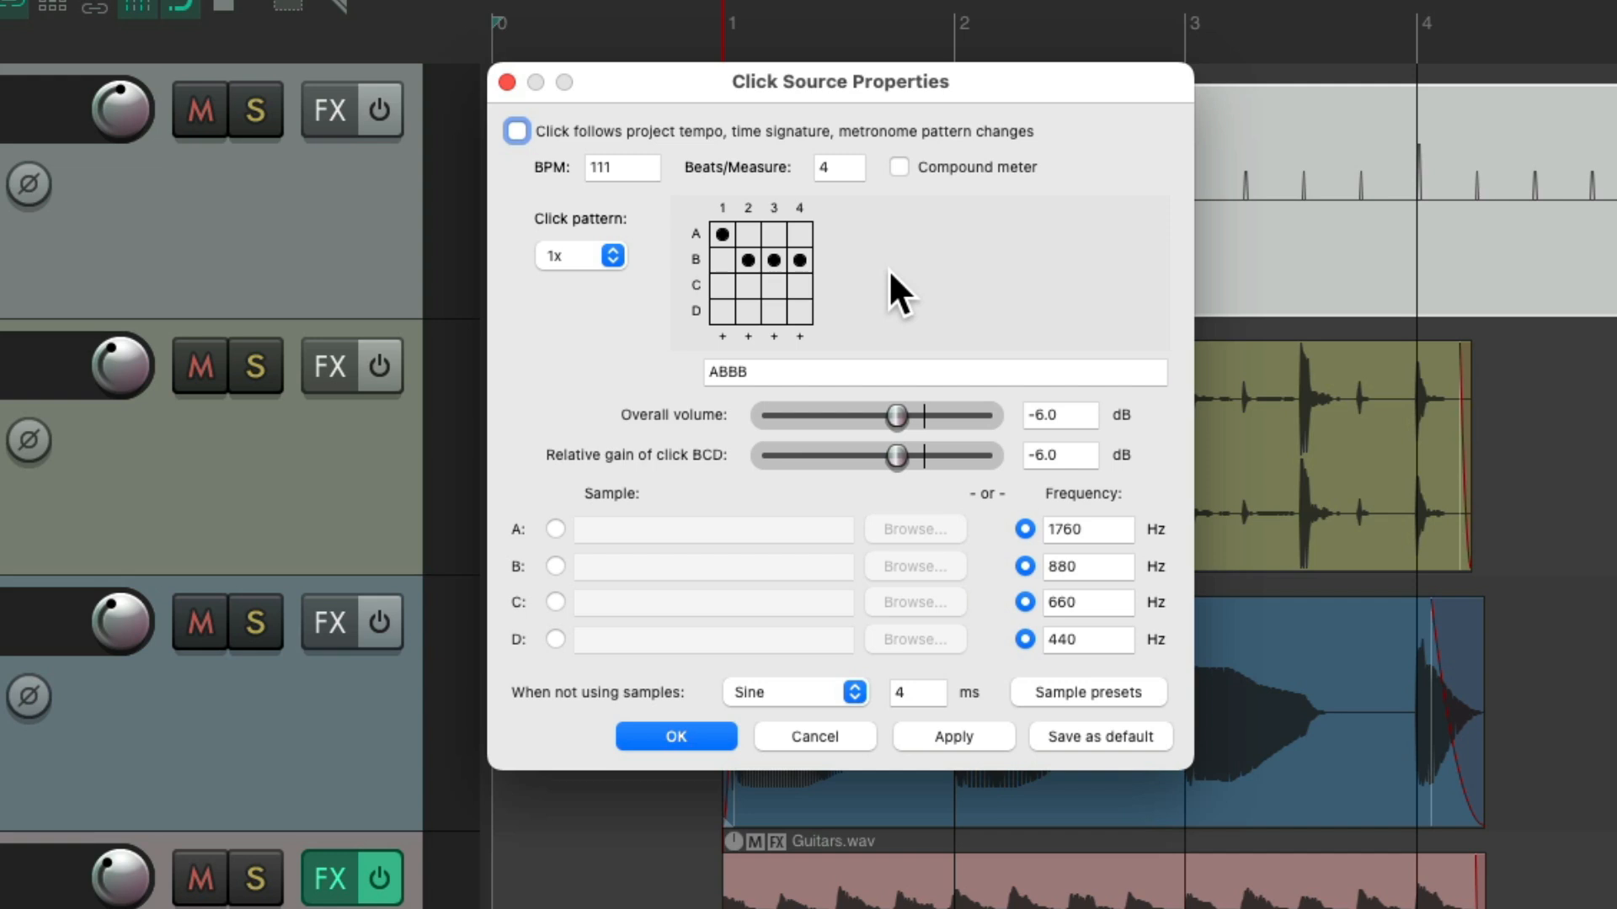
{"action": "mouse_move", "coordinate": [636, 200]}
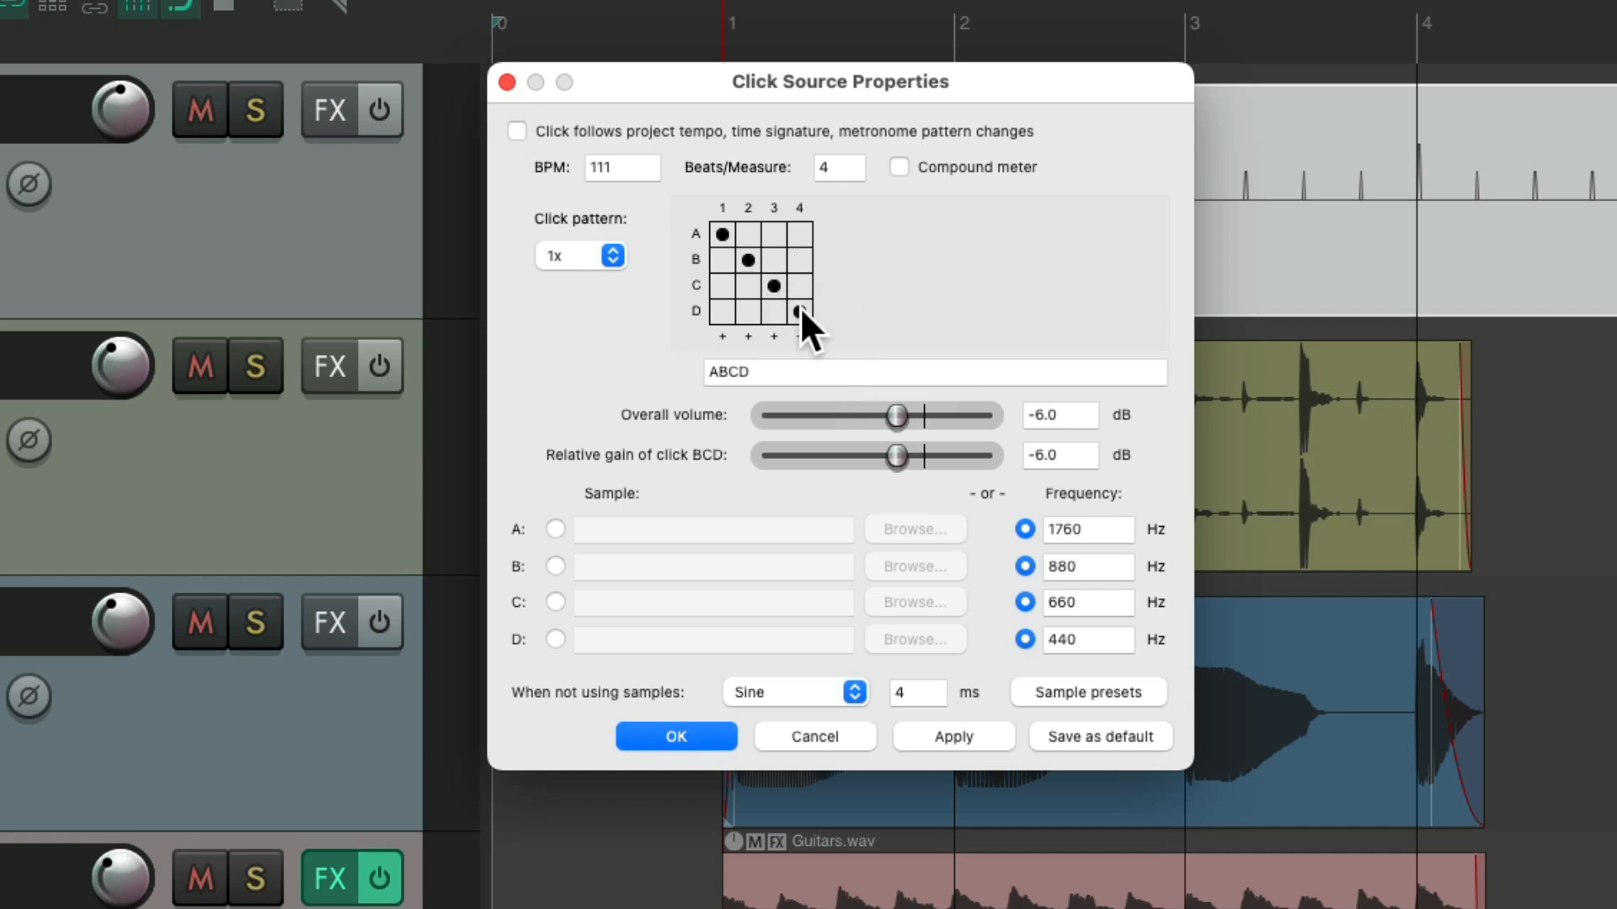
{"action": "left_click", "coordinate": [798, 312]}
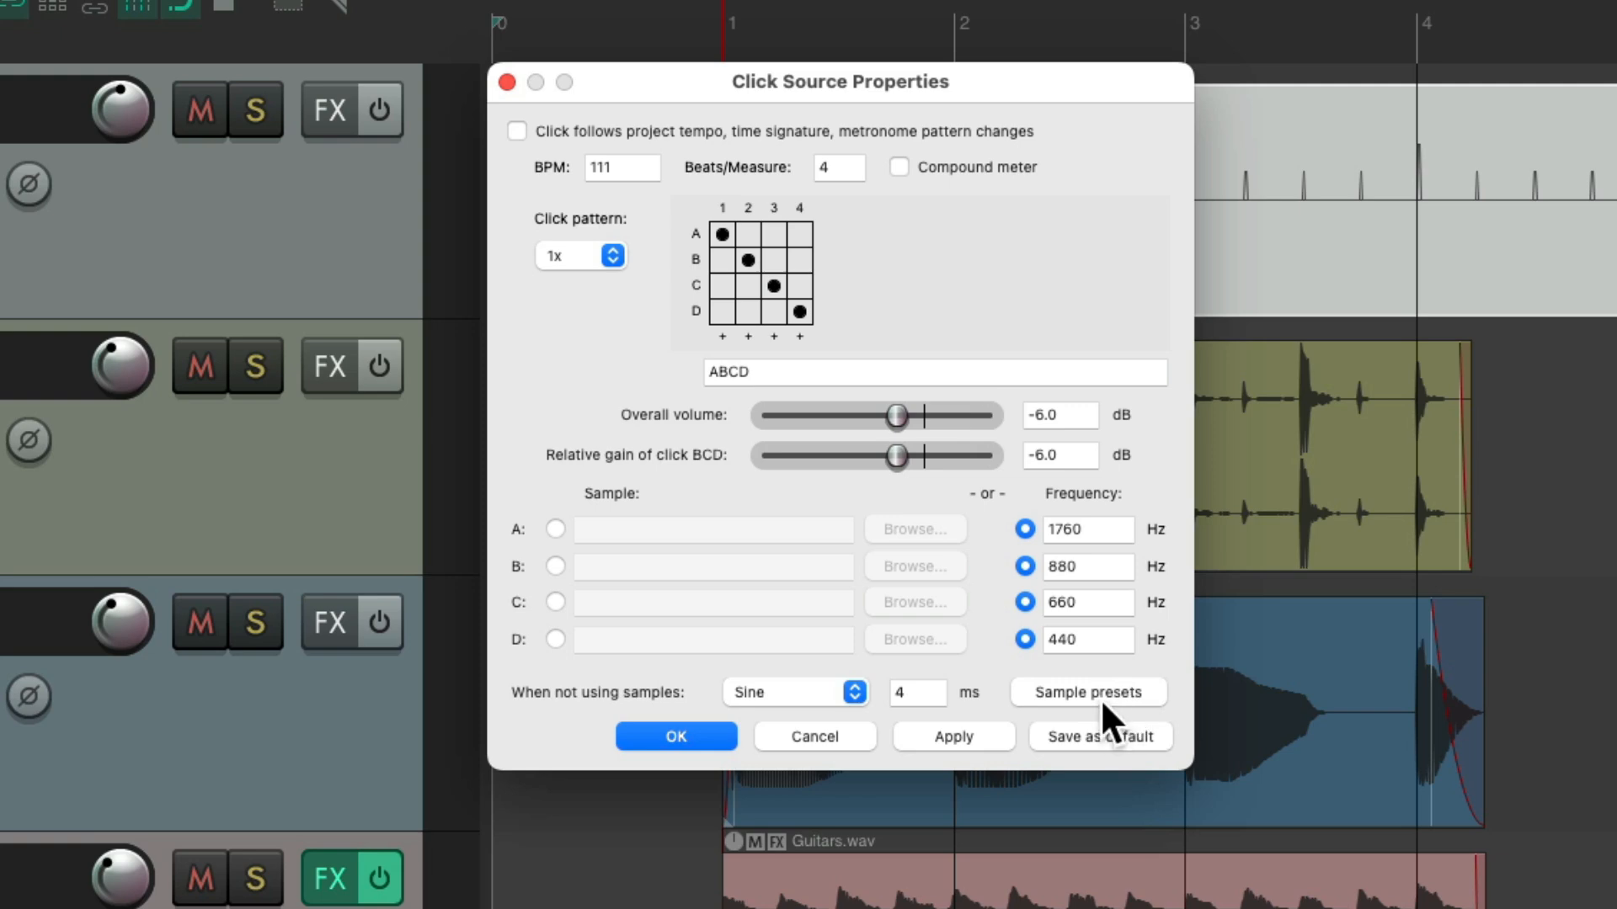
{"action": "left_click", "coordinate": [1086, 692]}
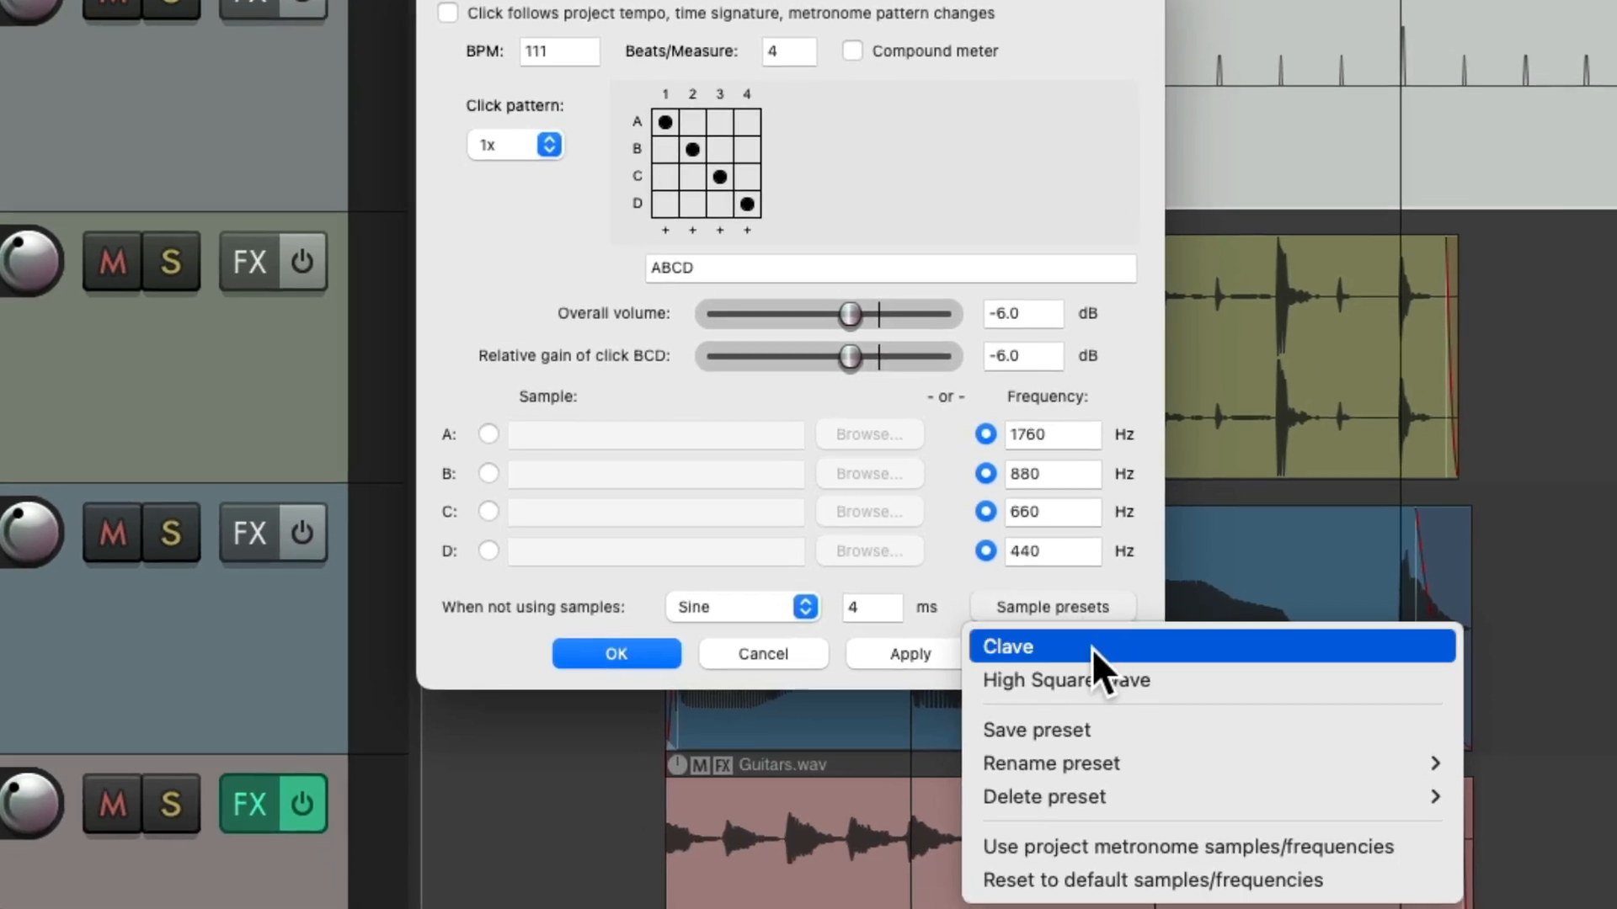
{"action": "left_click", "coordinate": [1007, 647]}
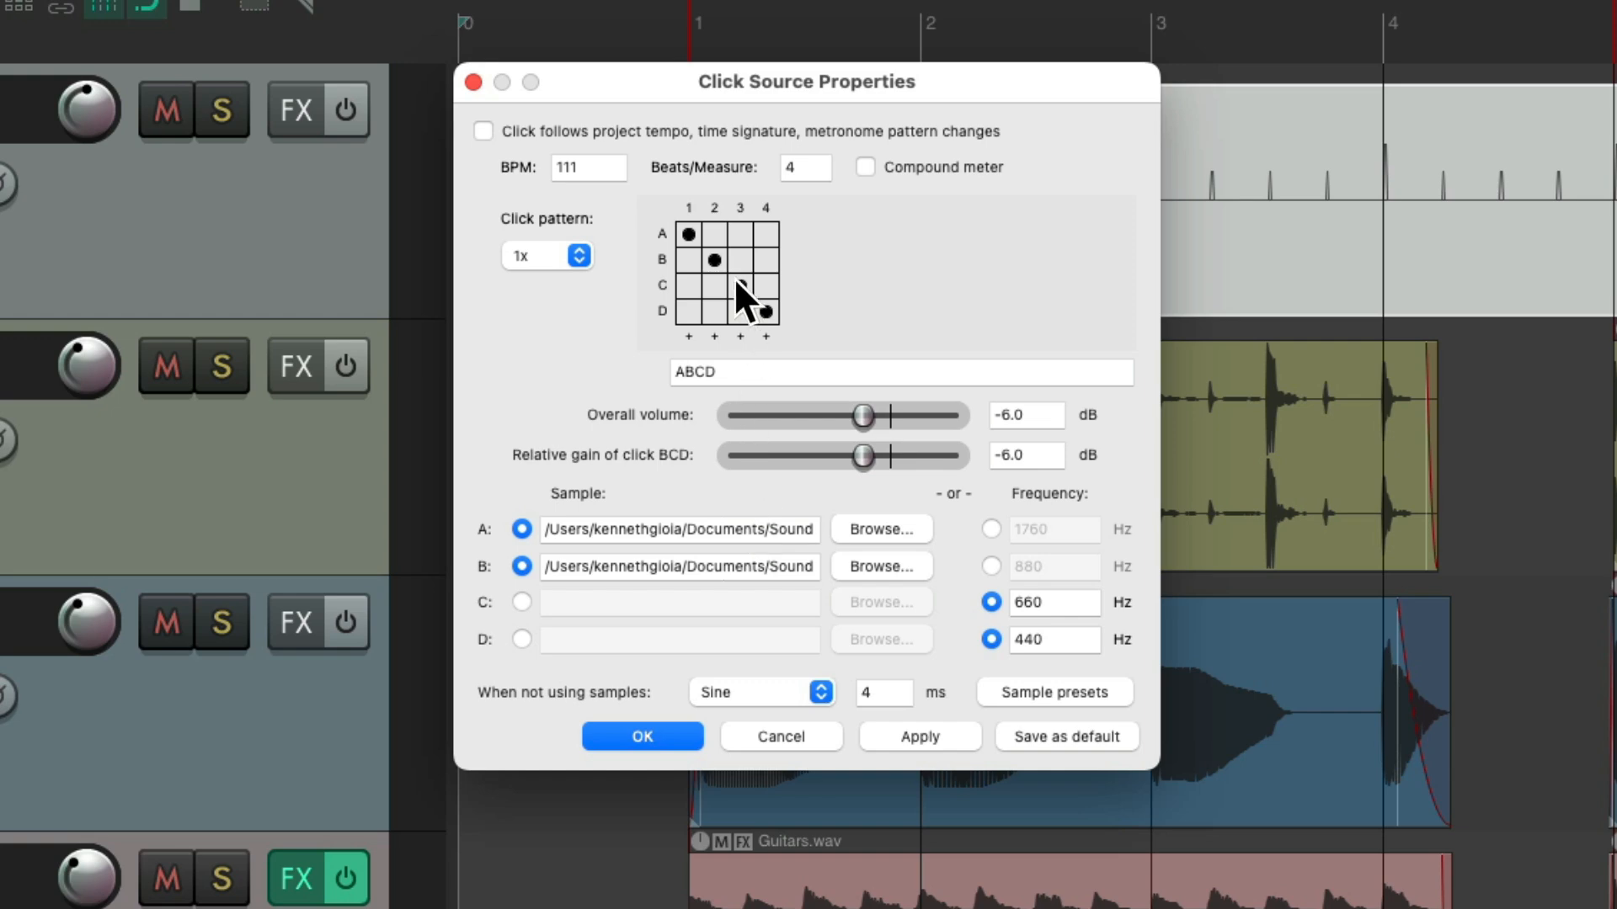
{"action": "left_click", "coordinate": [764, 259]}
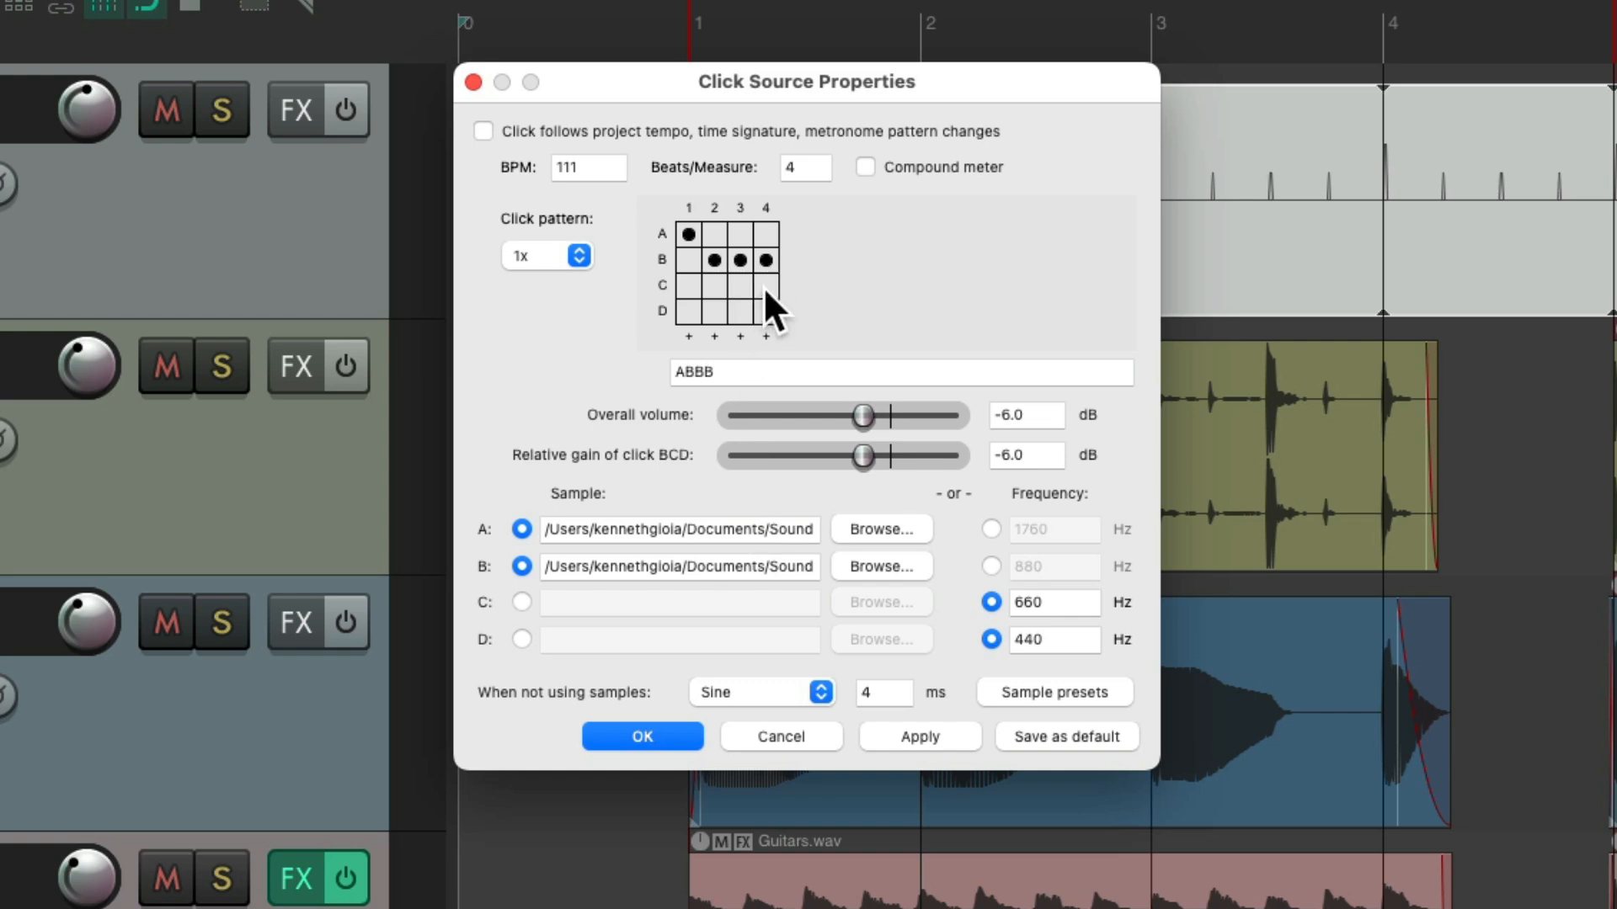
{"action": "left_click", "coordinate": [642, 735]}
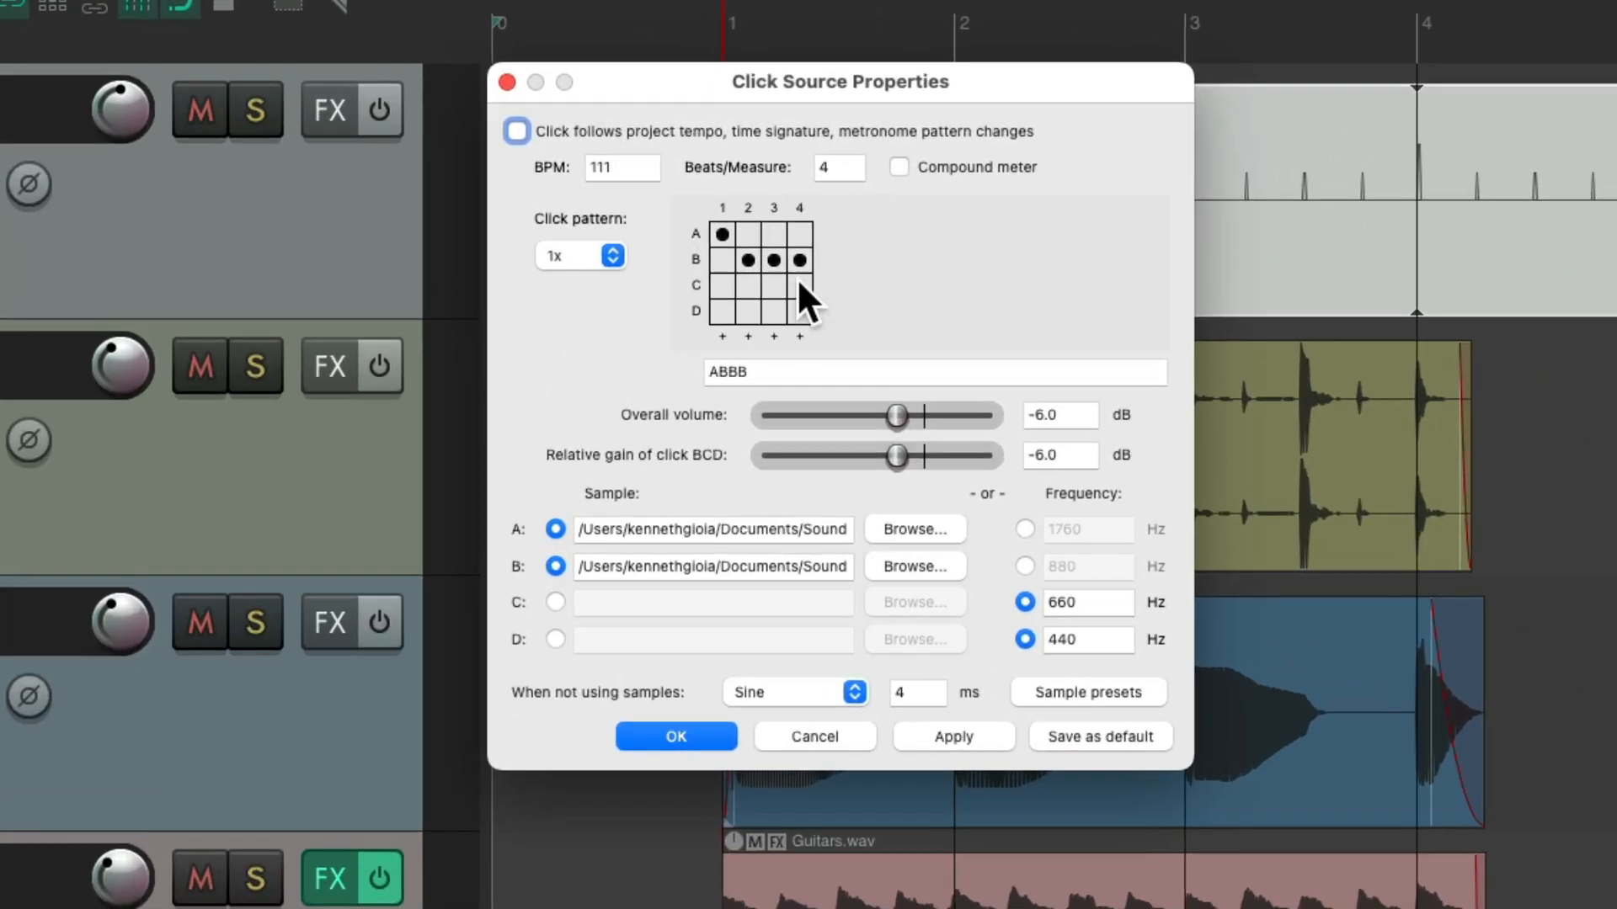
Step: Set the pattern to 2x resolution giving eight steps AB.BABBB and confirm
{"action": "left_click", "coordinate": [580, 256]}
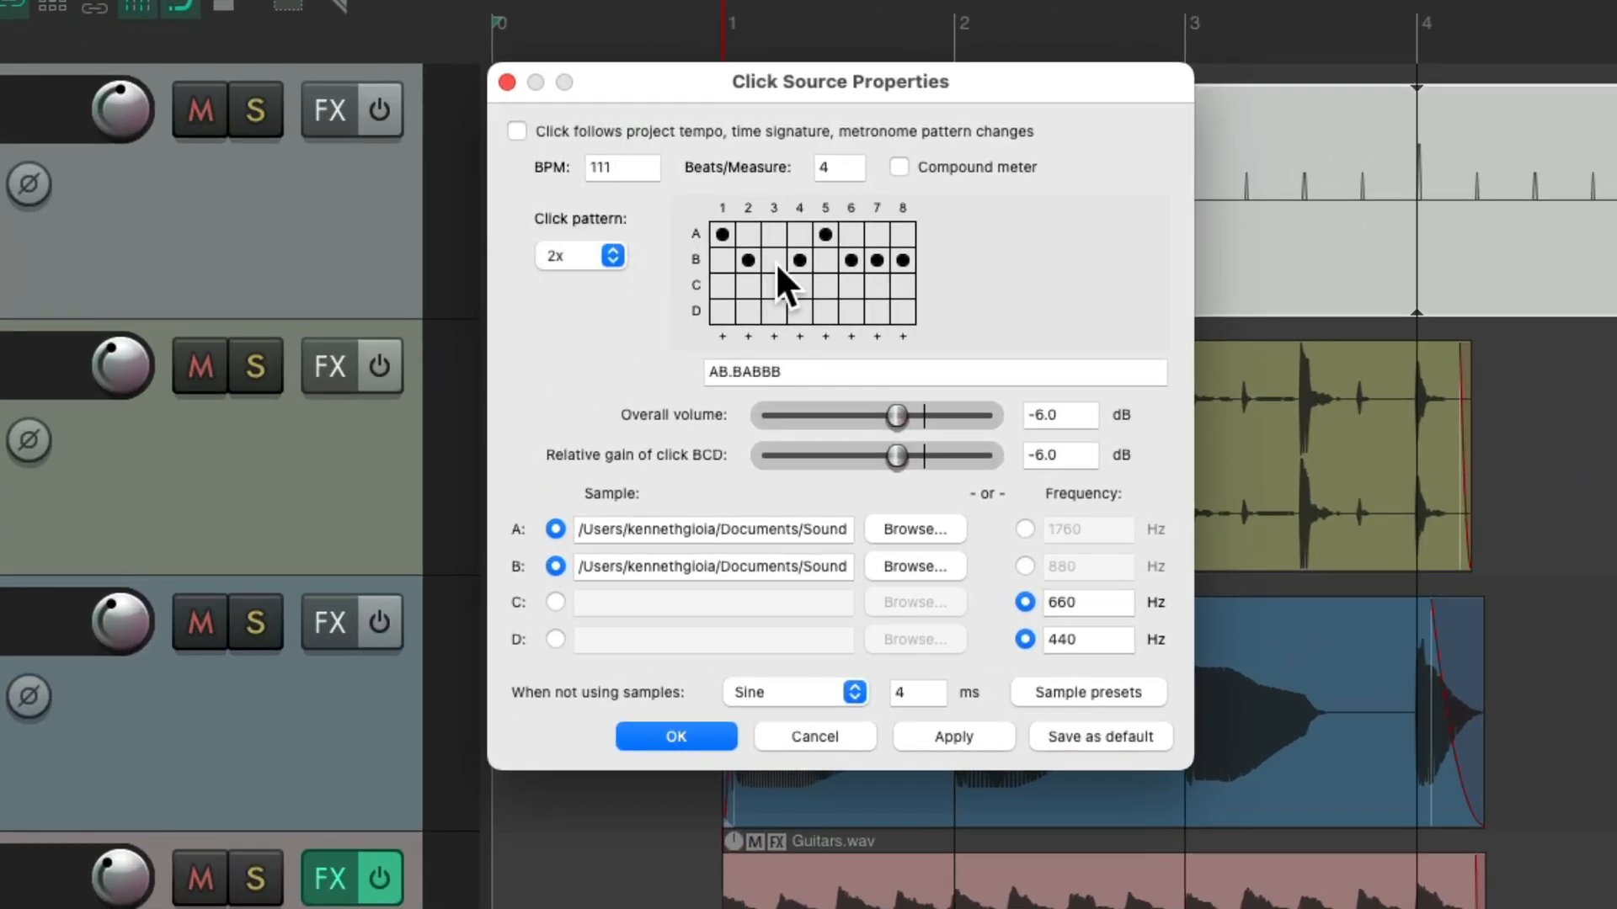
{"action": "left_click", "coordinate": [675, 736]}
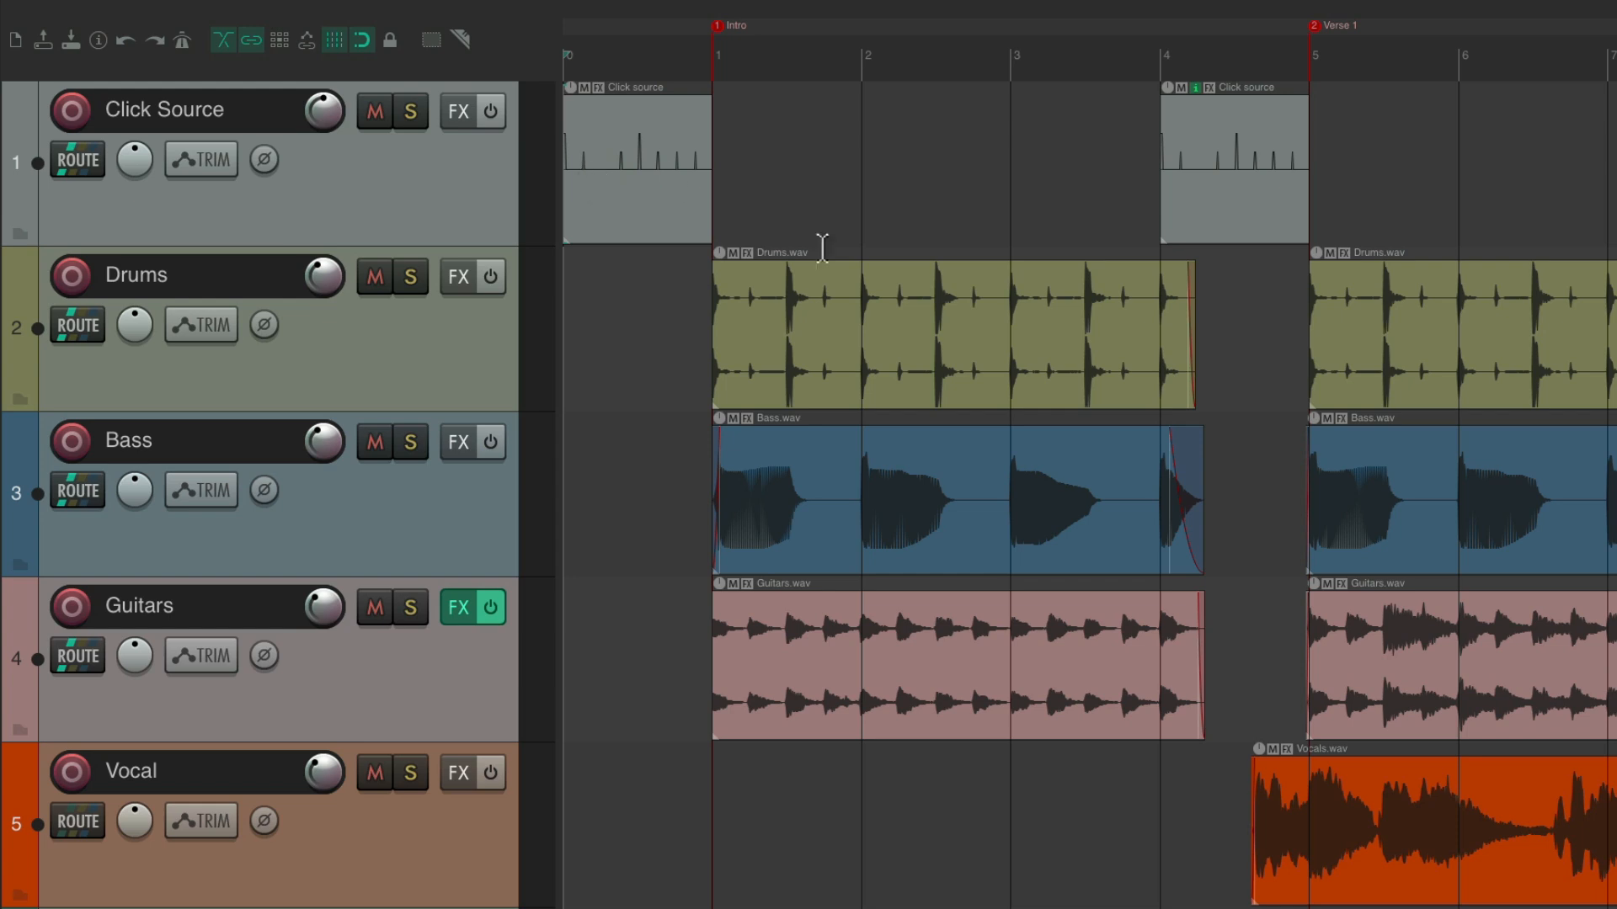
{"action": "mouse_move", "coordinate": [1293, 315]}
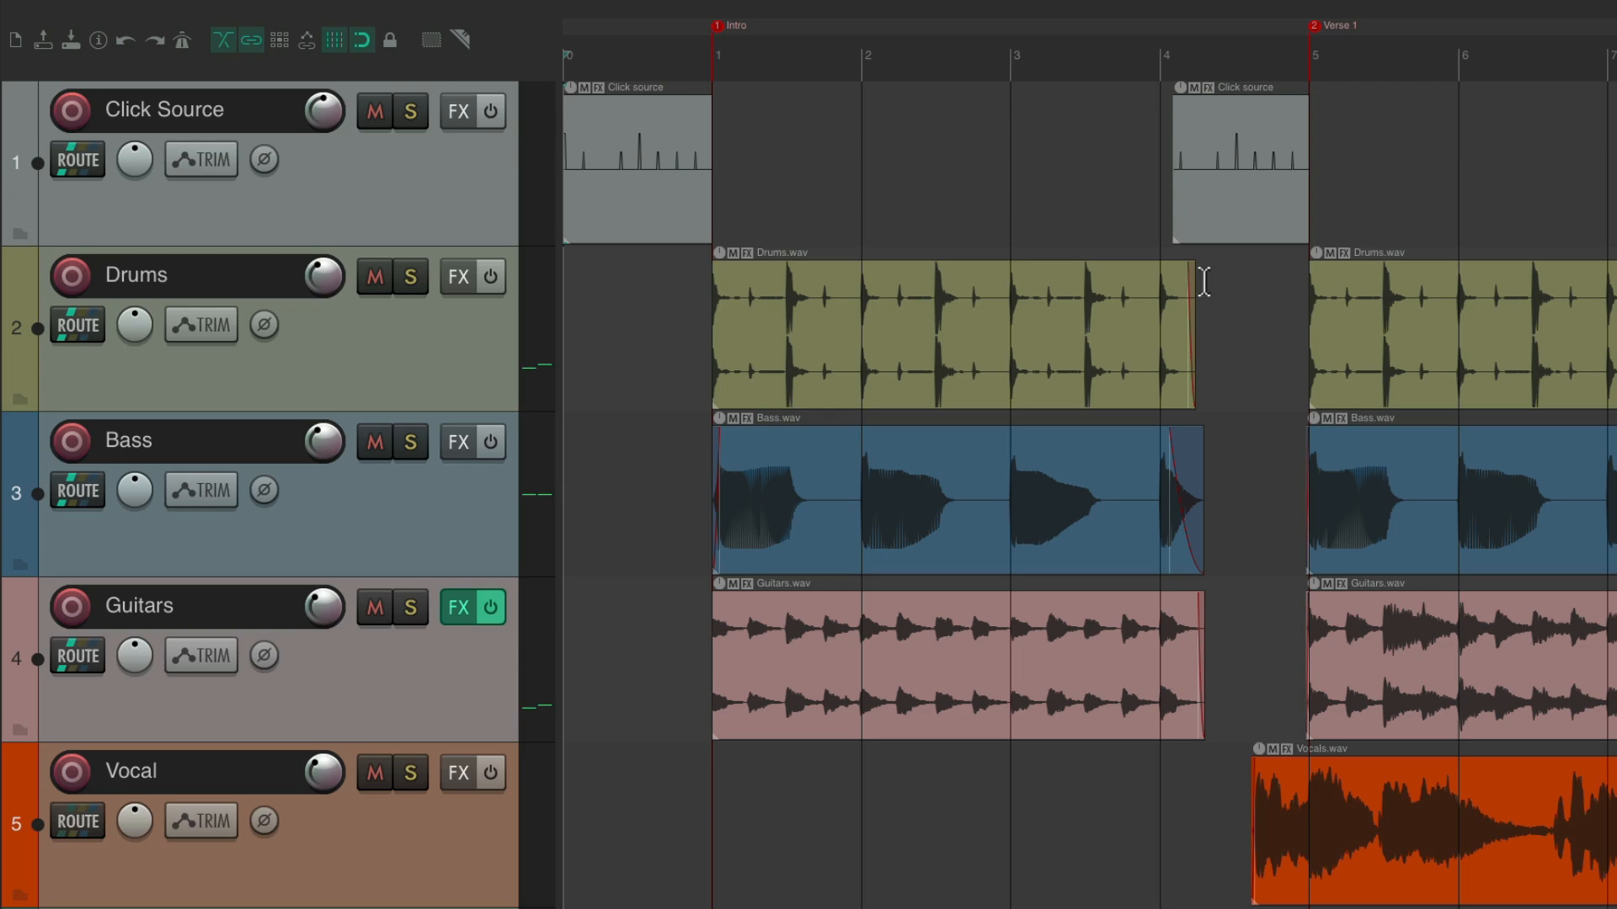
{"action": "mouse_move", "coordinate": [1112, 164]}
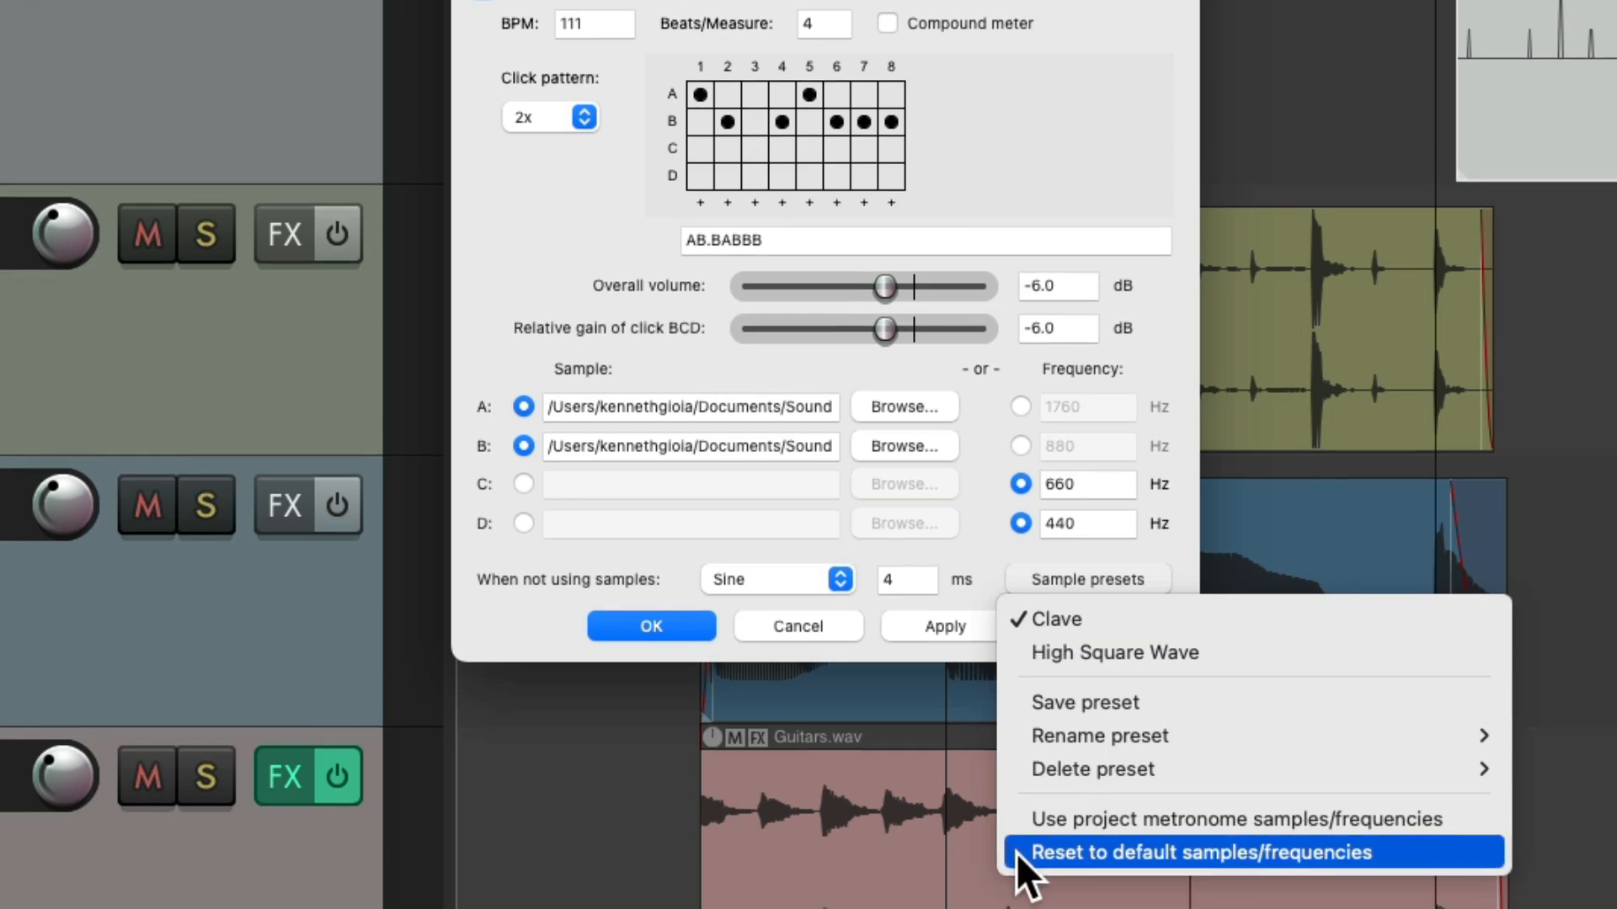
Step: Reset the second item to default sine frequencies with a 1x four-step AB.B pattern and confirm
{"action": "left_click", "coordinate": [1201, 853]}
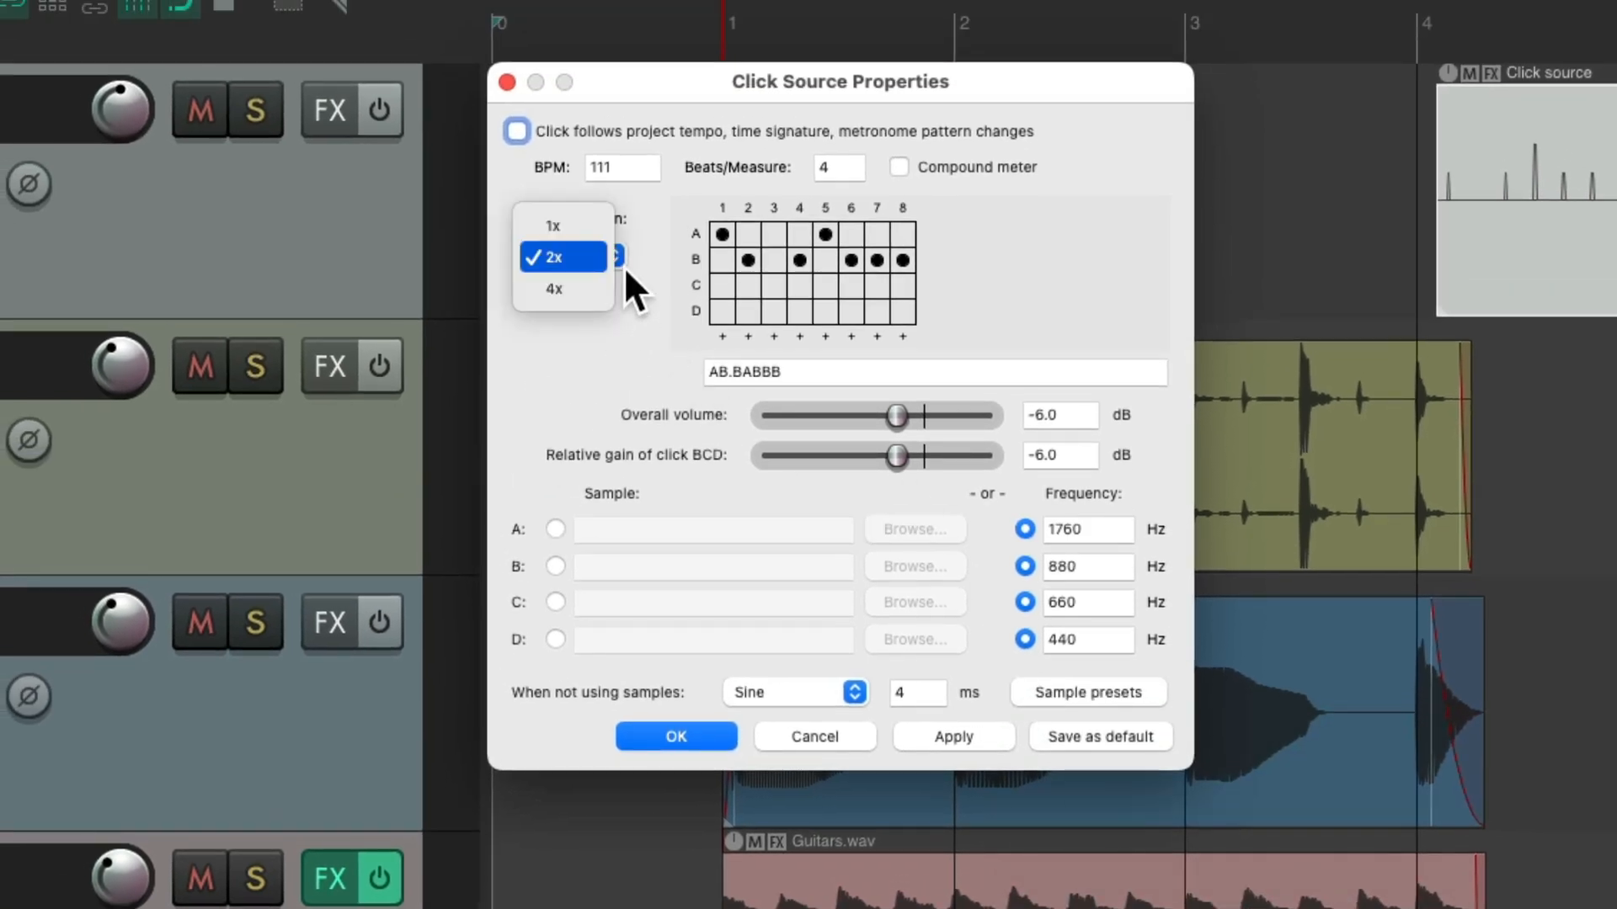
{"action": "left_click", "coordinate": [552, 225]}
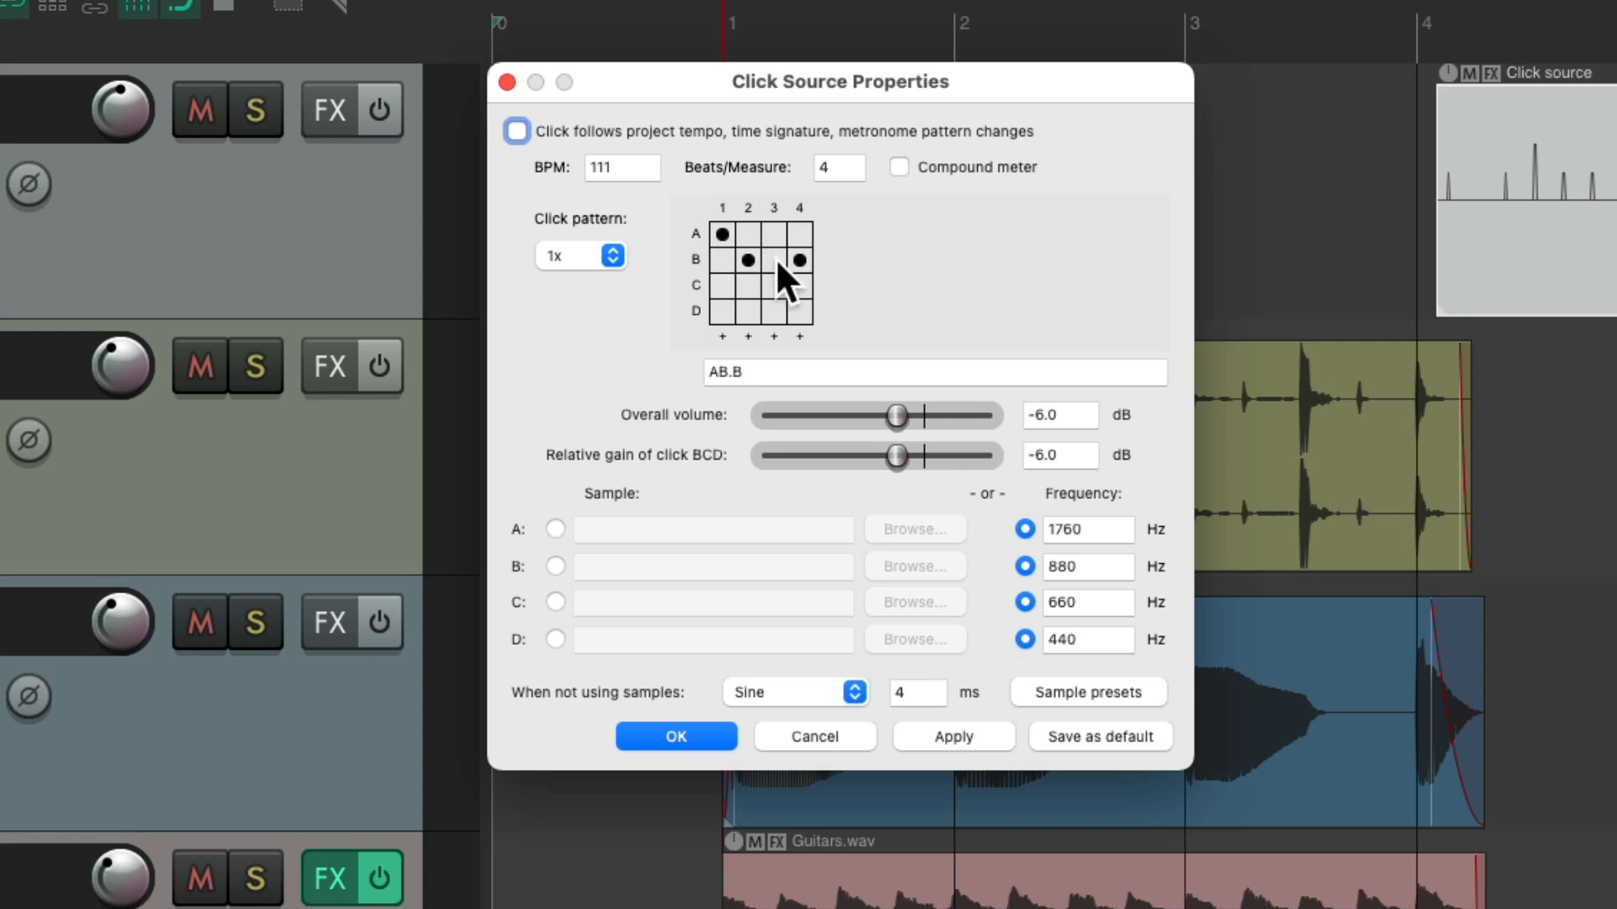
{"action": "left_click", "coordinate": [675, 736]}
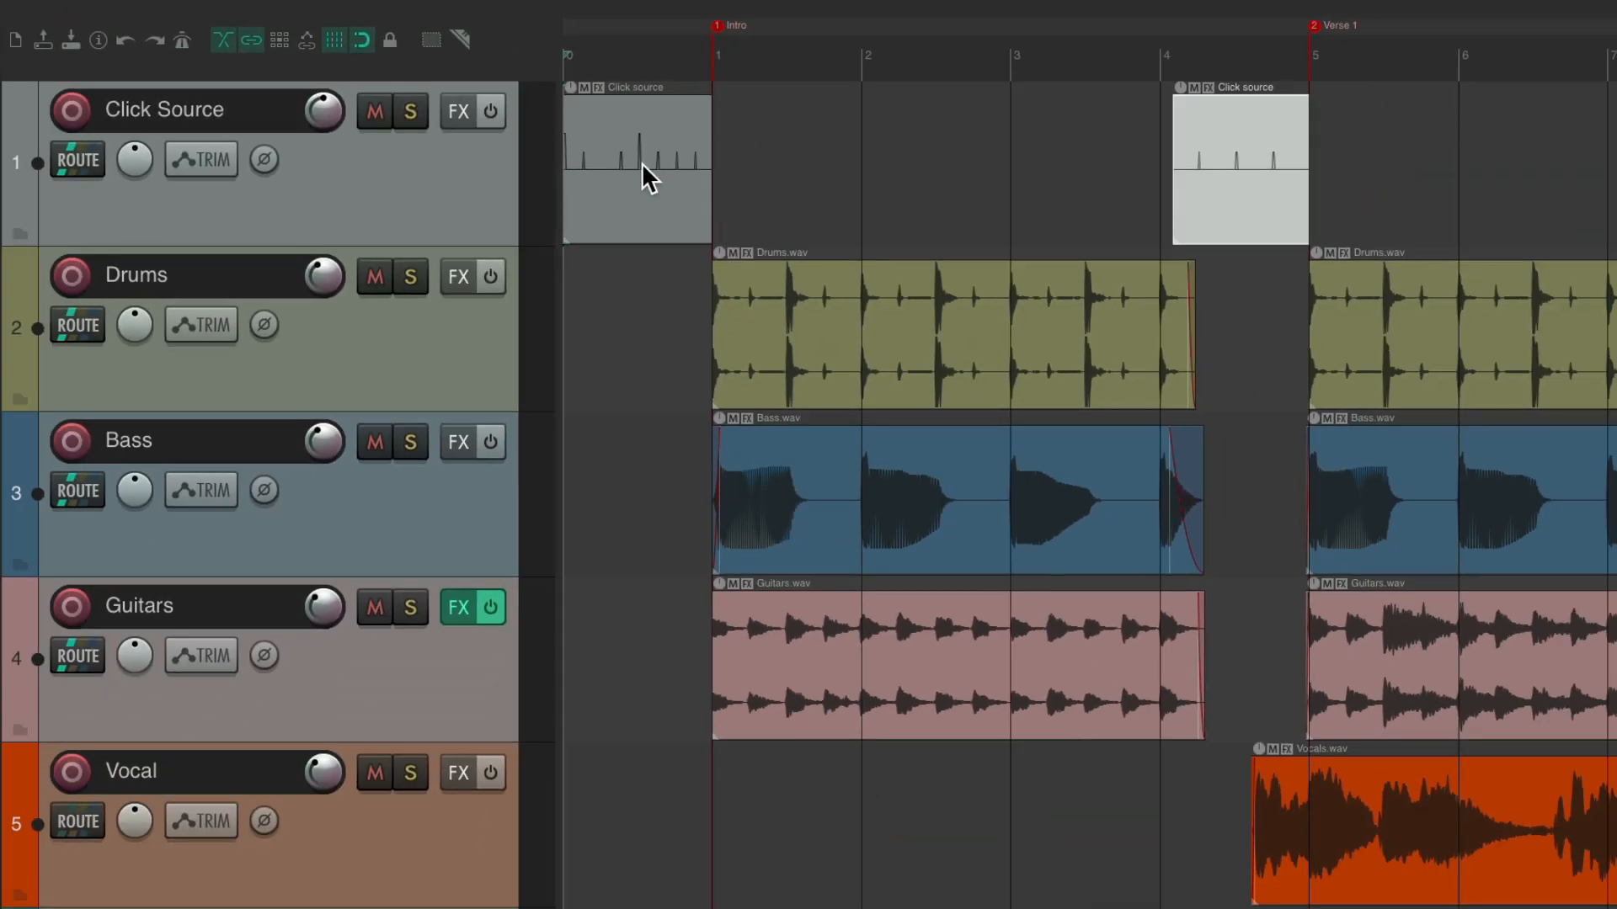
{"action": "mouse_move", "coordinate": [1244, 199]}
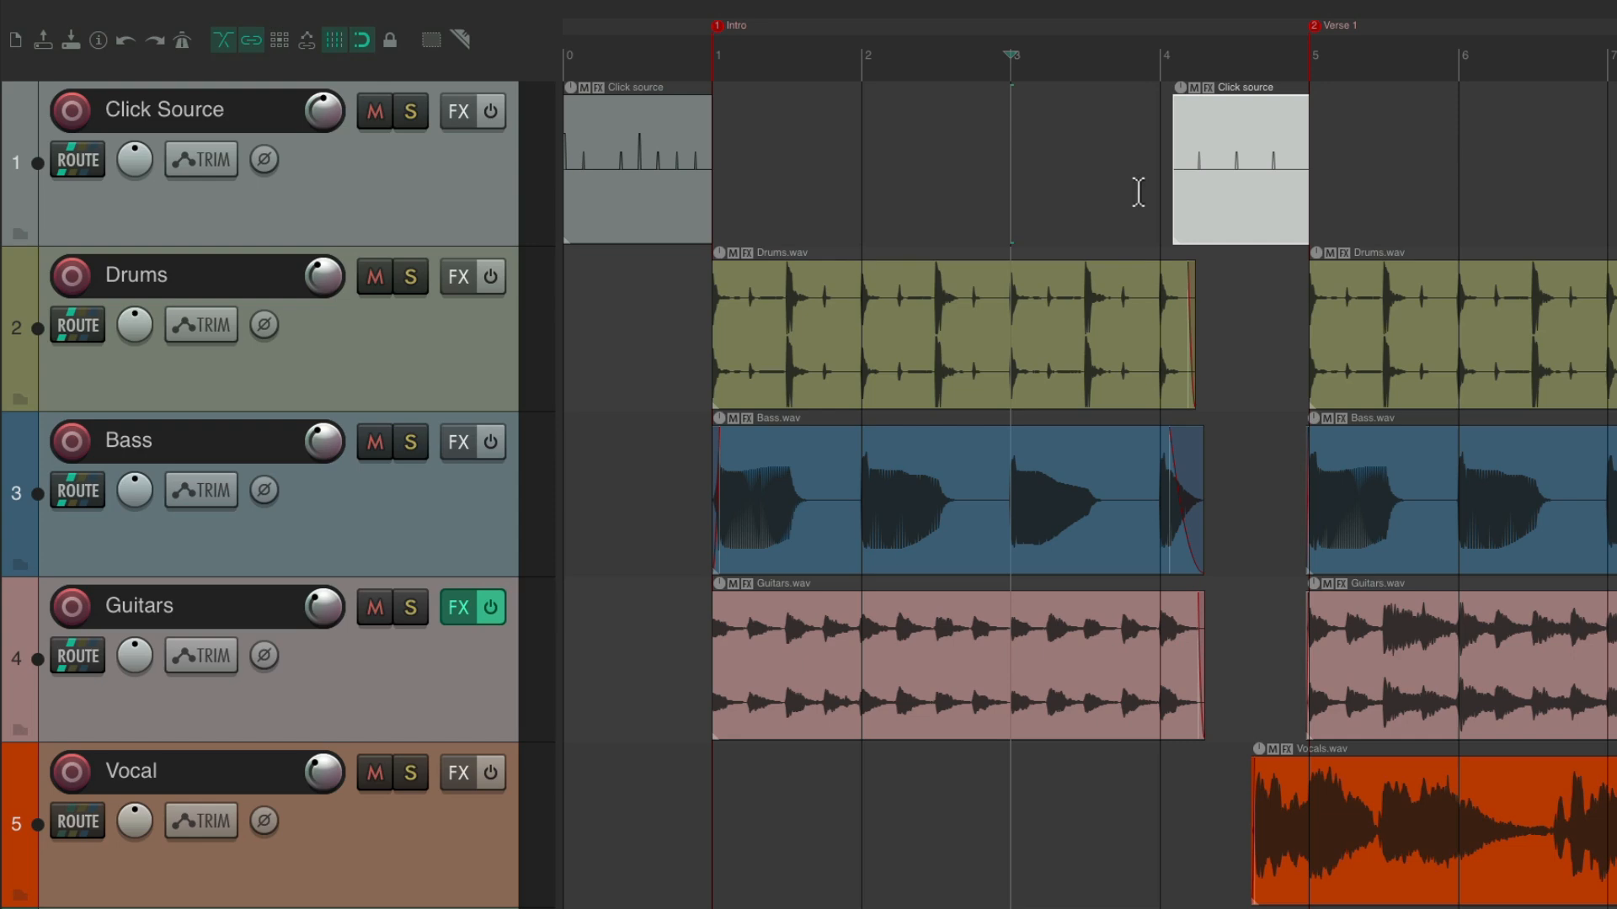
{"action": "mouse_move", "coordinate": [665, 175]}
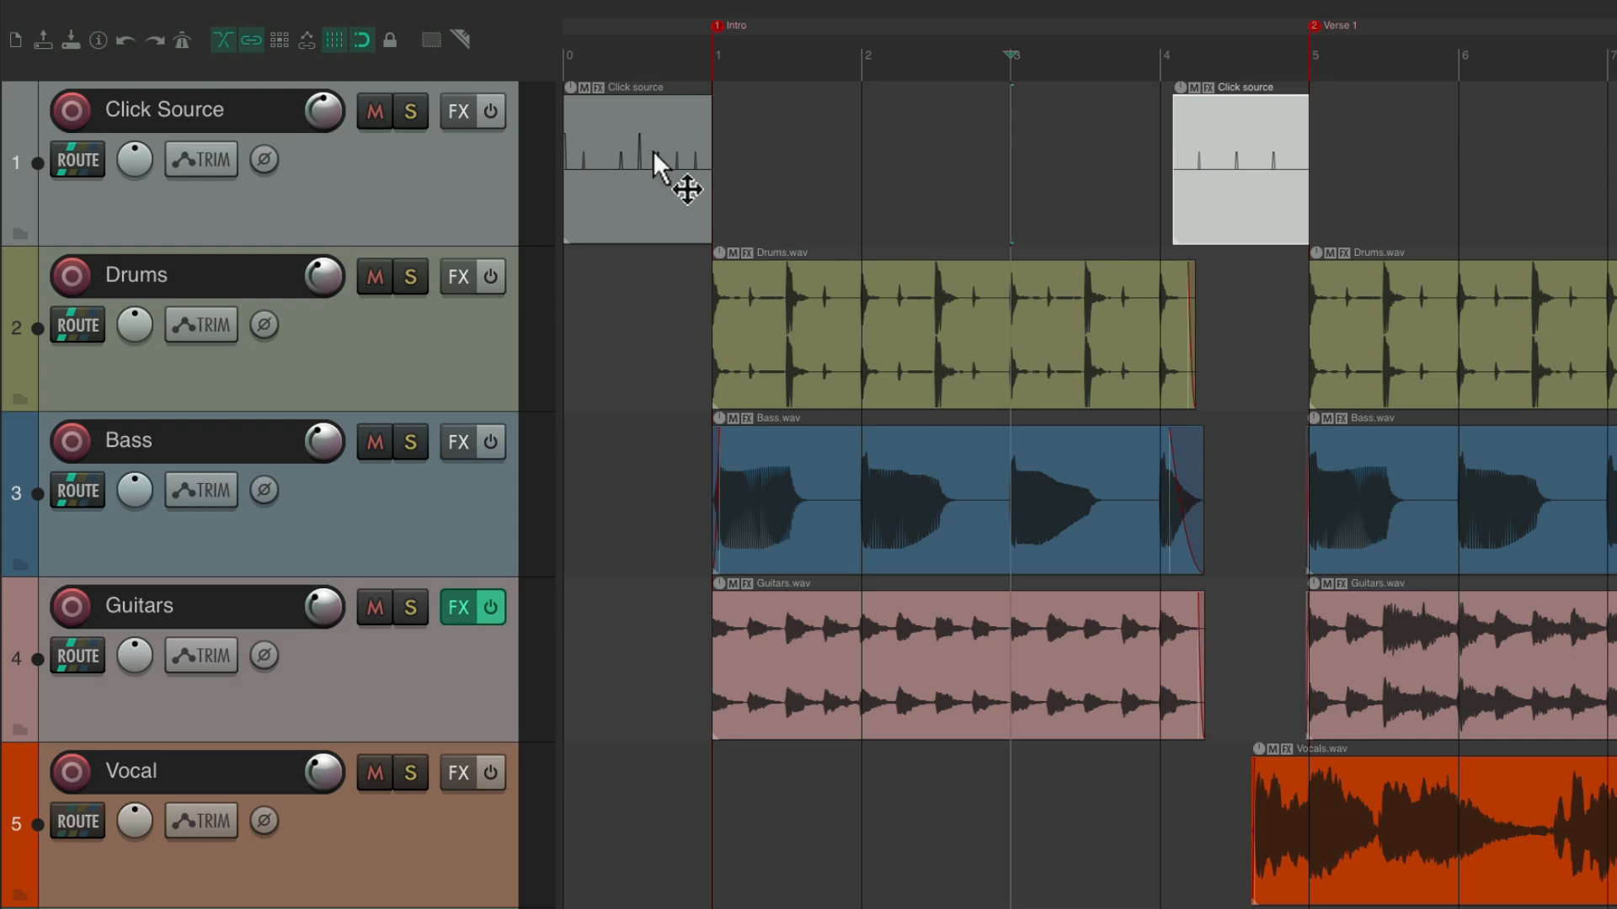
Step: Make the first click item stop following the project metronome and confirm its own pattern
{"action": "double_click", "coordinate": [636, 170]}
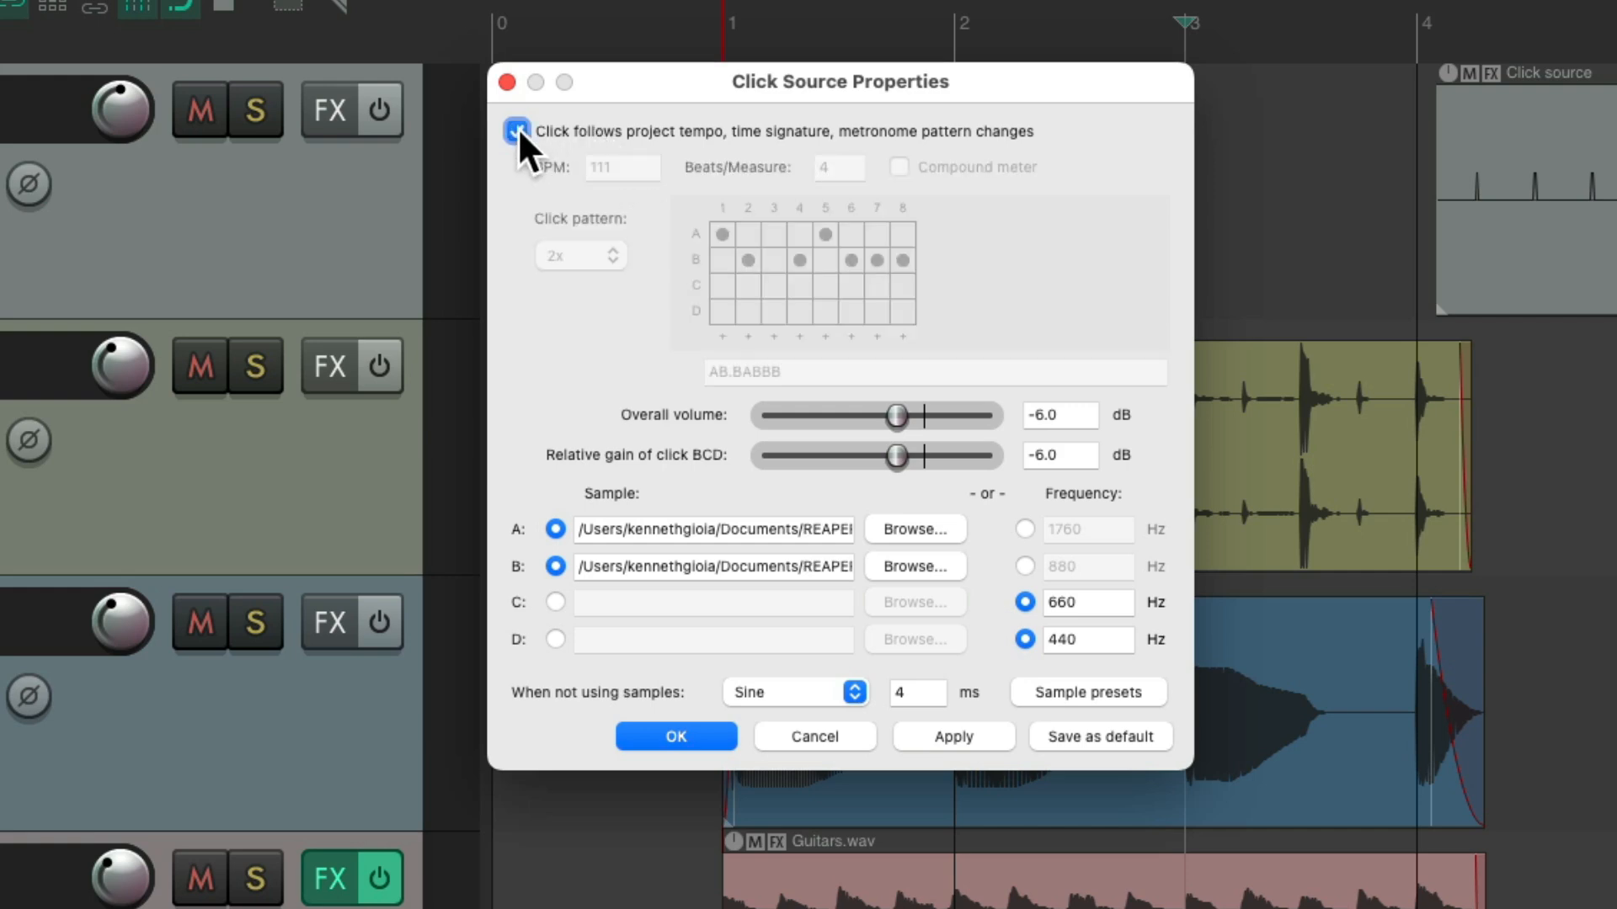
{"action": "left_click", "coordinate": [517, 131]}
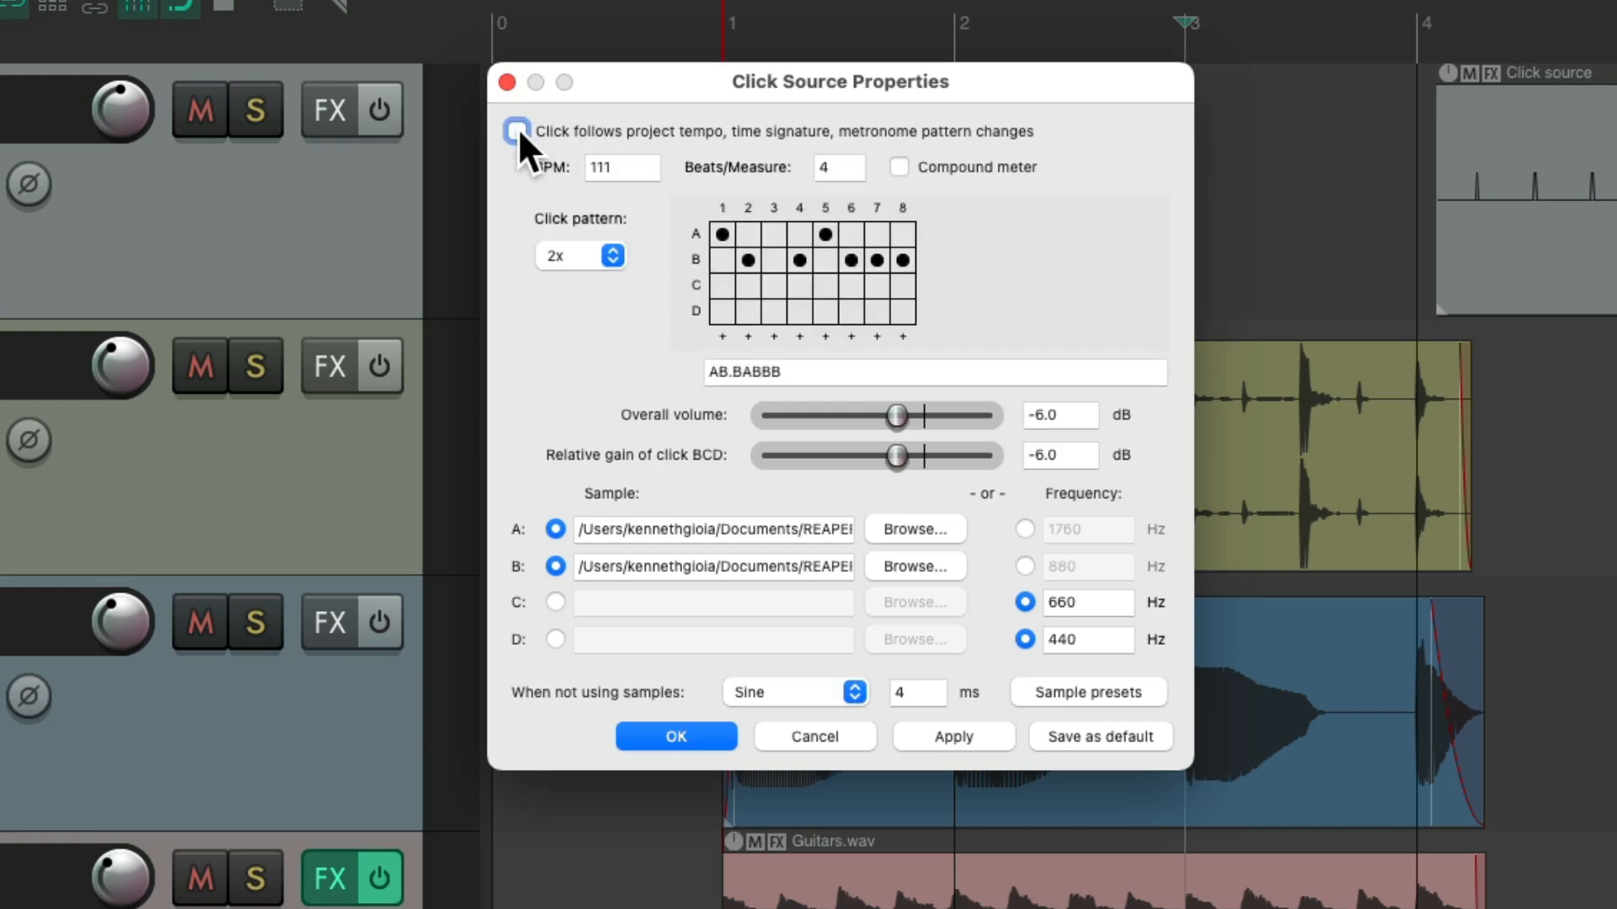
{"action": "left_click", "coordinate": [675, 736]}
{"action": "type", "text": "Drummer -"}
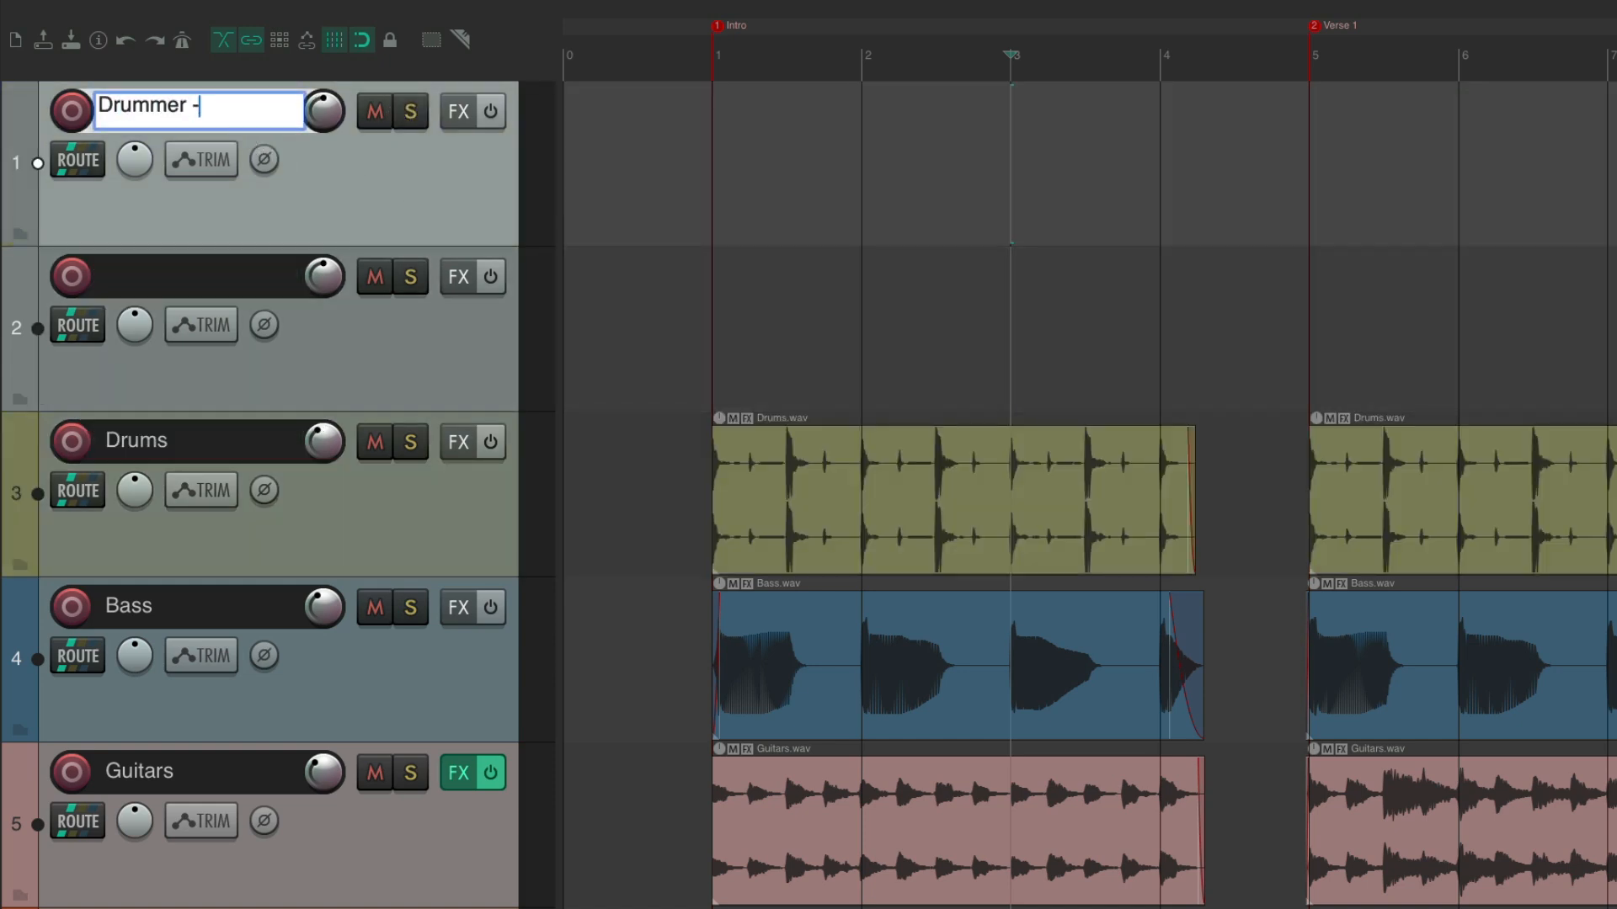
Step: Name the second new track 'CR - Click' and start inserting a click source
{"action": "type", "text": "CR - Click"}
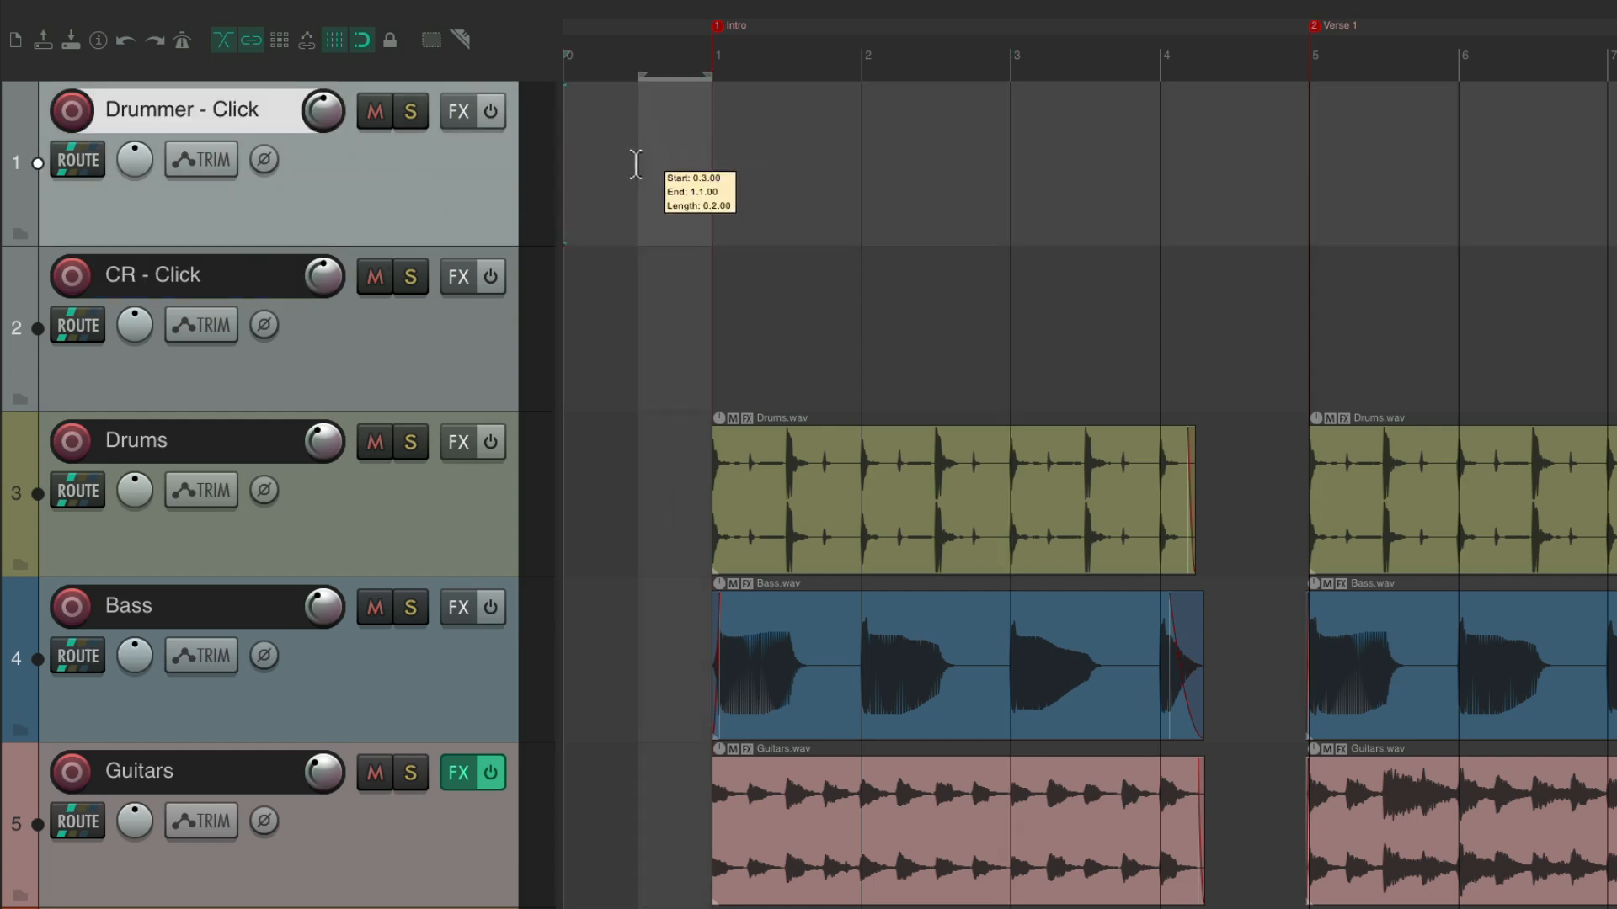
{"action": "left_click", "coordinate": [352, 15]}
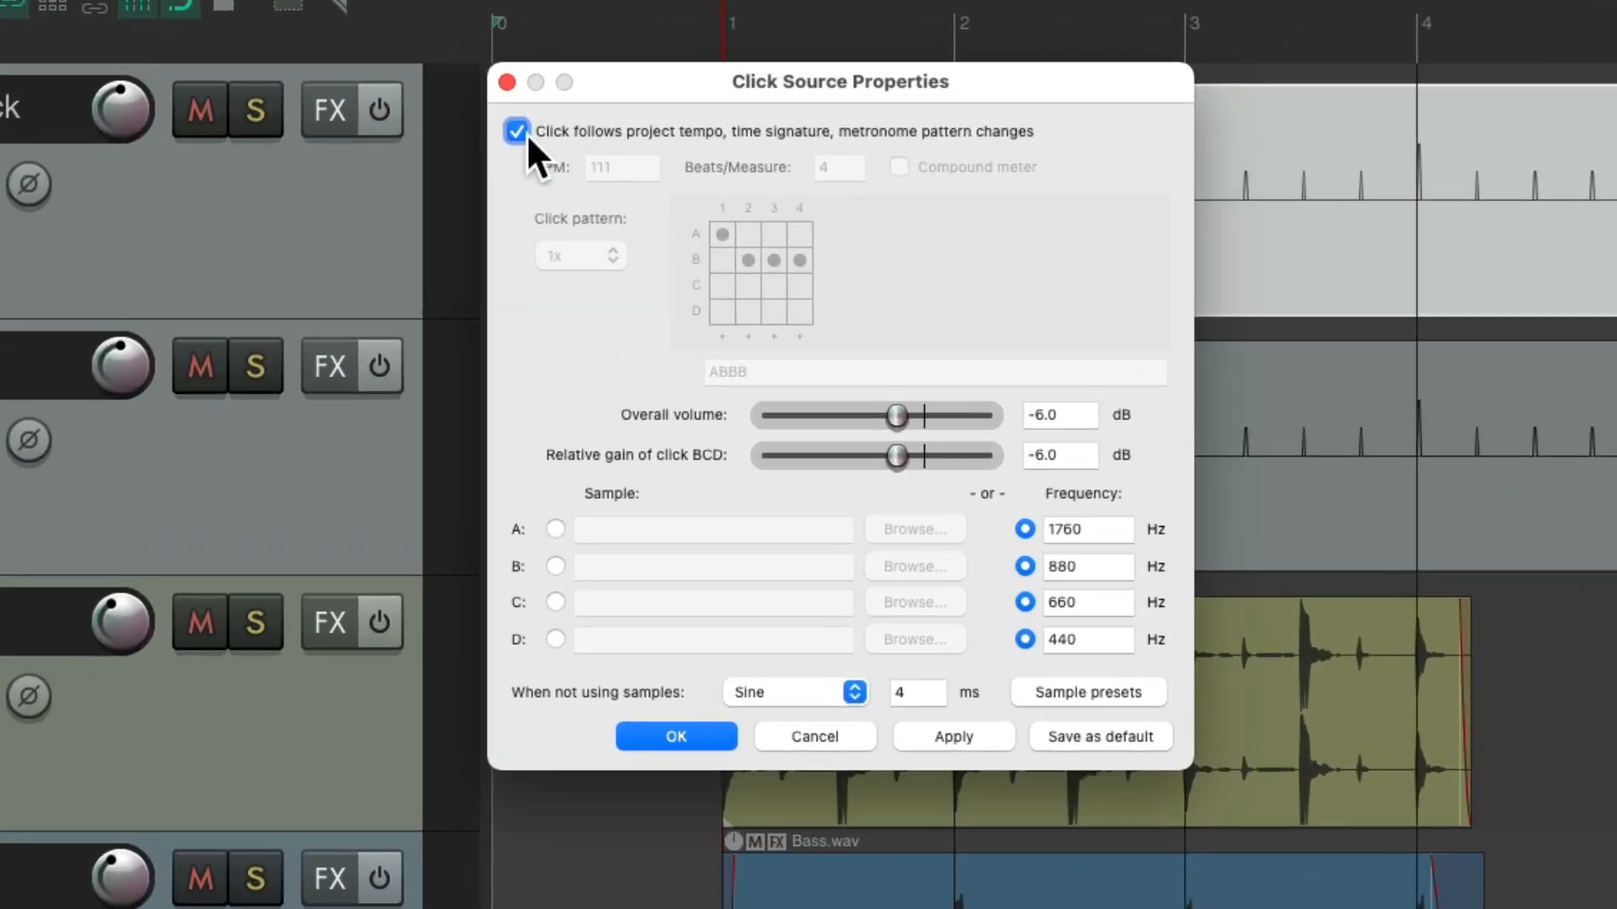
Step: Give the Drummer - Click item its own 4x sixteen-step pattern and confirm
{"action": "left_click", "coordinate": [1088, 692]}
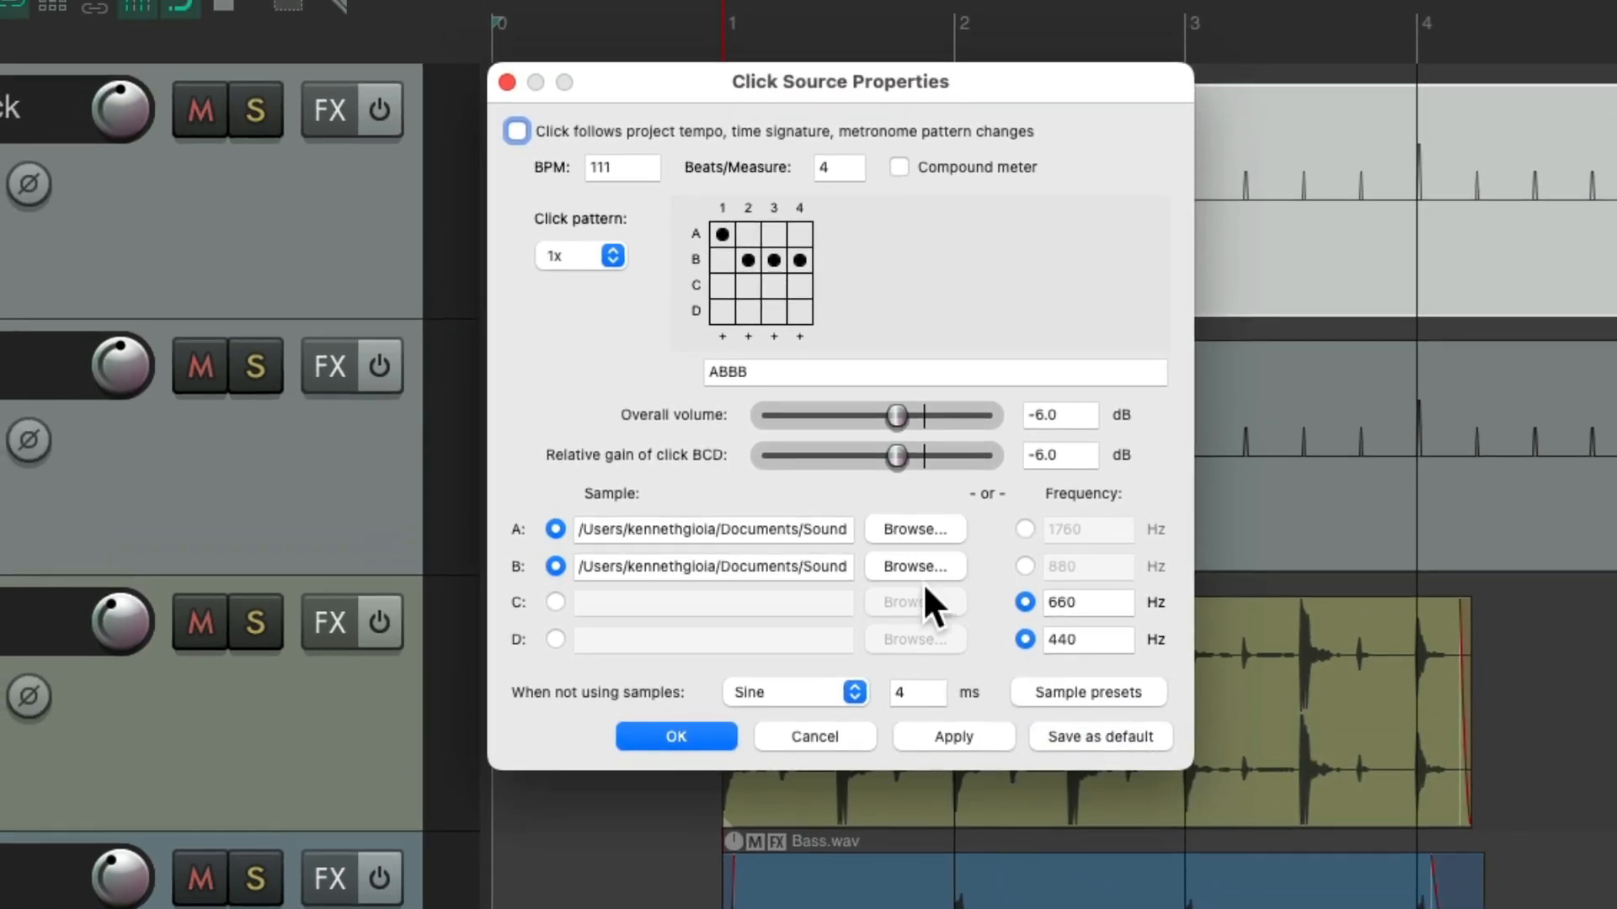
{"action": "left_click", "coordinate": [579, 256]}
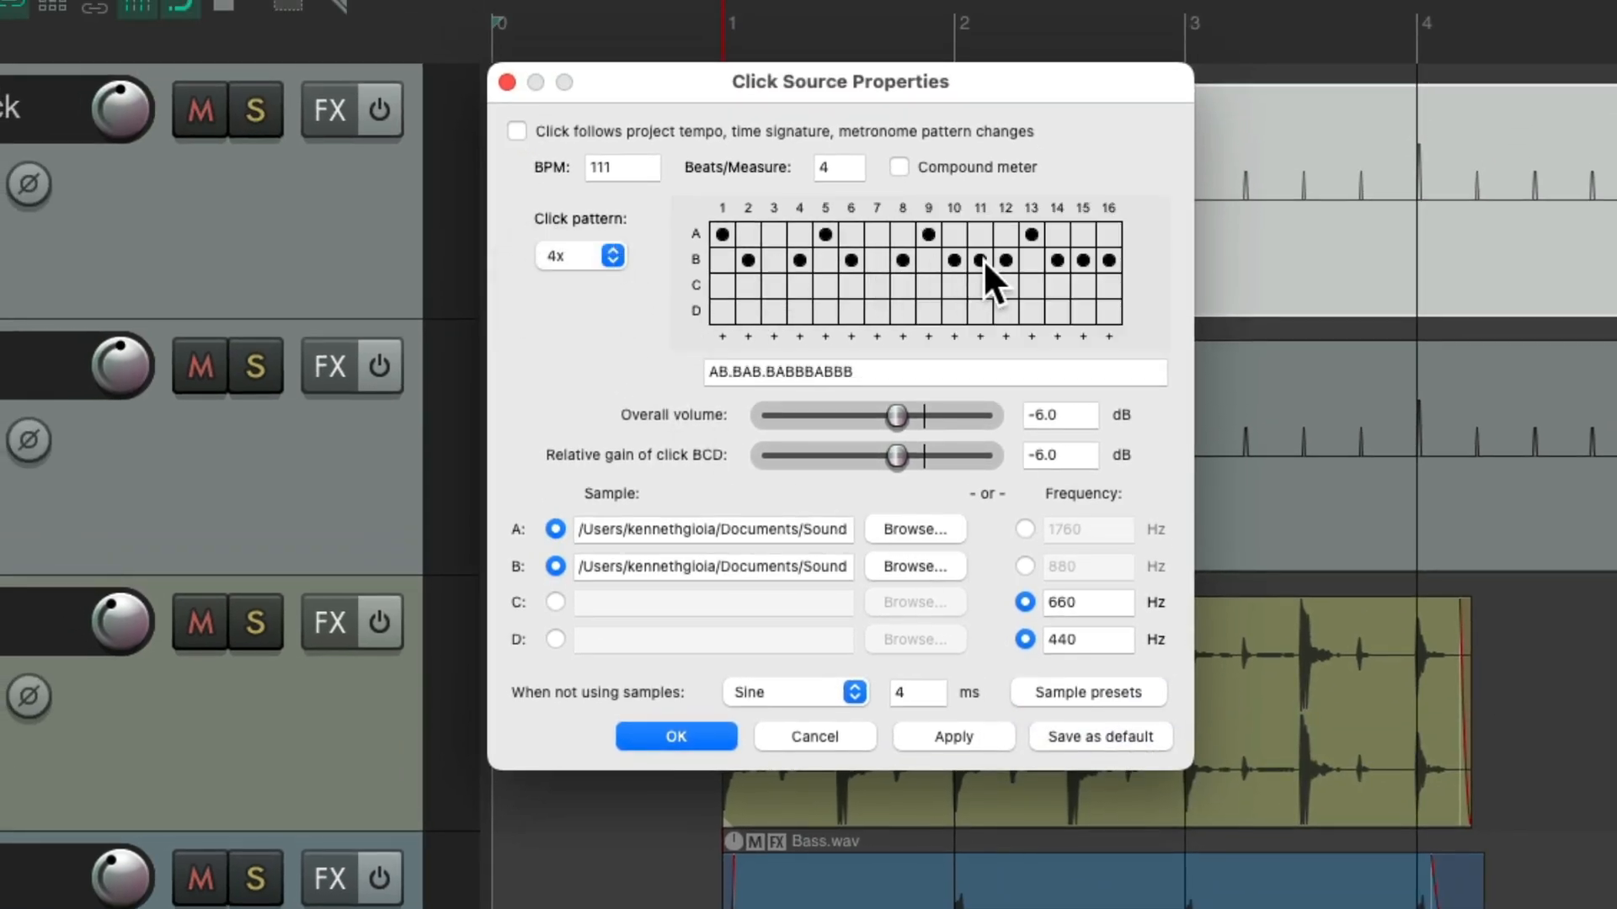
{"action": "left_click", "coordinate": [675, 736]}
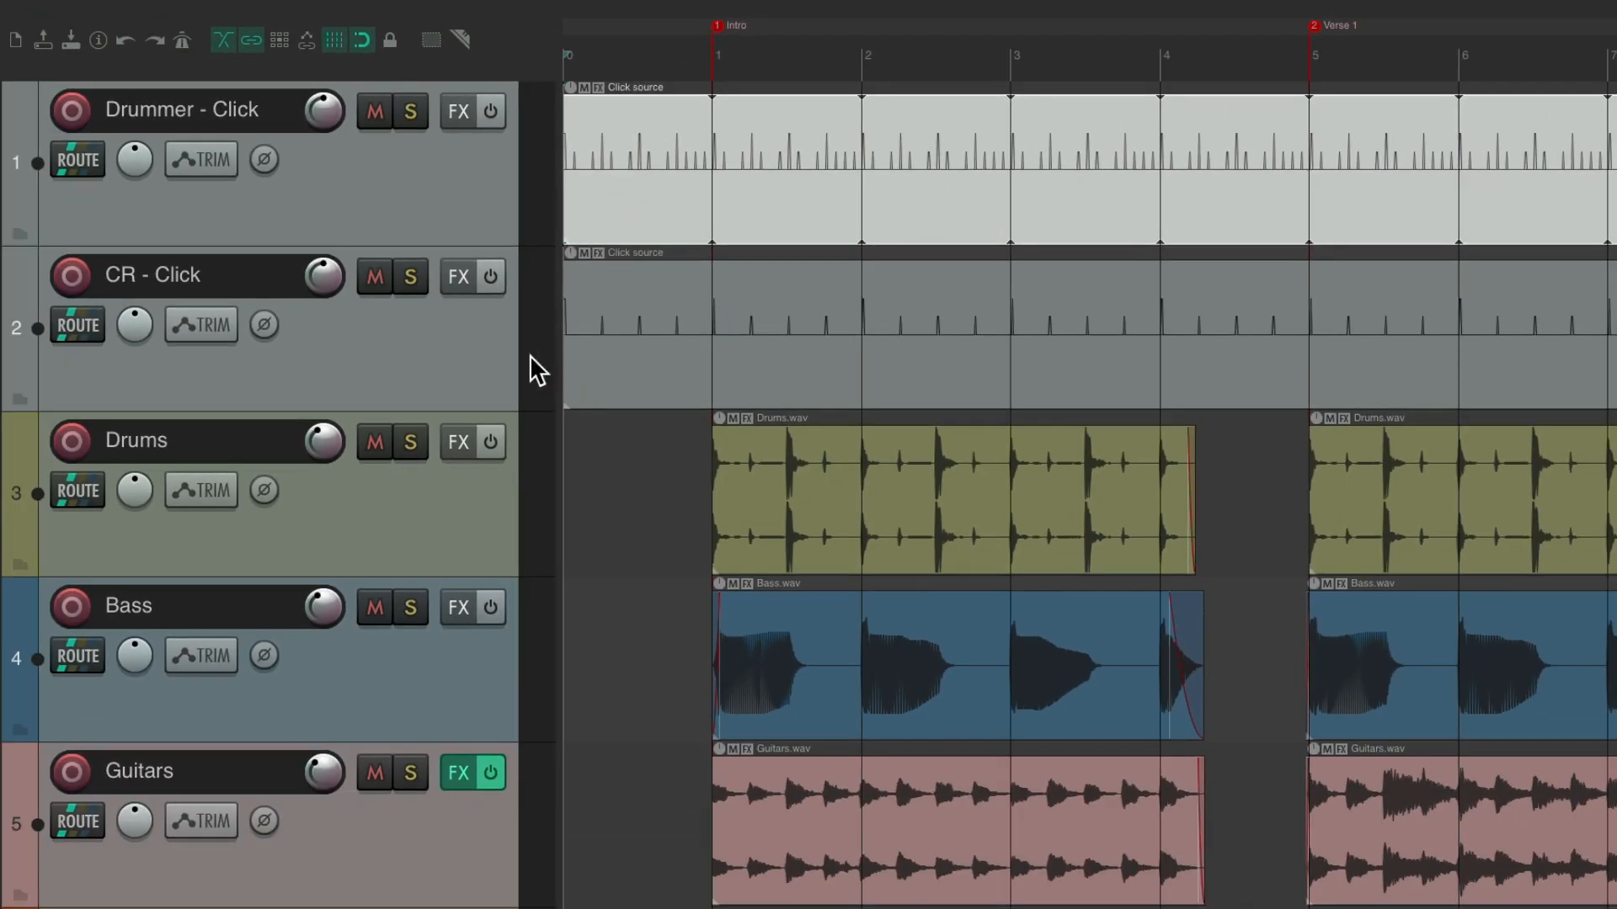
Step: Mute the CR - Click track and reopen the CR click item's settings
{"action": "left_click", "coordinate": [374, 274]}
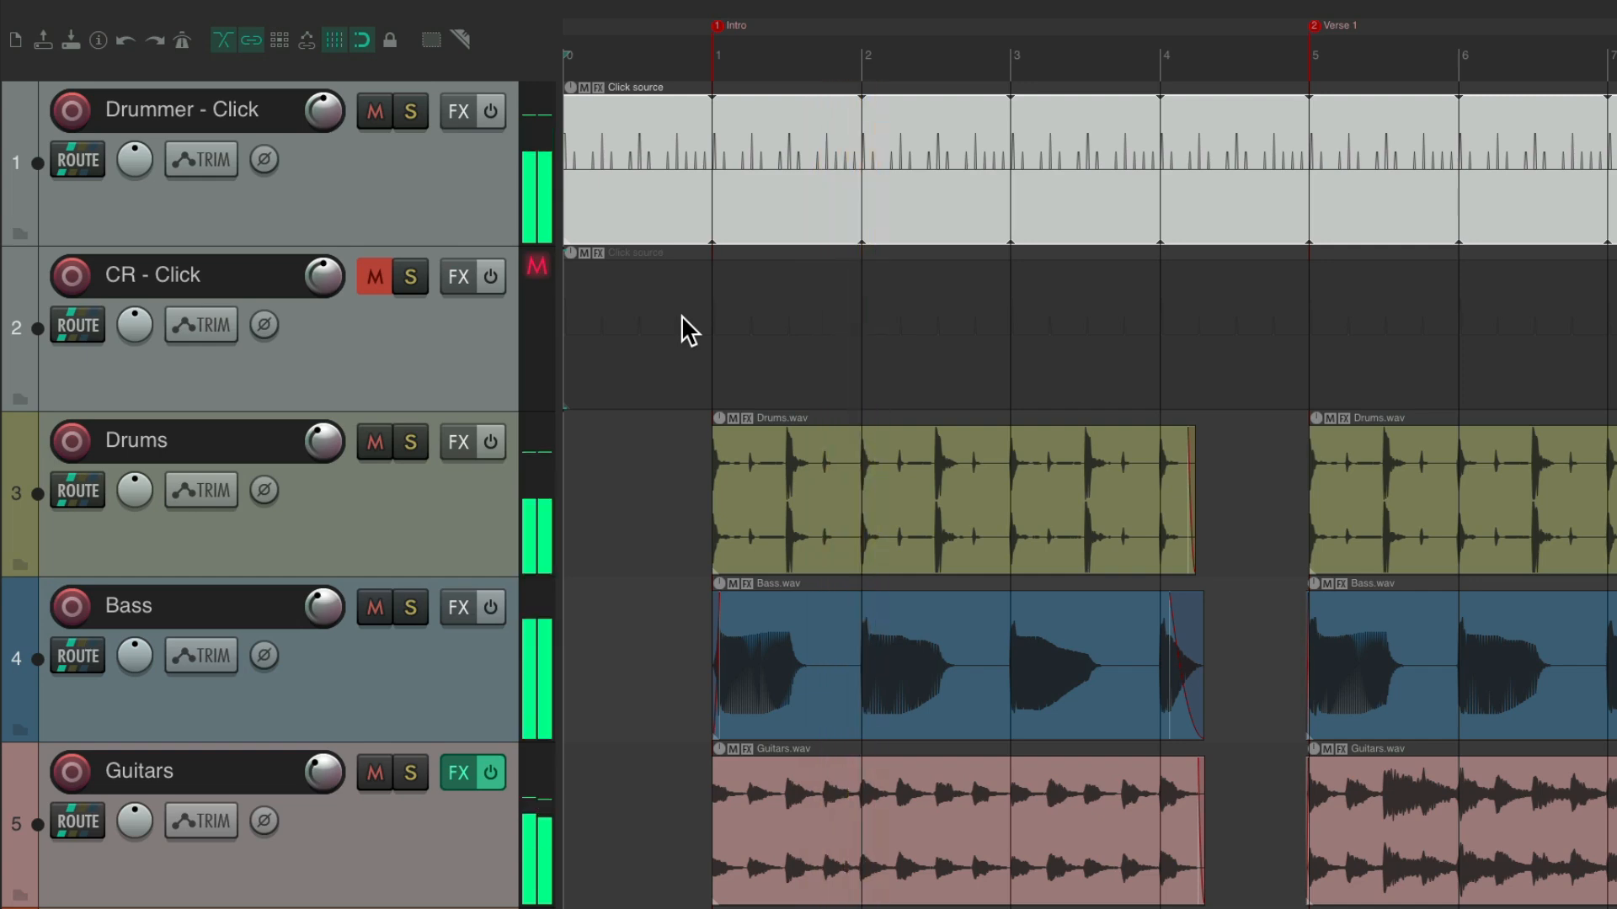
{"action": "left_click", "coordinate": [374, 276]}
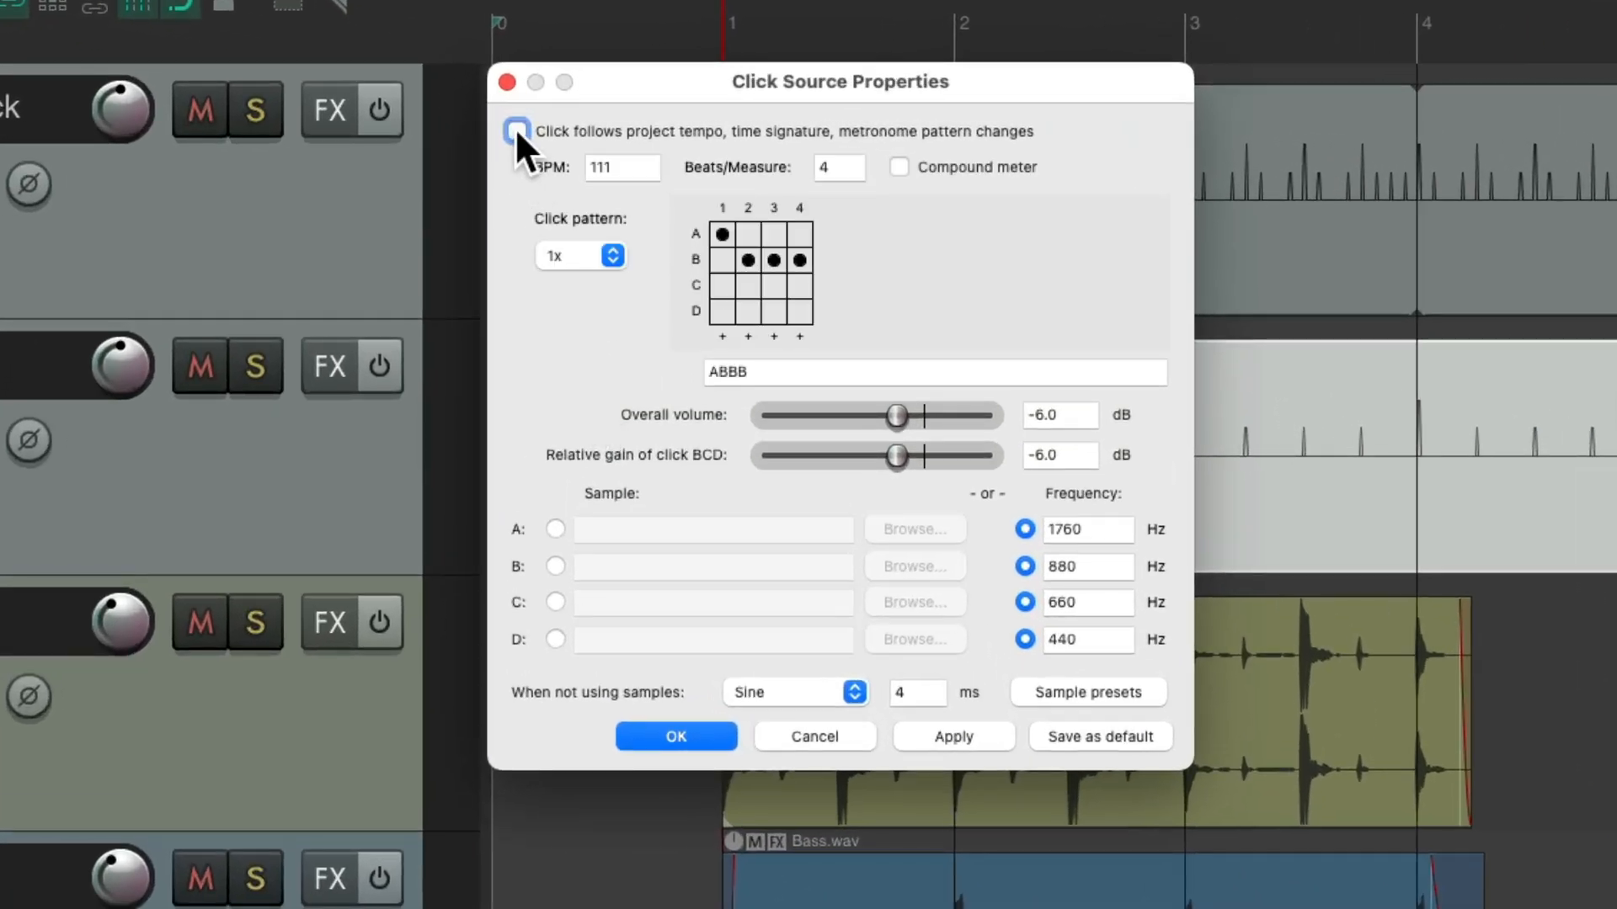
Step: Give the CR click a four-step ABCD sine pattern, confirm it, and mute Drummer - Click
{"action": "left_click", "coordinate": [517, 131]}
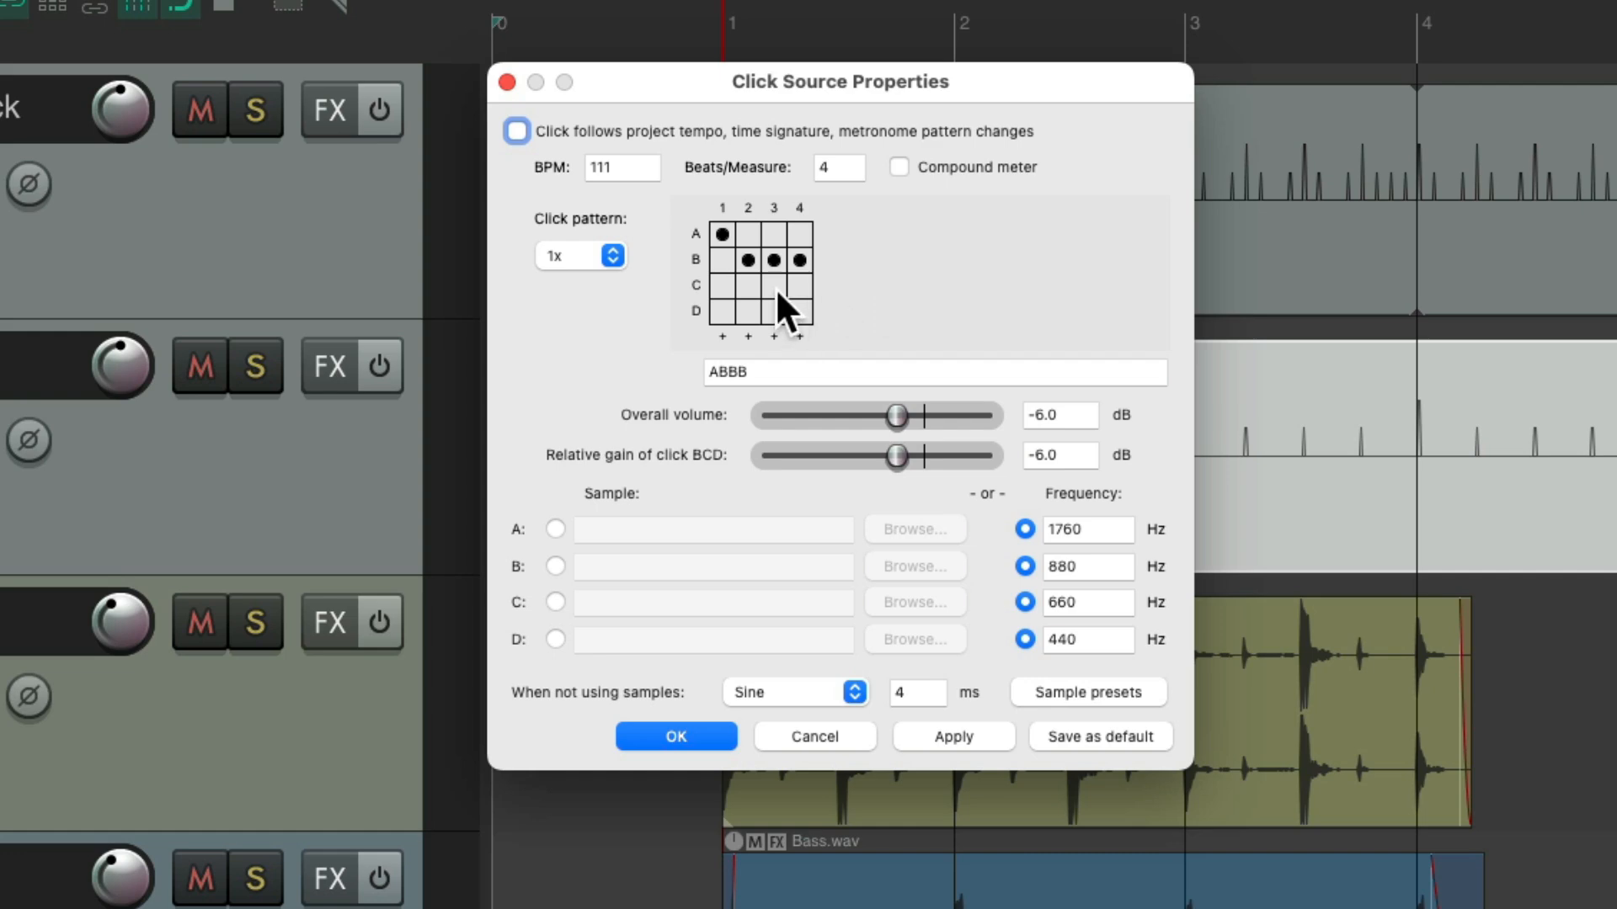
{"action": "left_click", "coordinate": [799, 315]}
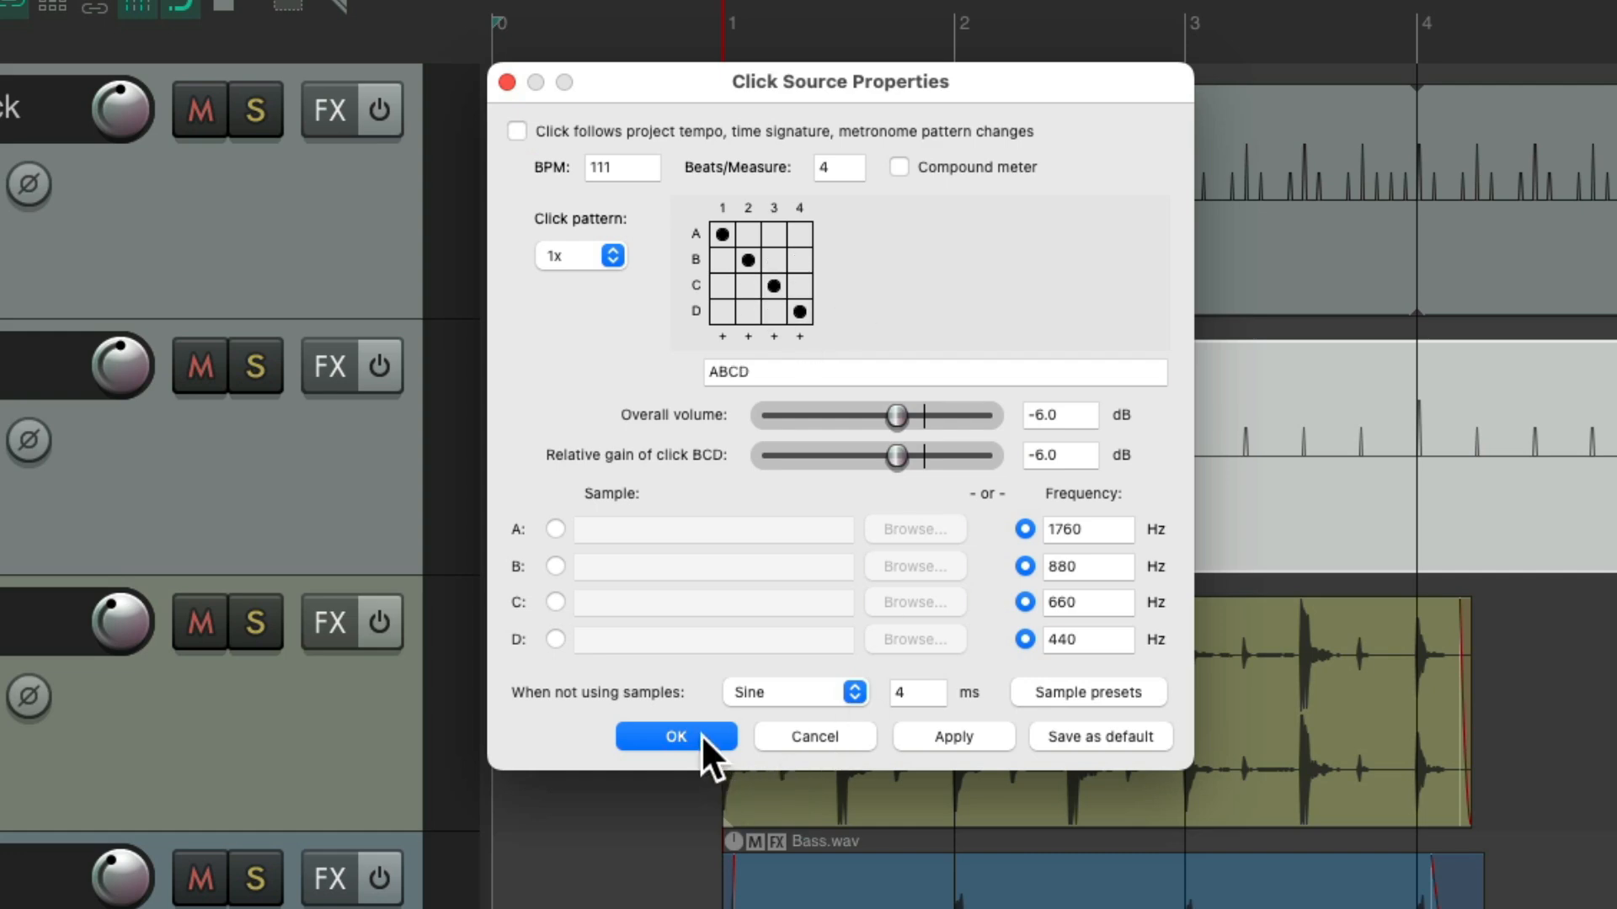
{"action": "left_click", "coordinate": [675, 736]}
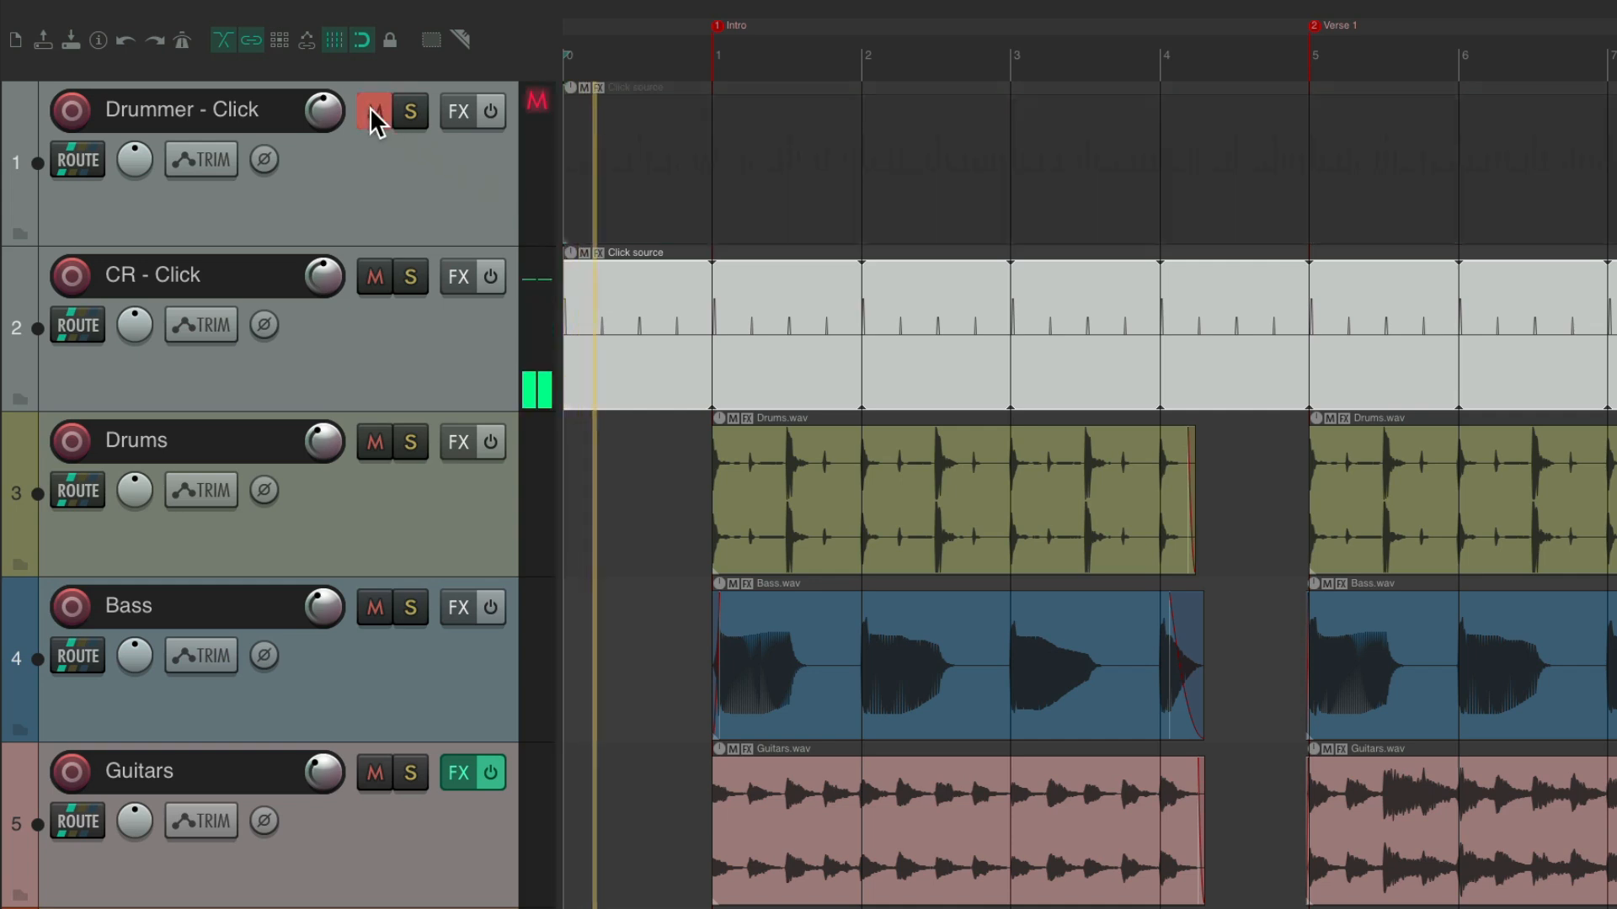
{"action": "left_click", "coordinate": [374, 111]}
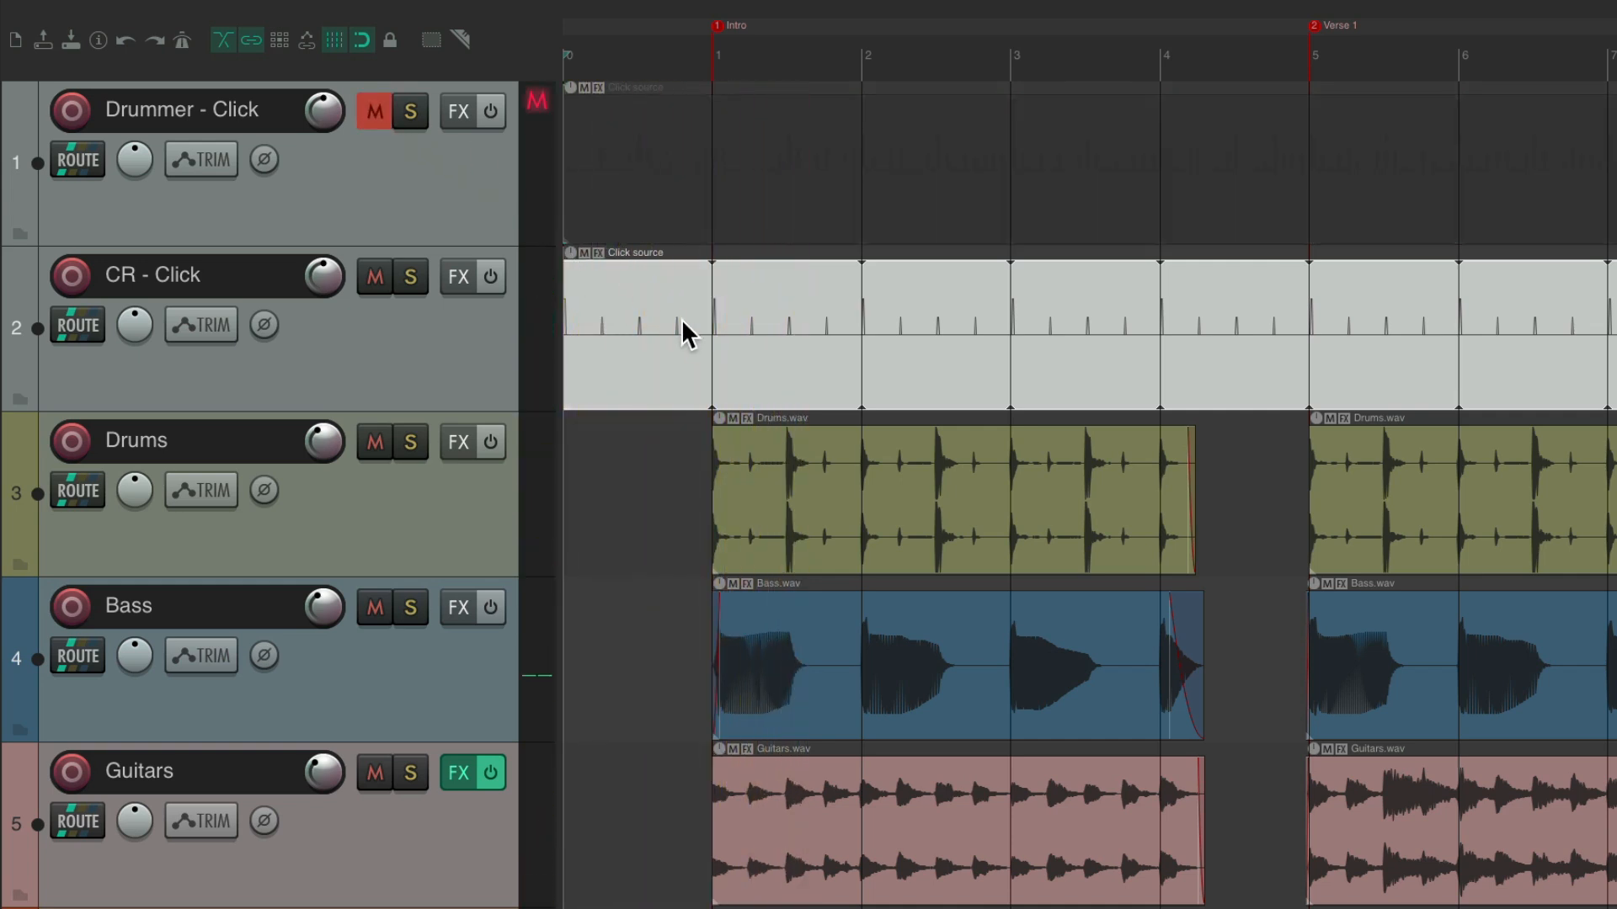
{"action": "mouse_move", "coordinate": [943, 371]}
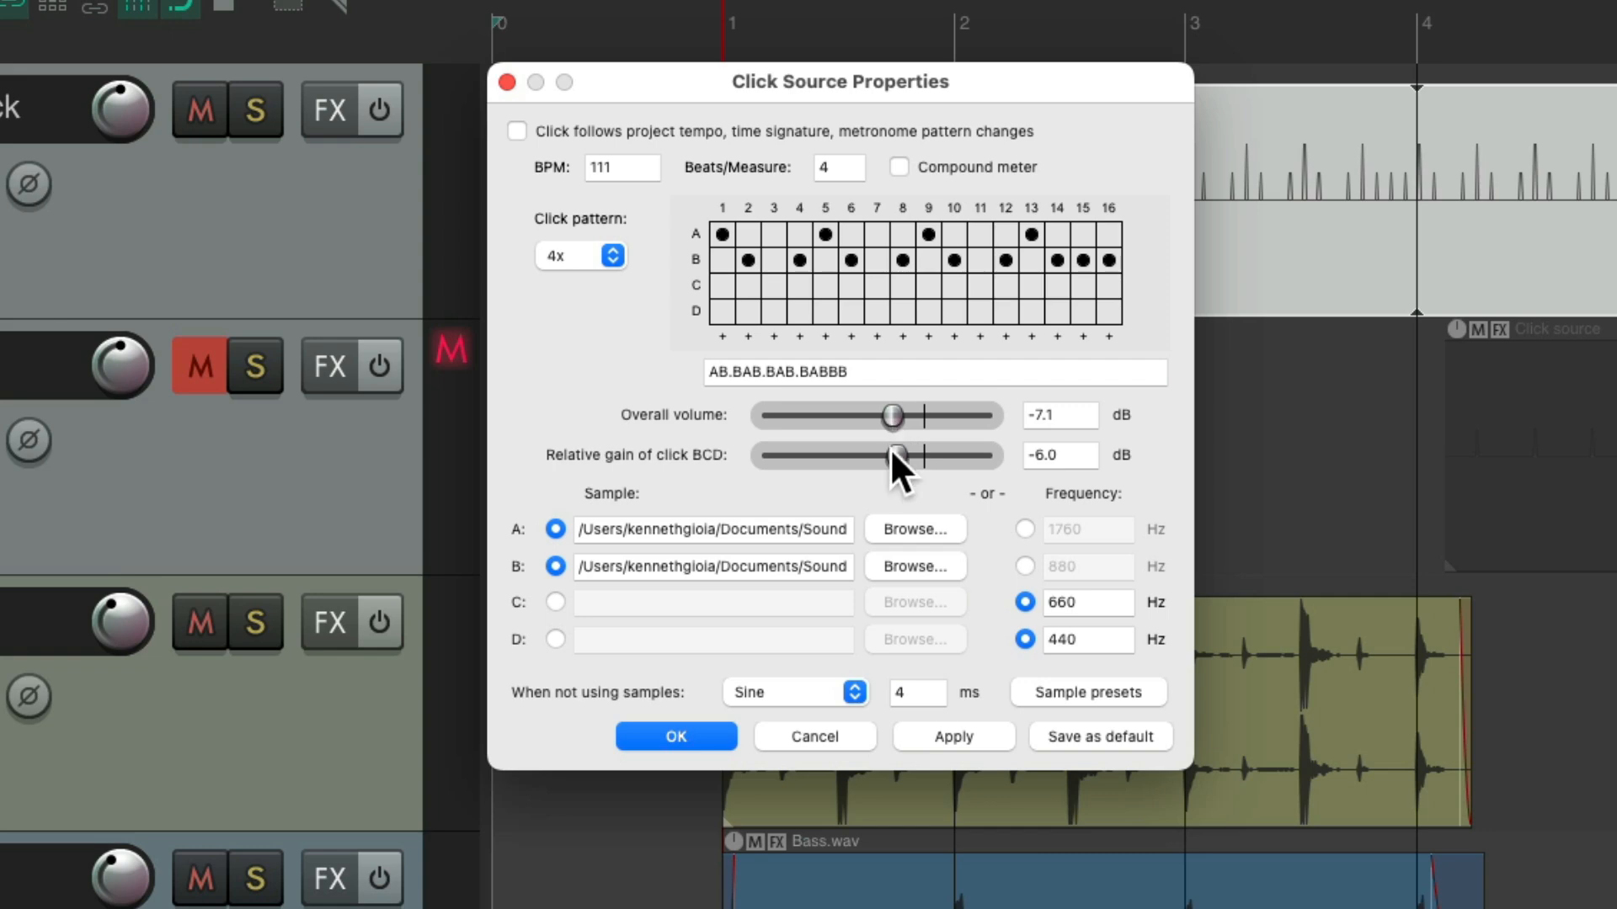
Step: Lower the BCD click relative gain to -9.2 dB and confirm the pattern
{"action": "left_click_drag", "start_coordinate": [894, 455], "coordinate": [882, 456]}
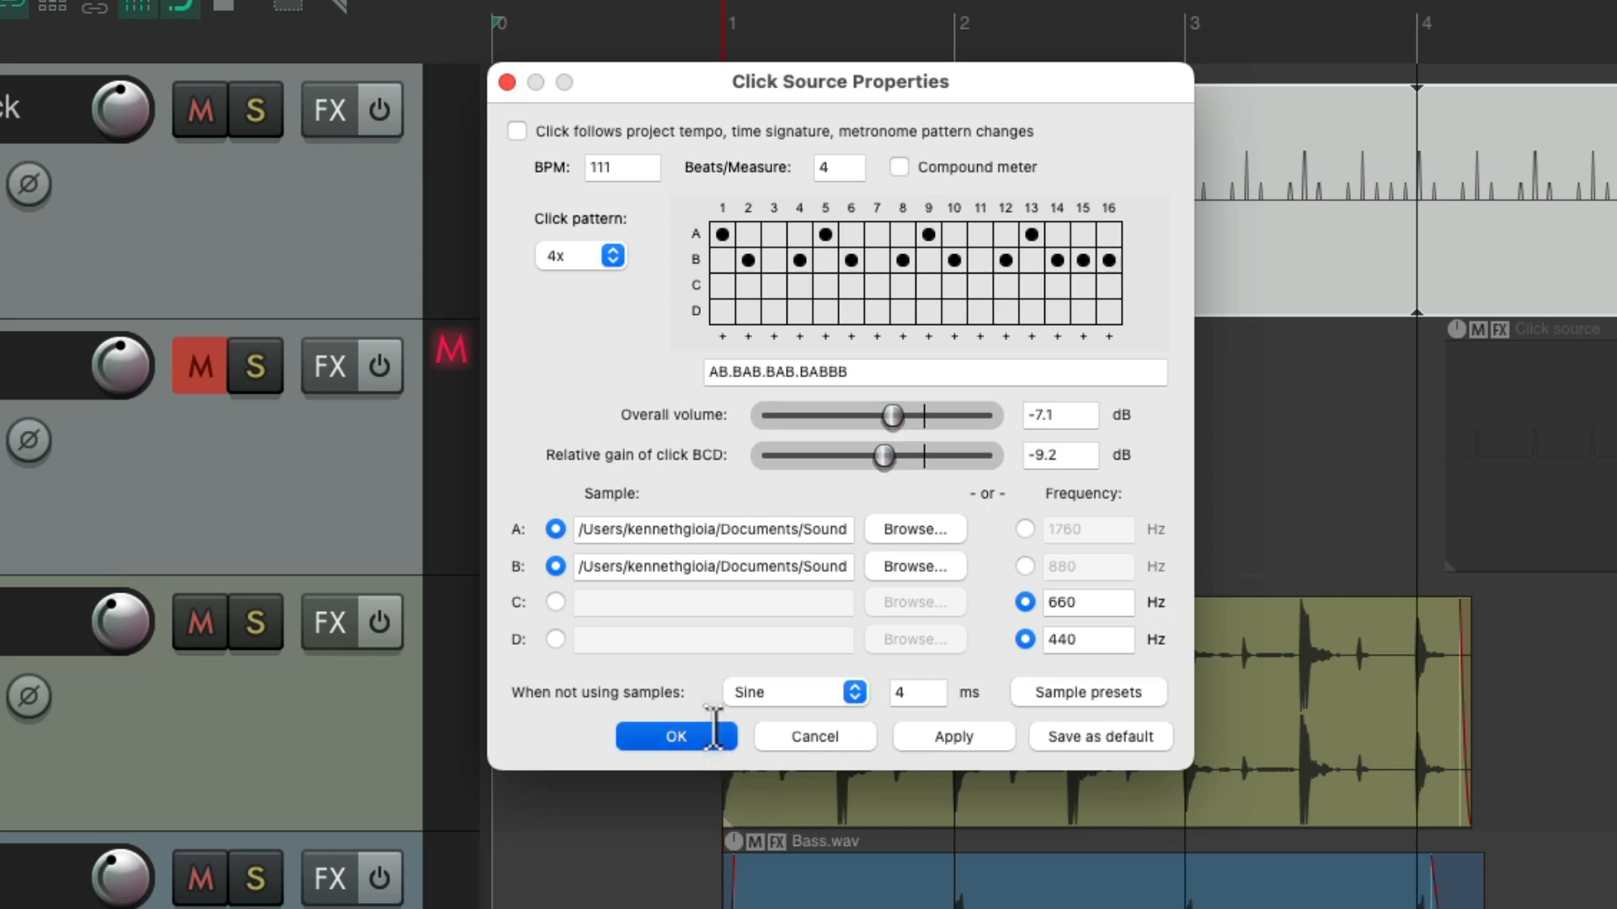
{"action": "left_click", "coordinate": [675, 736]}
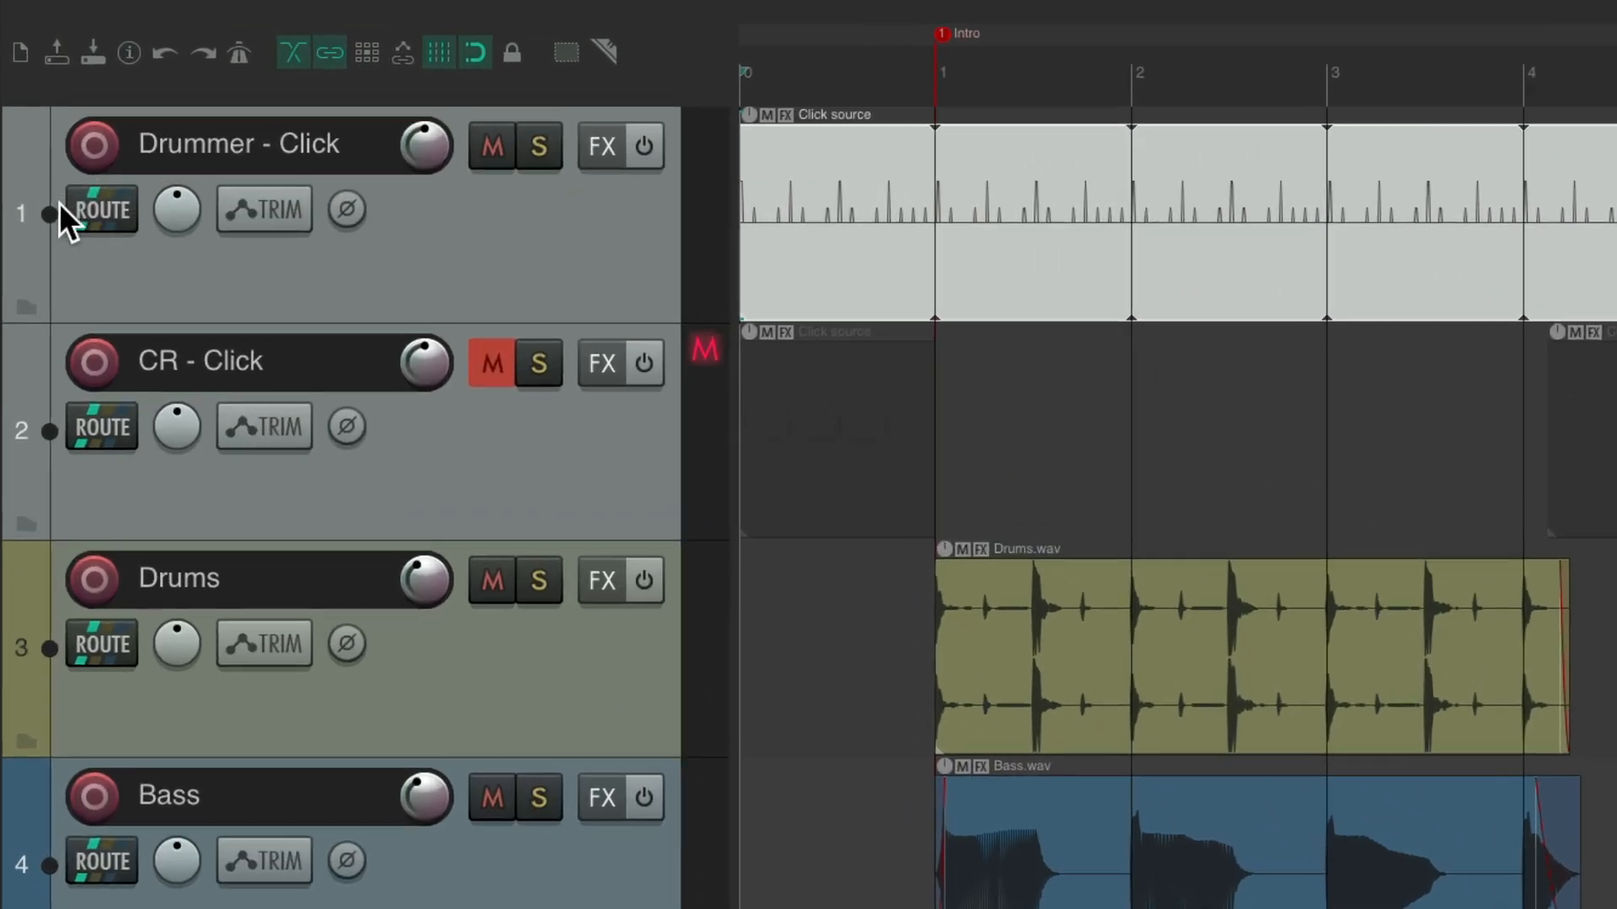
Step: Remove Drummer - Click's master send and route it to the Headphones L/R hardware outputs
{"action": "left_click", "coordinate": [99, 210]}
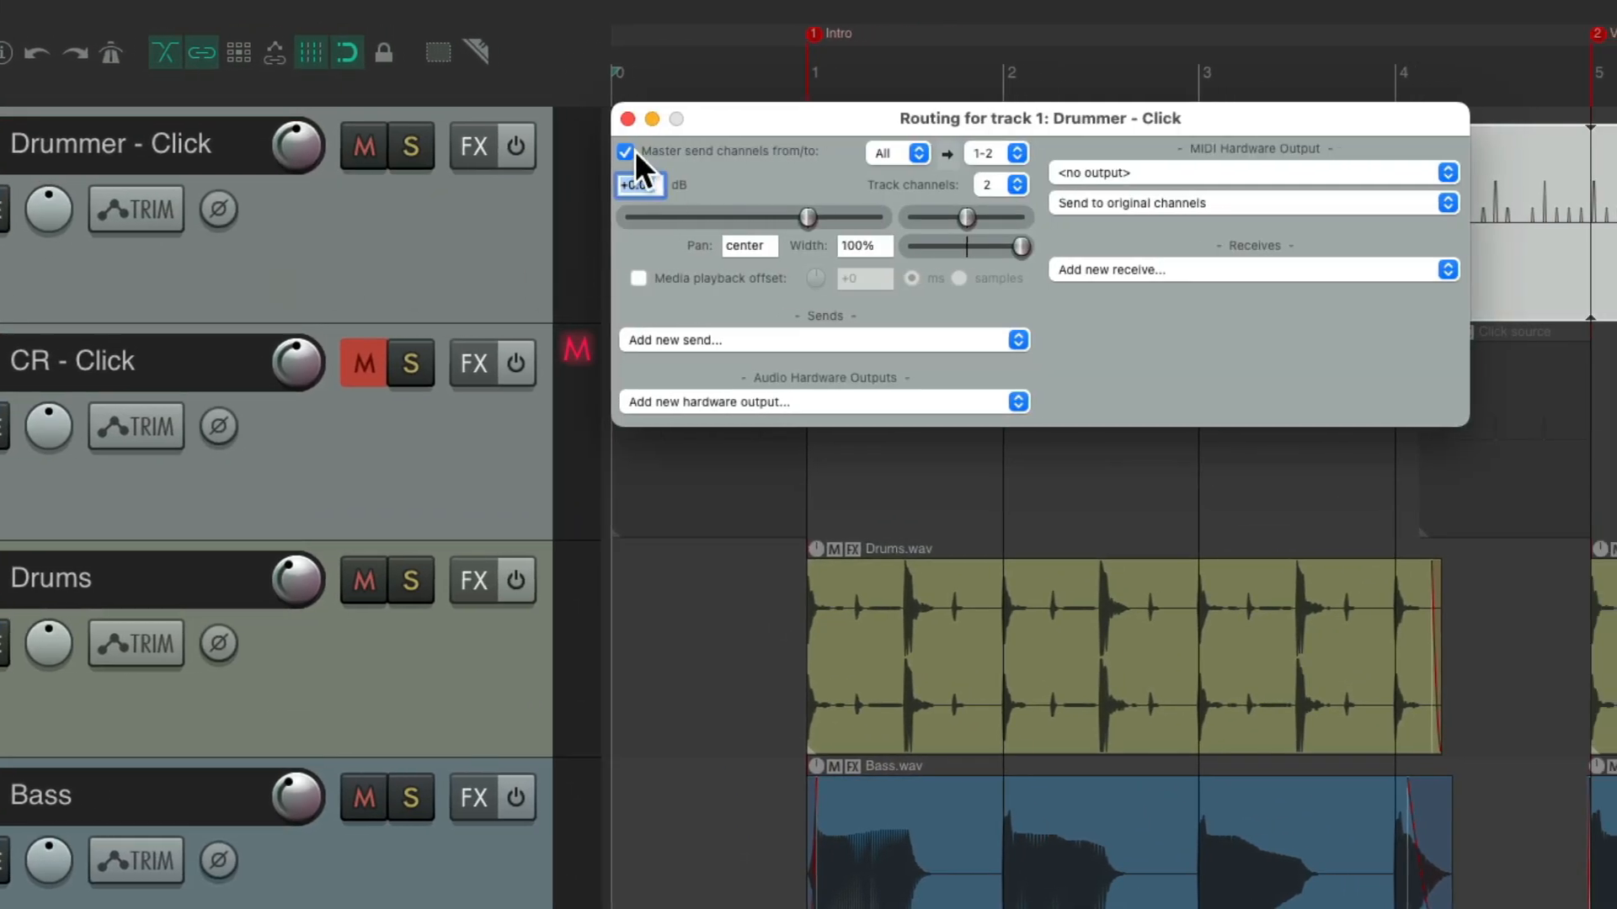
{"action": "left_click", "coordinate": [625, 152]}
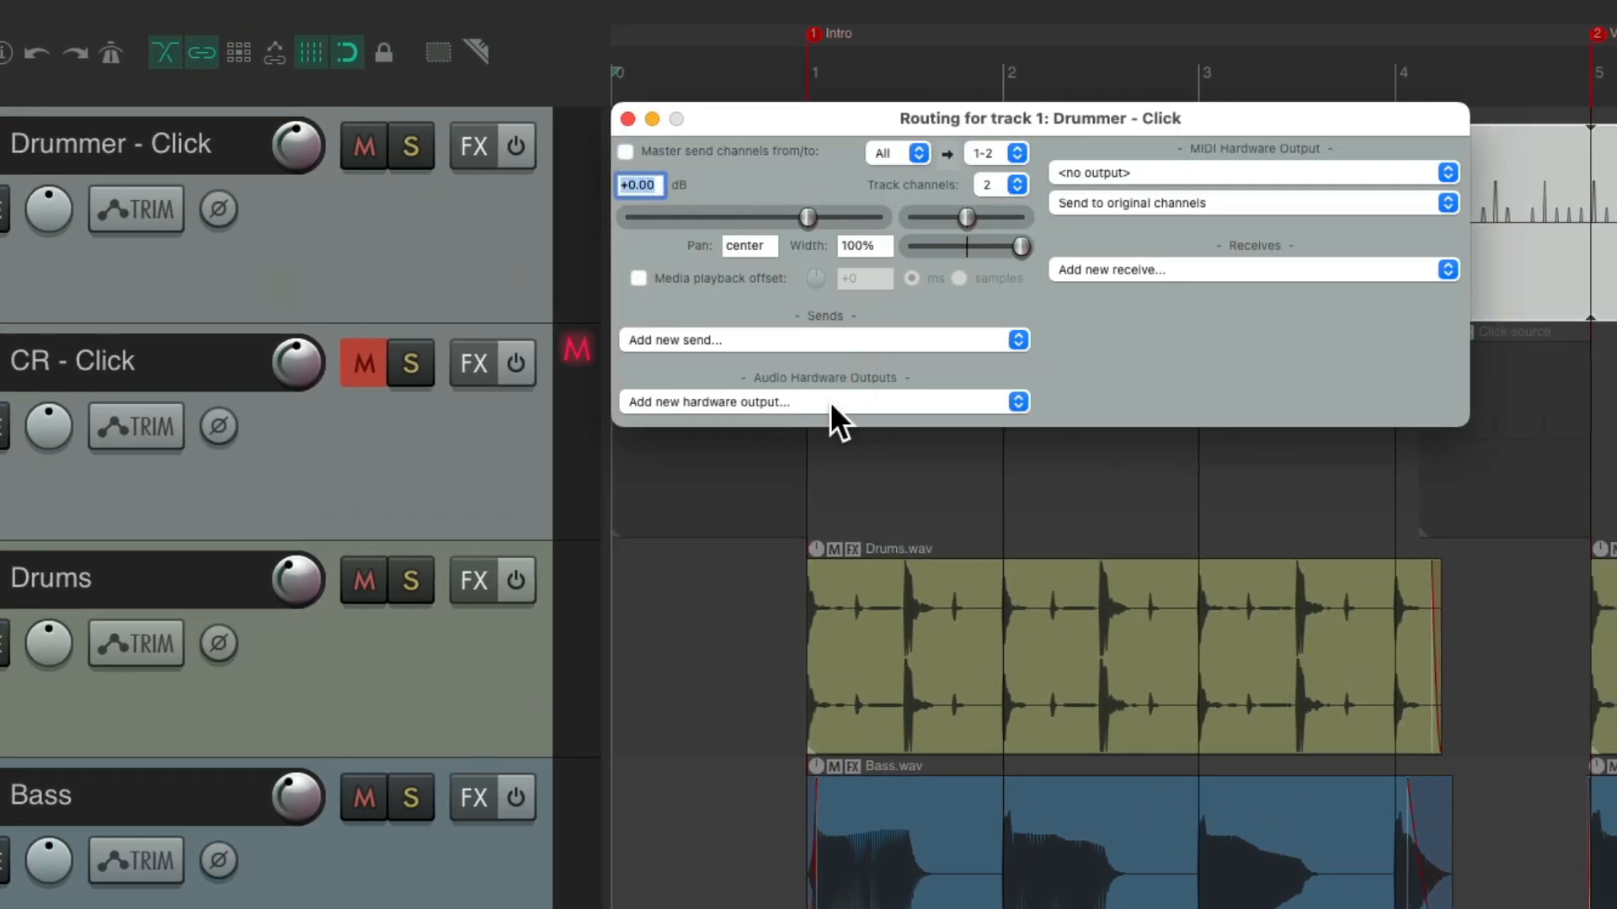
{"action": "left_click", "coordinate": [823, 402]}
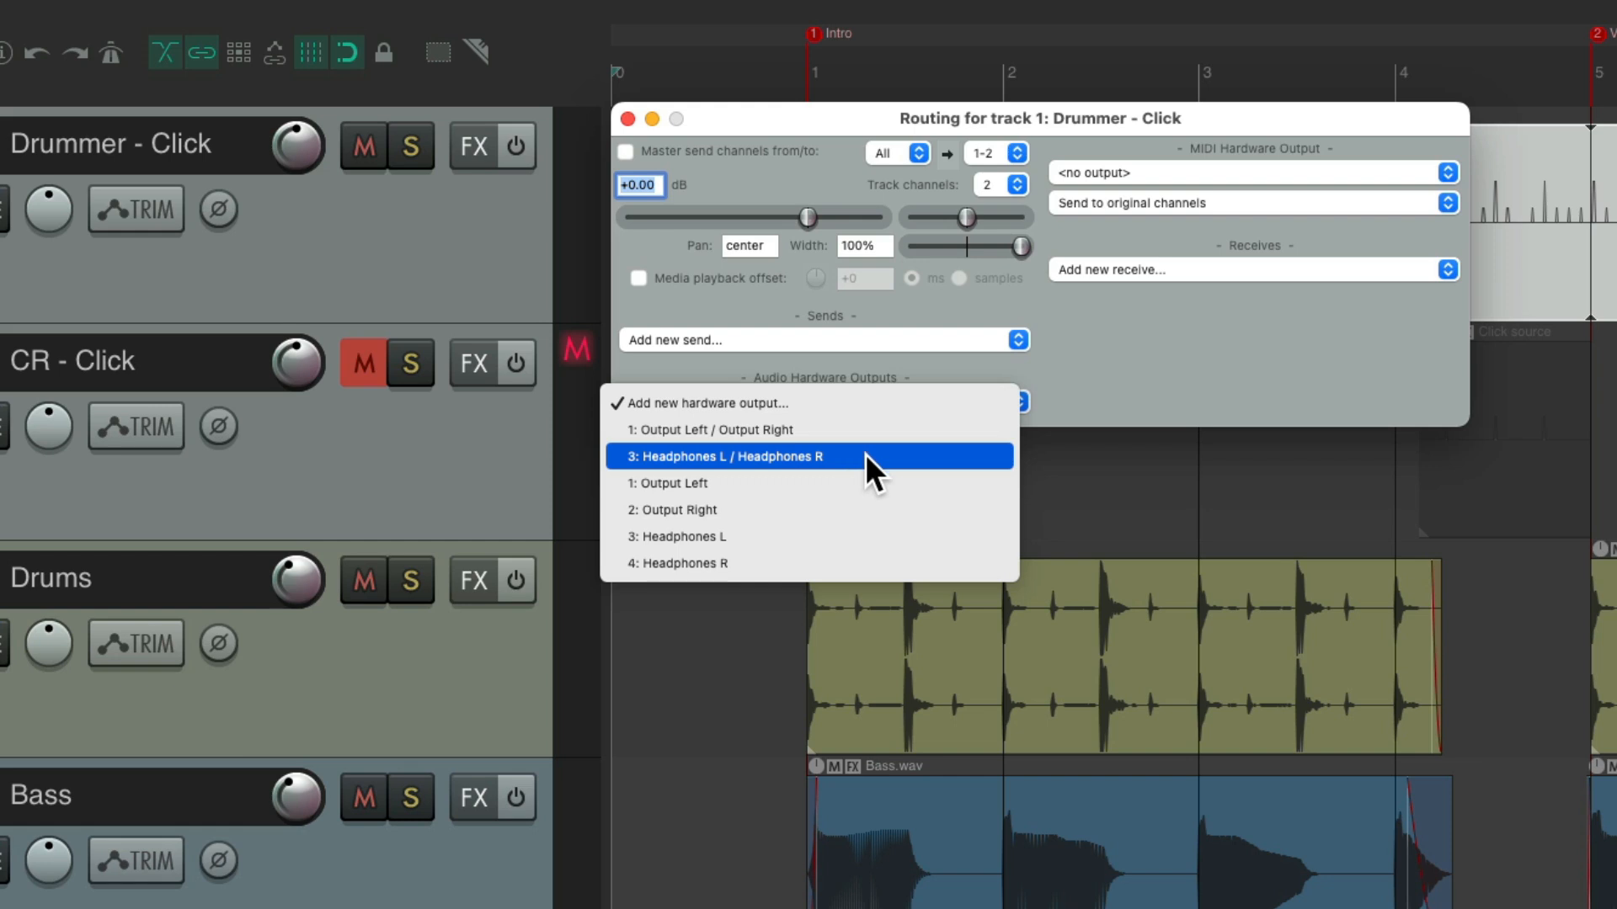
{"action": "mouse_move", "coordinate": [861, 535]}
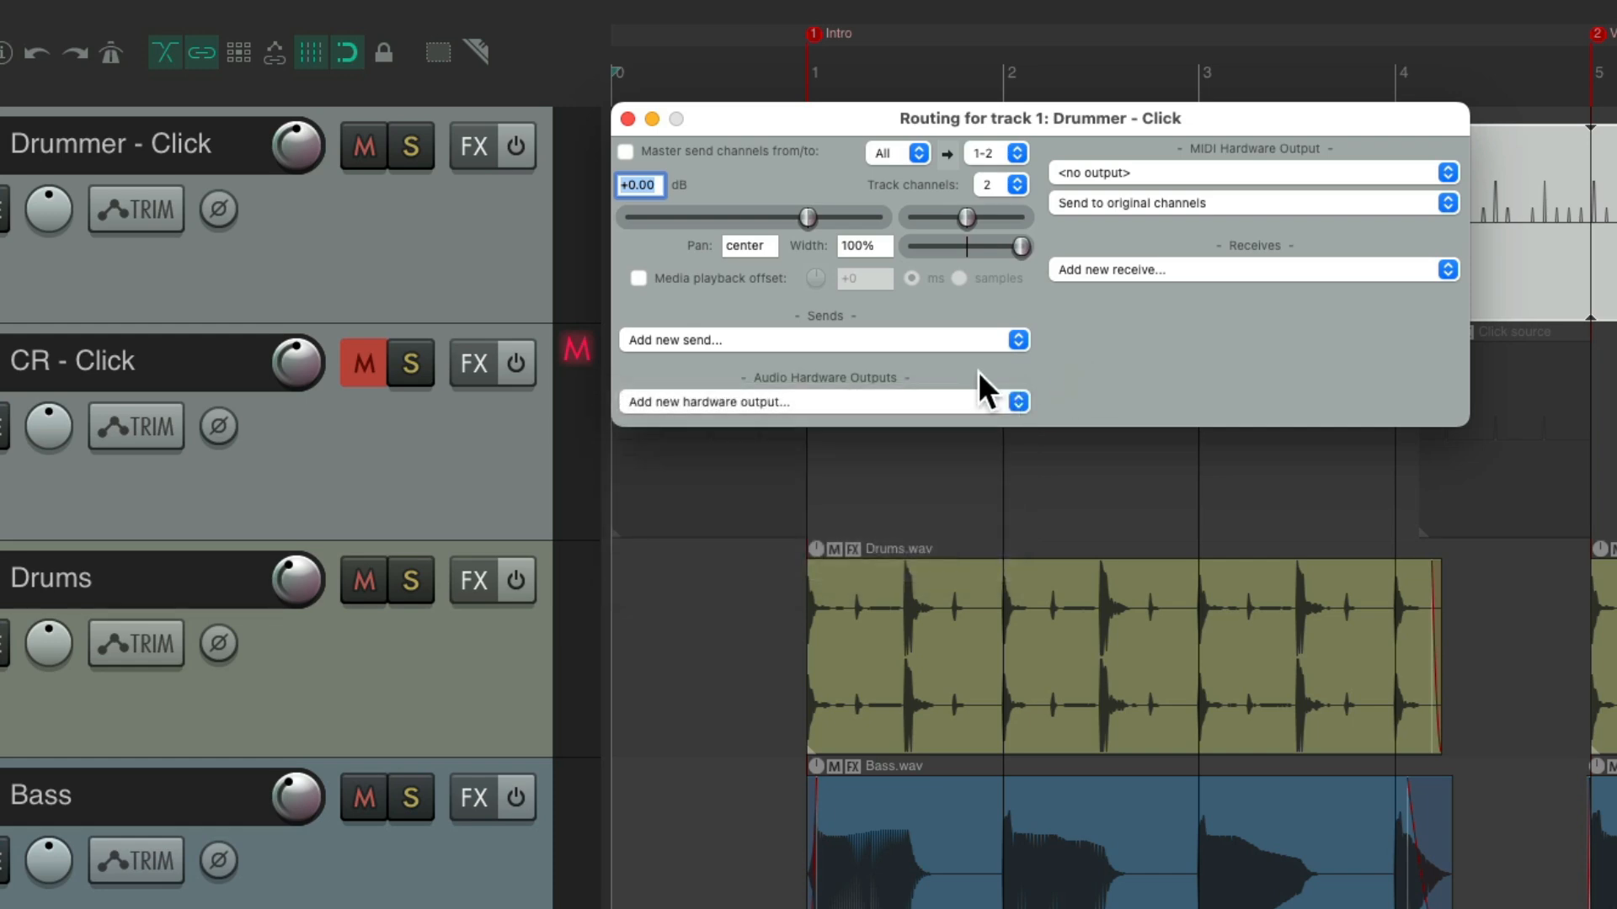
{"action": "left_click", "coordinate": [815, 402]}
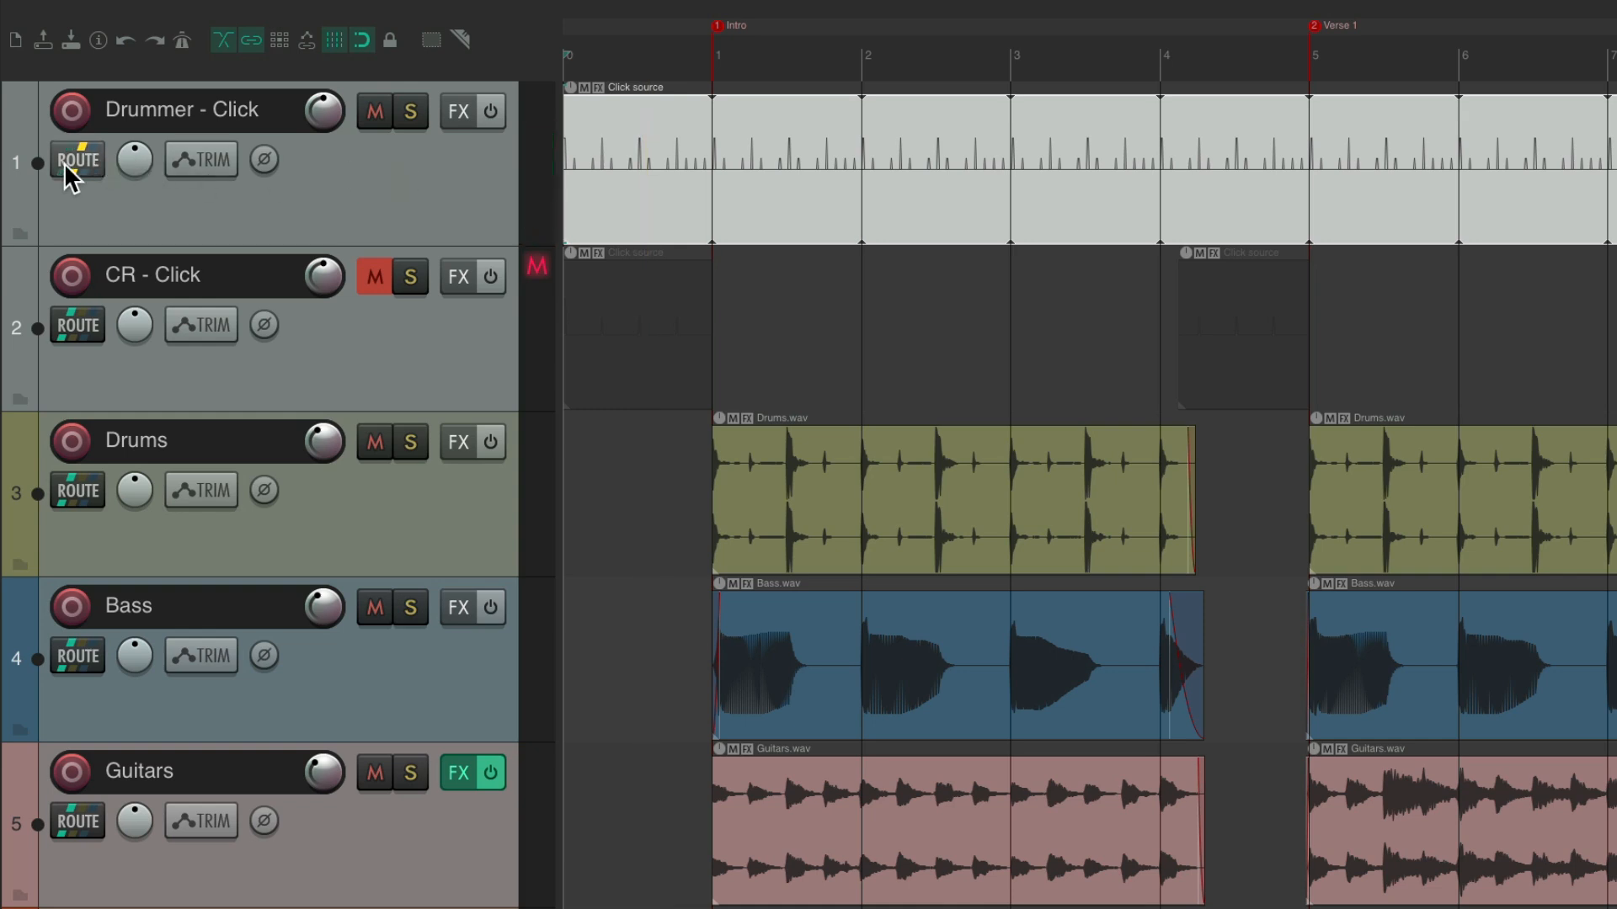
Step: Check the Drummer click track's routing and review the project Metronome settings without changes
{"action": "left_click", "coordinate": [374, 276]}
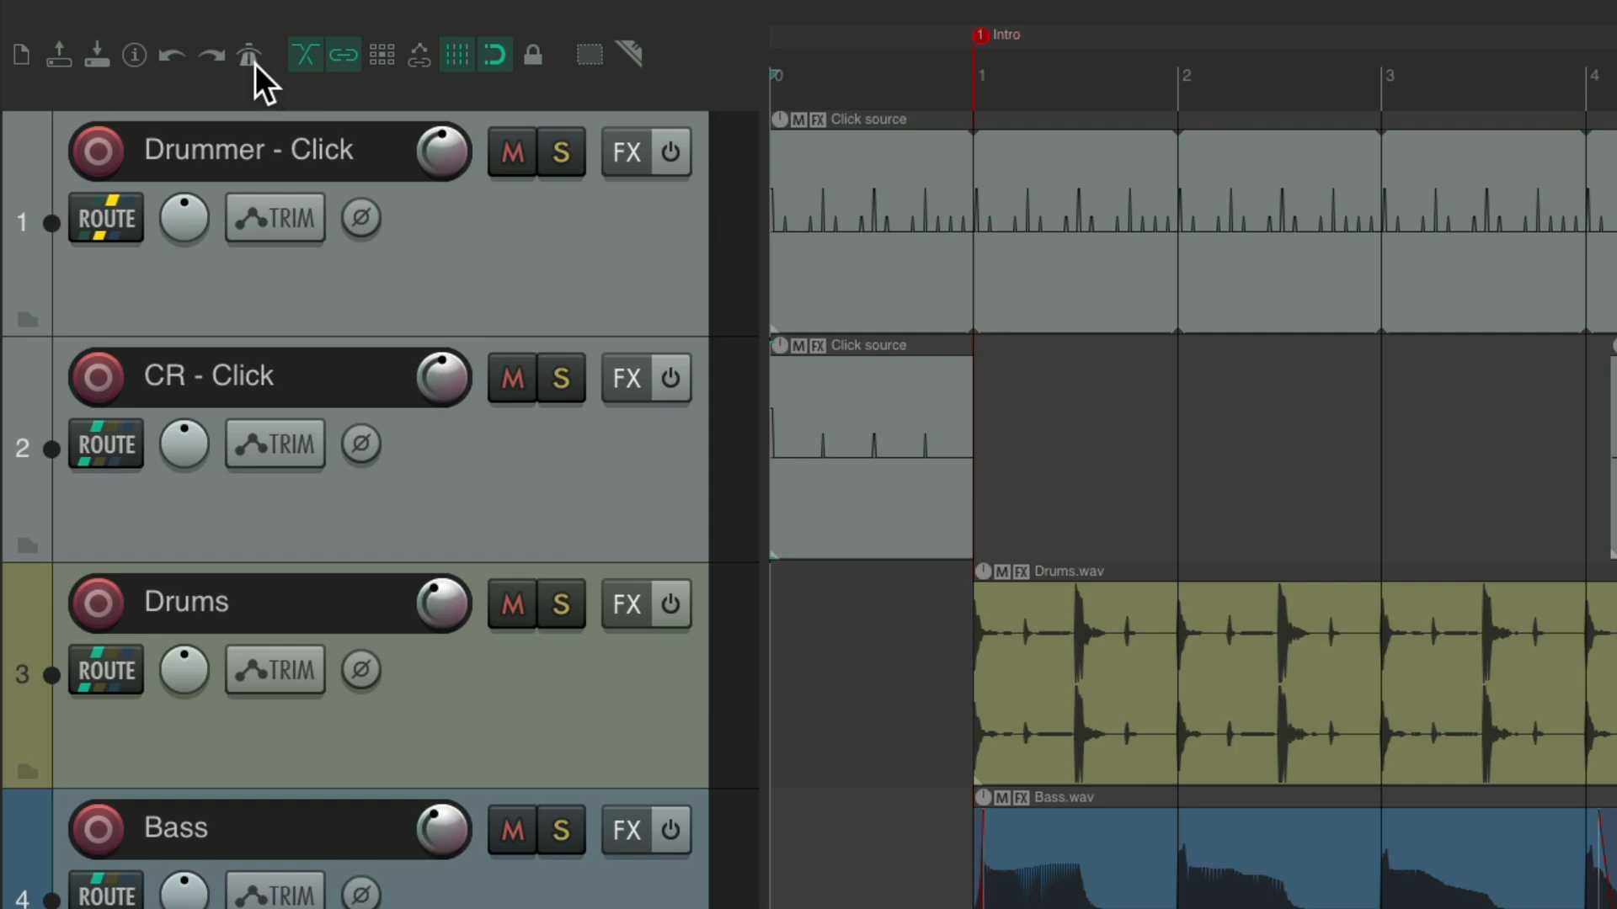
{"action": "left_click", "coordinate": [250, 54]}
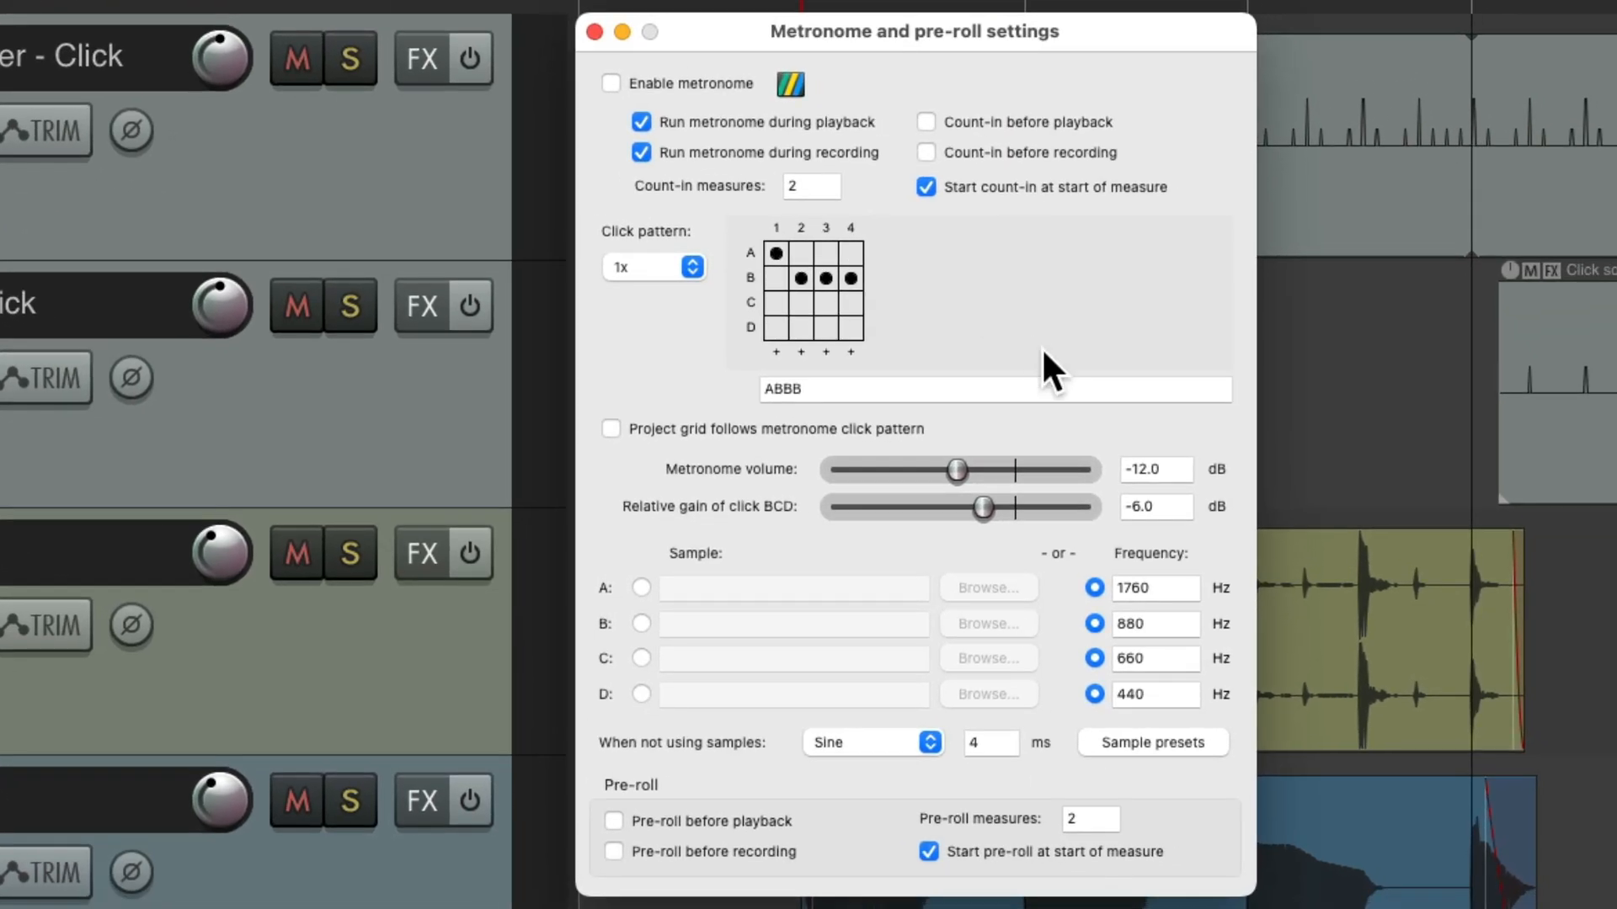
{"action": "mouse_move", "coordinate": [618, 67]}
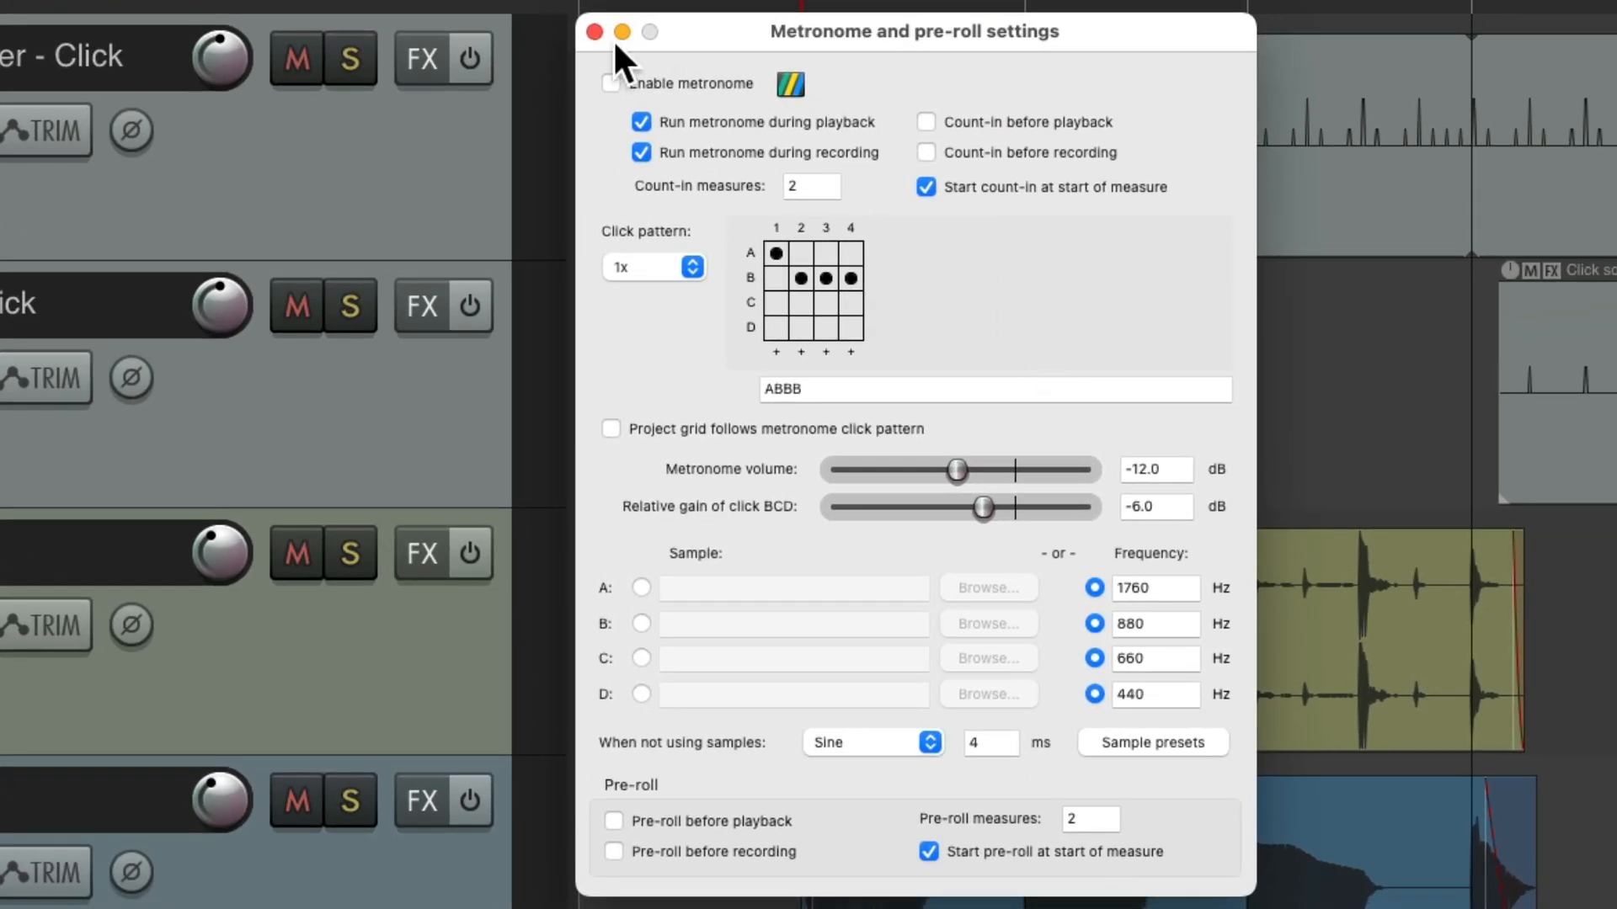
{"action": "left_click", "coordinate": [593, 30]}
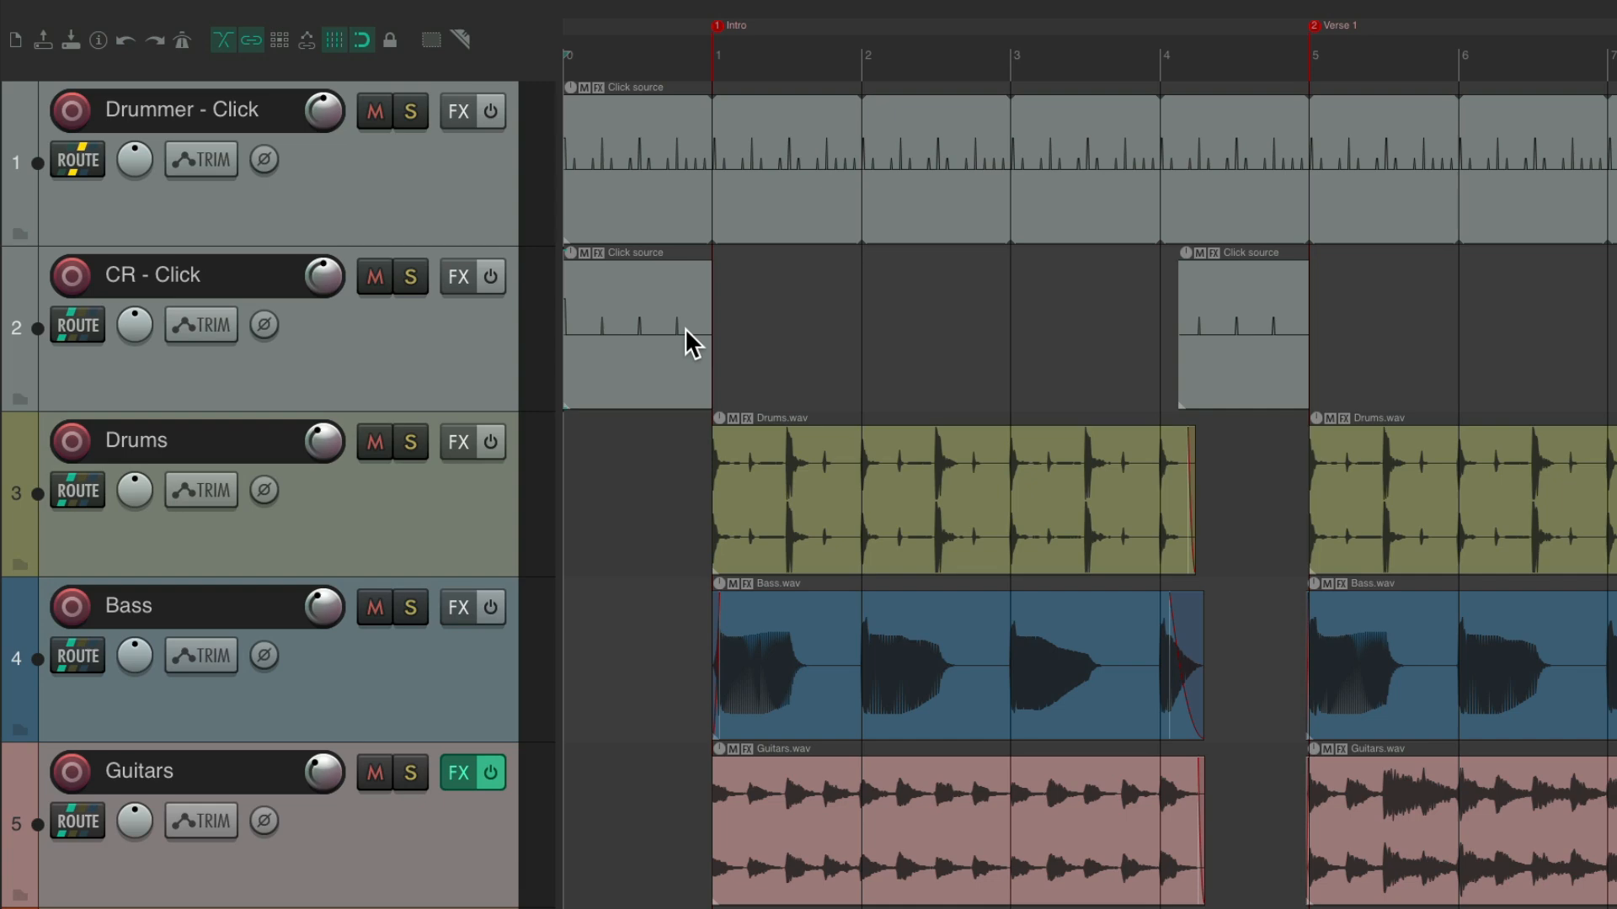
{"action": "mouse_move", "coordinate": [679, 319]}
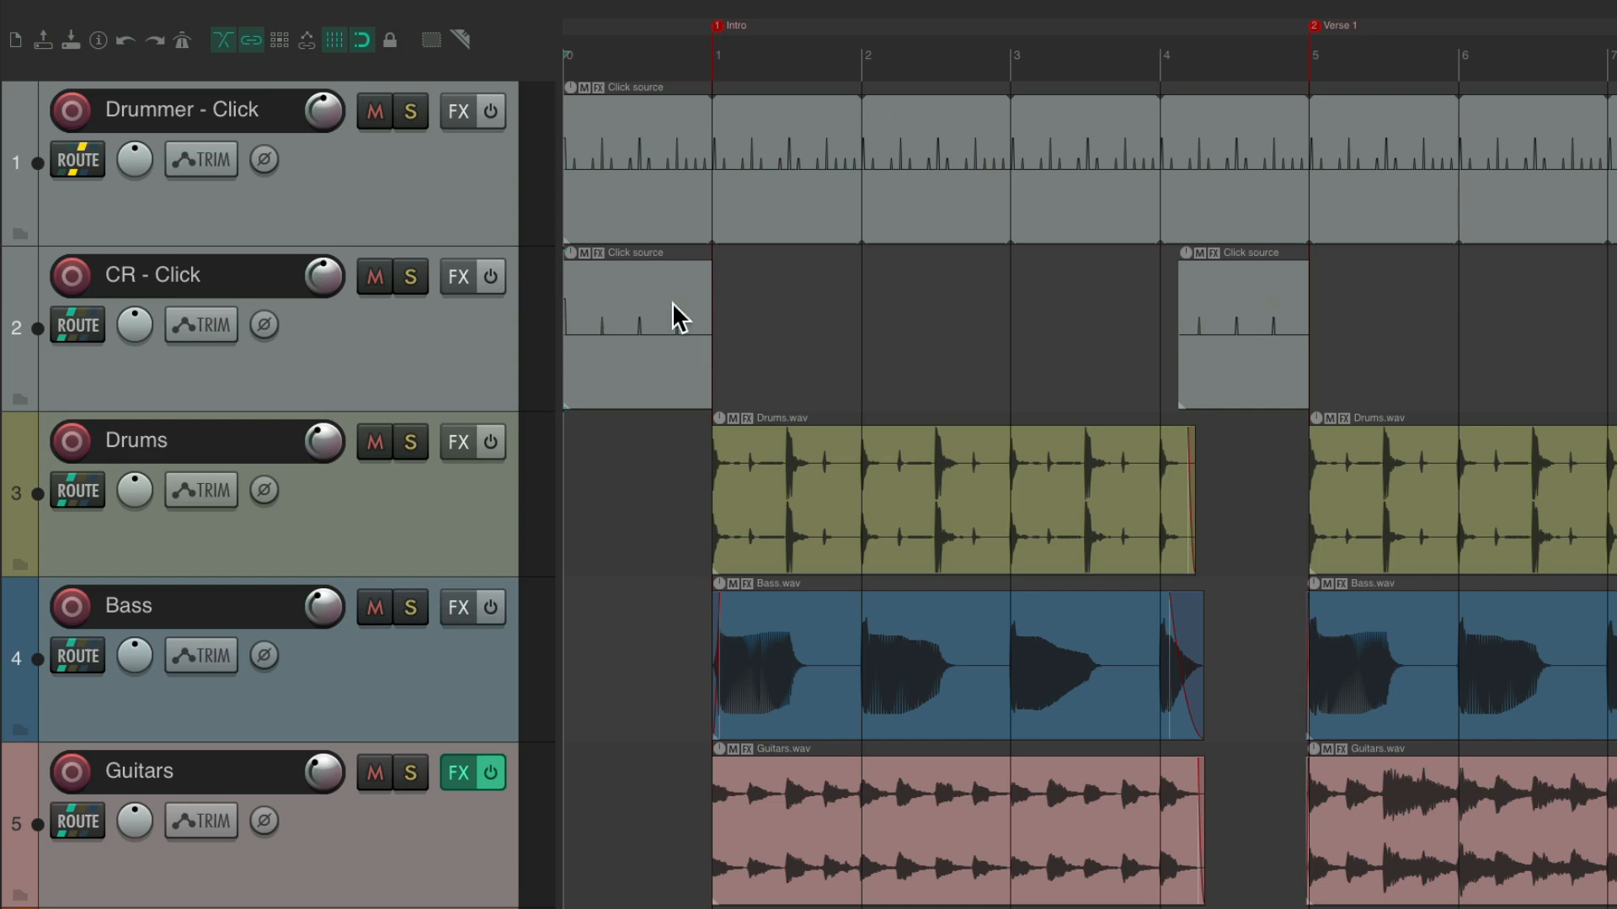
{"action": "mouse_move", "coordinate": [662, 323]}
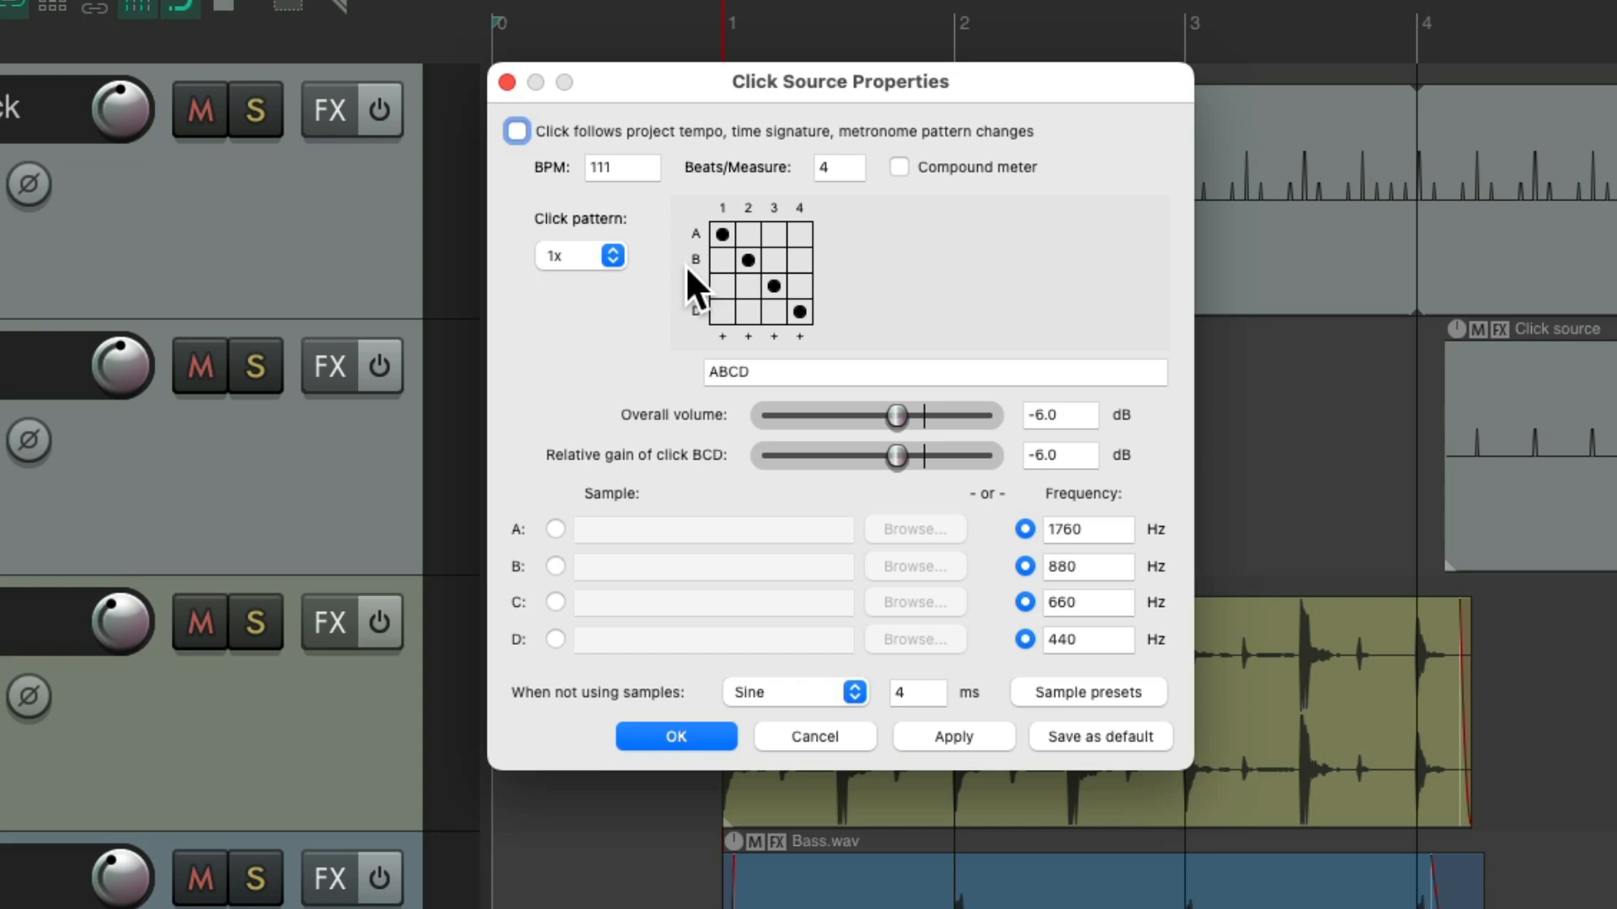
{"action": "mouse_move", "coordinate": [1191, 711]}
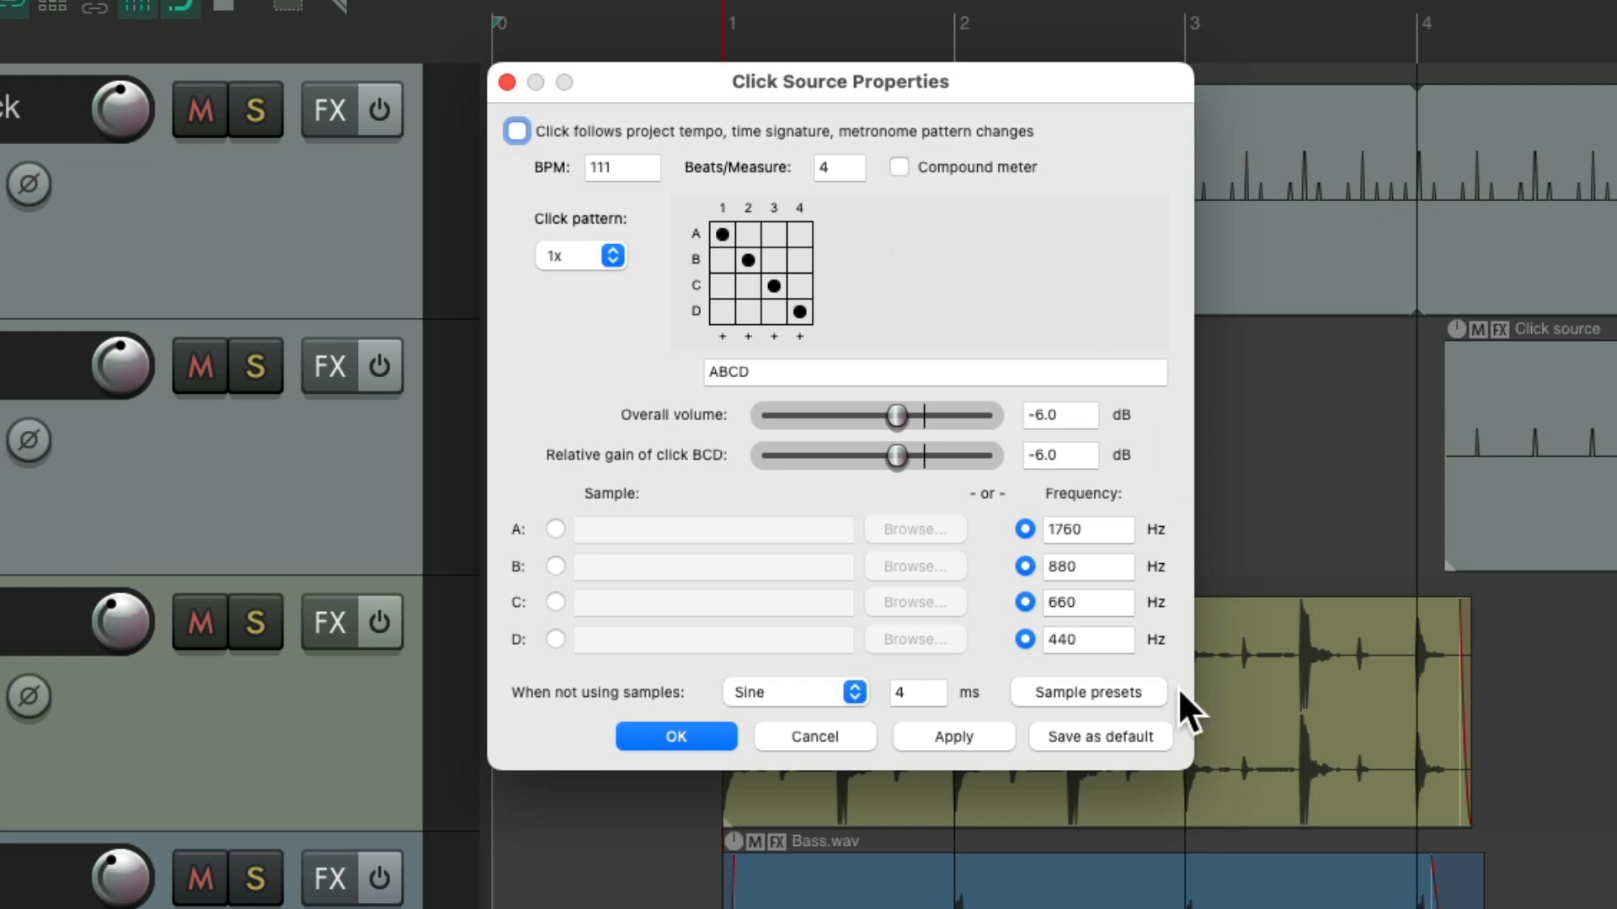
{"action": "left_click", "coordinate": [1086, 692]}
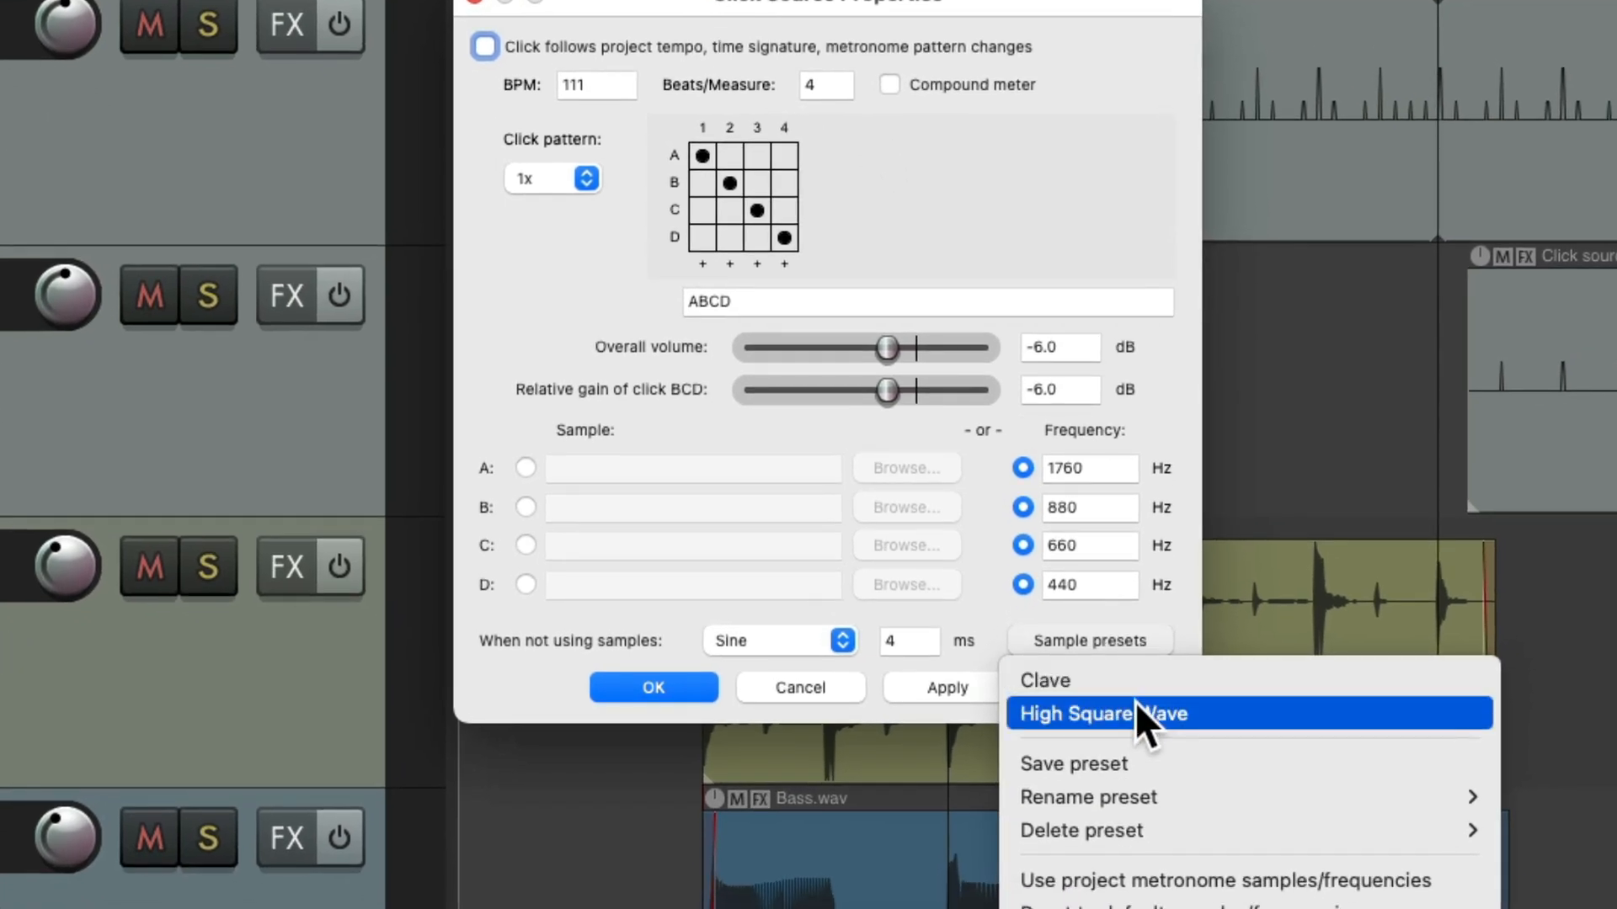
{"action": "left_click", "coordinate": [1103, 713]}
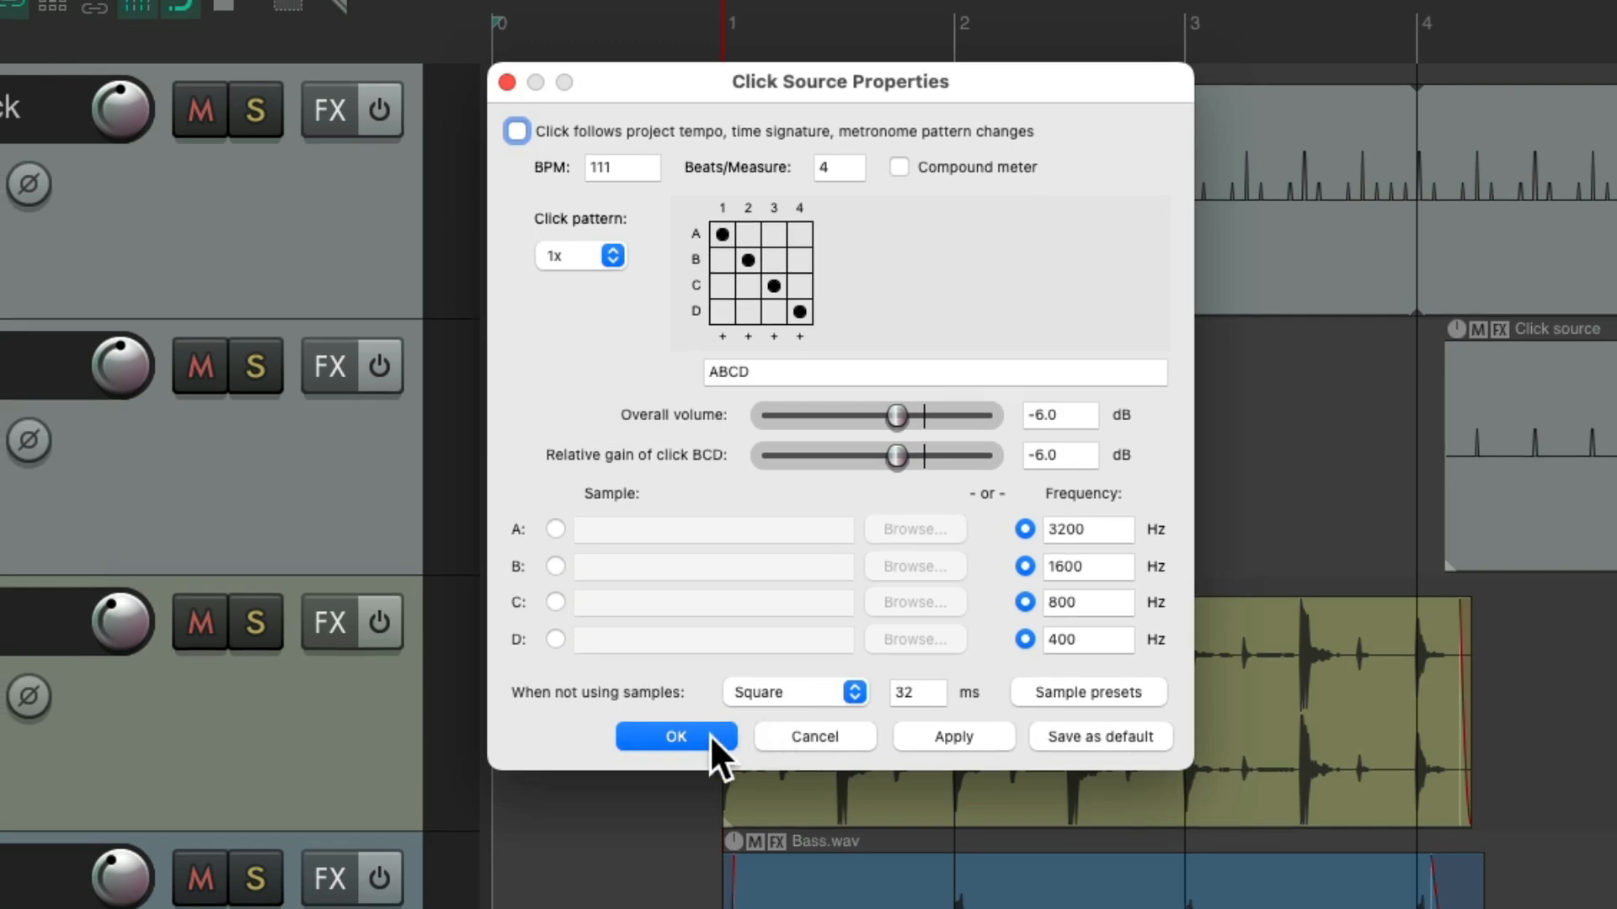
{"action": "left_click", "coordinate": [675, 736]}
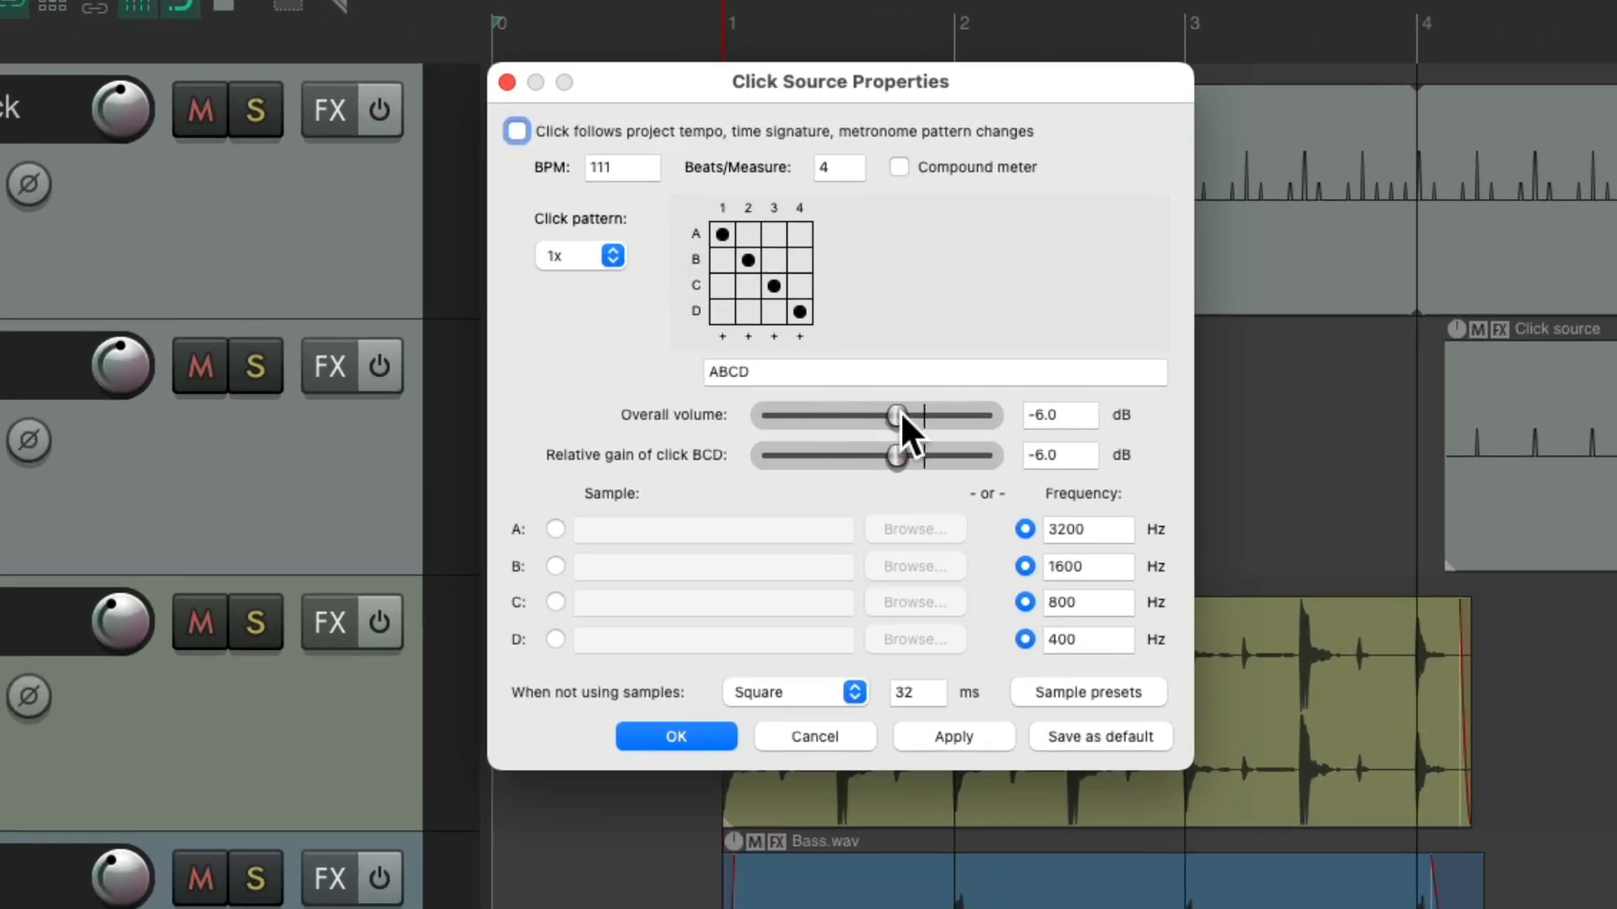
{"action": "left_click", "coordinate": [675, 736]}
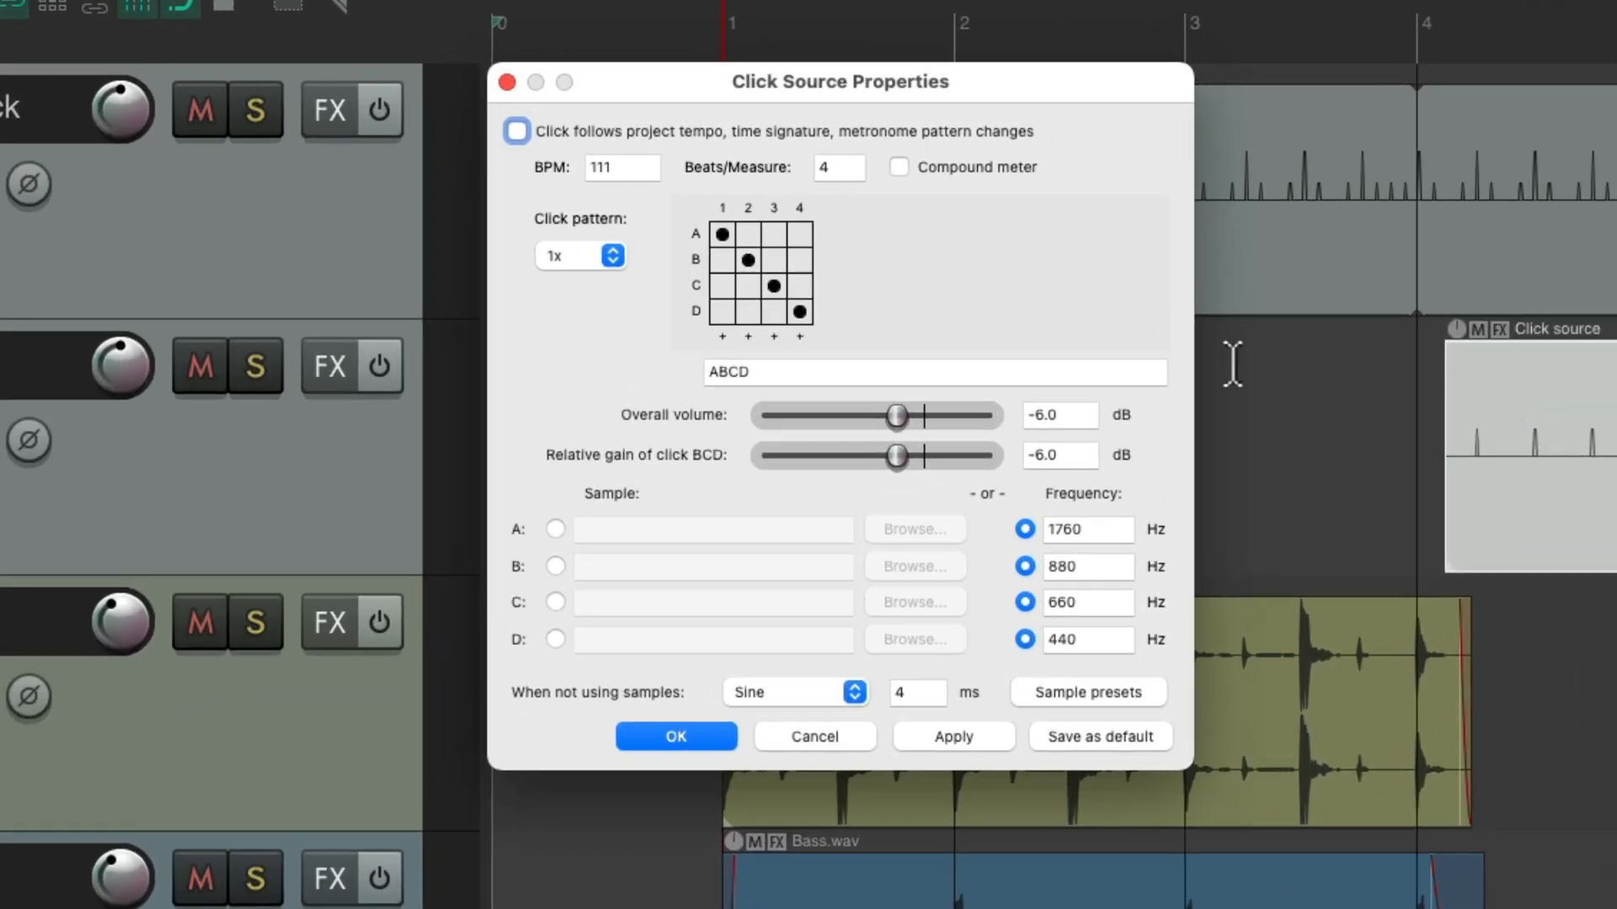
{"action": "left_click", "coordinate": [673, 736]}
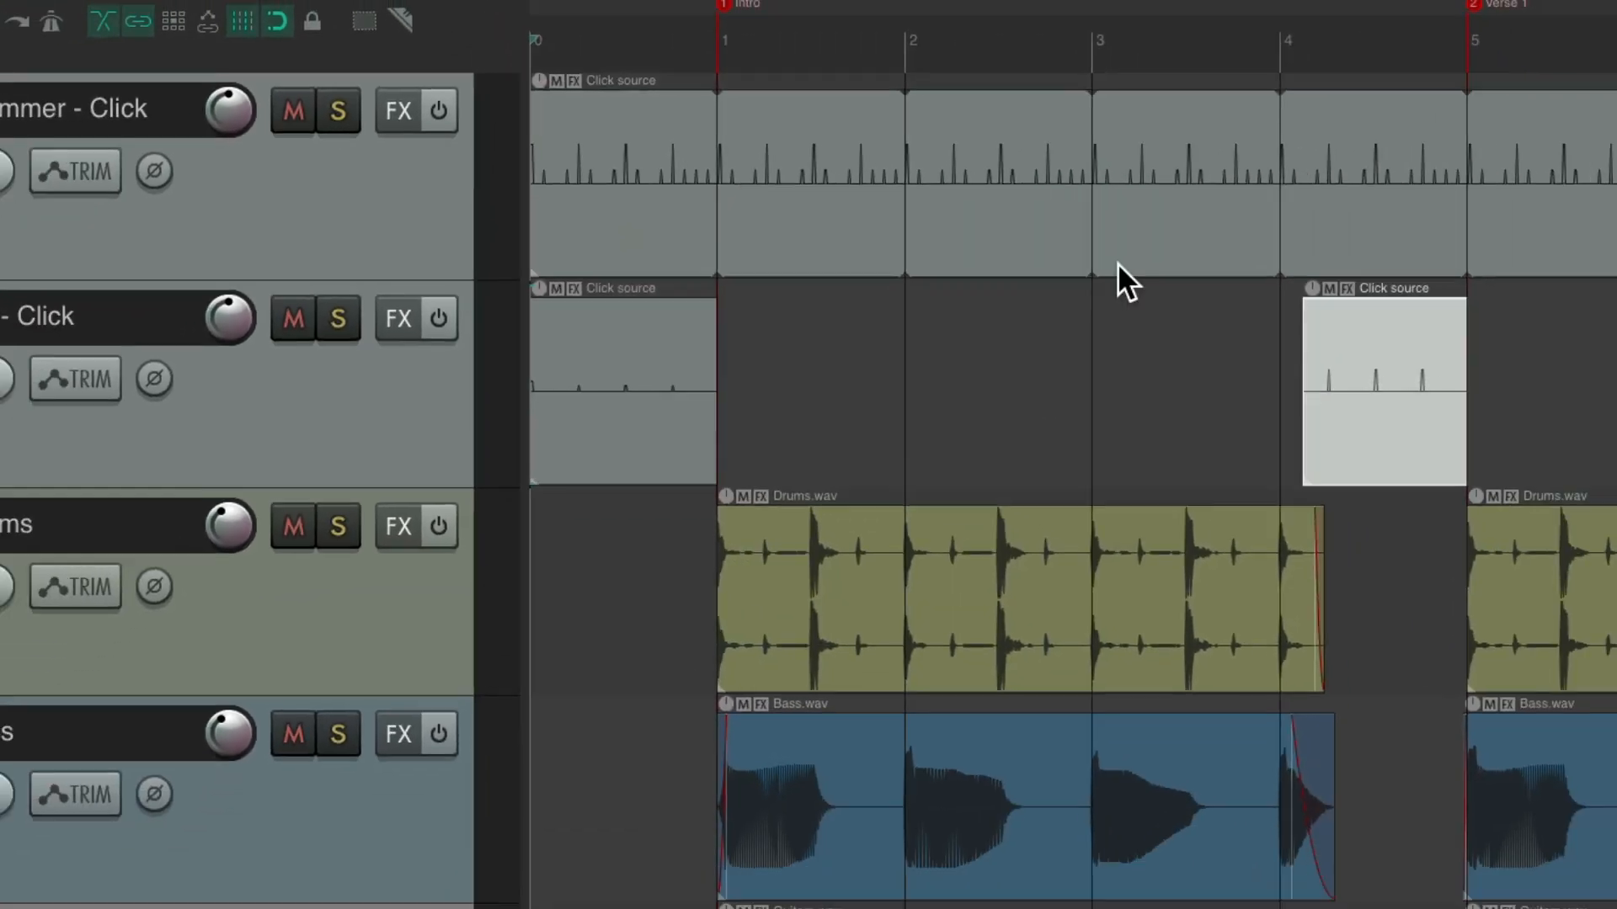